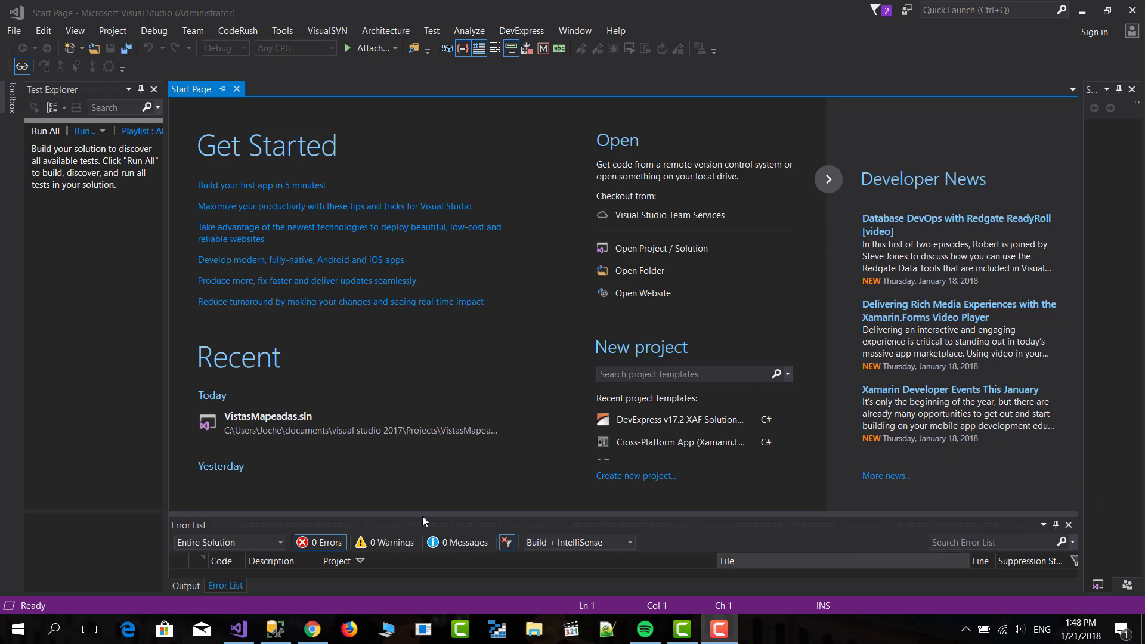
# Step: Create a new DevExpress v17.2 XAF Solution Wizard project named XafXPOODataMapView
pyautogui.click(12, 31)
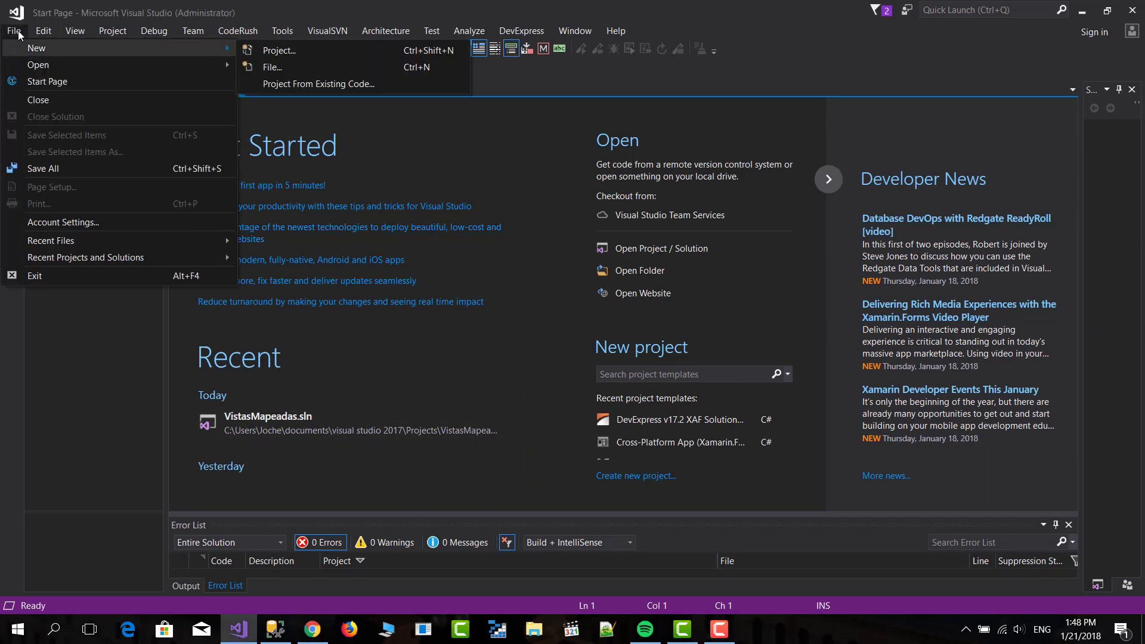
pyautogui.click(279, 50)
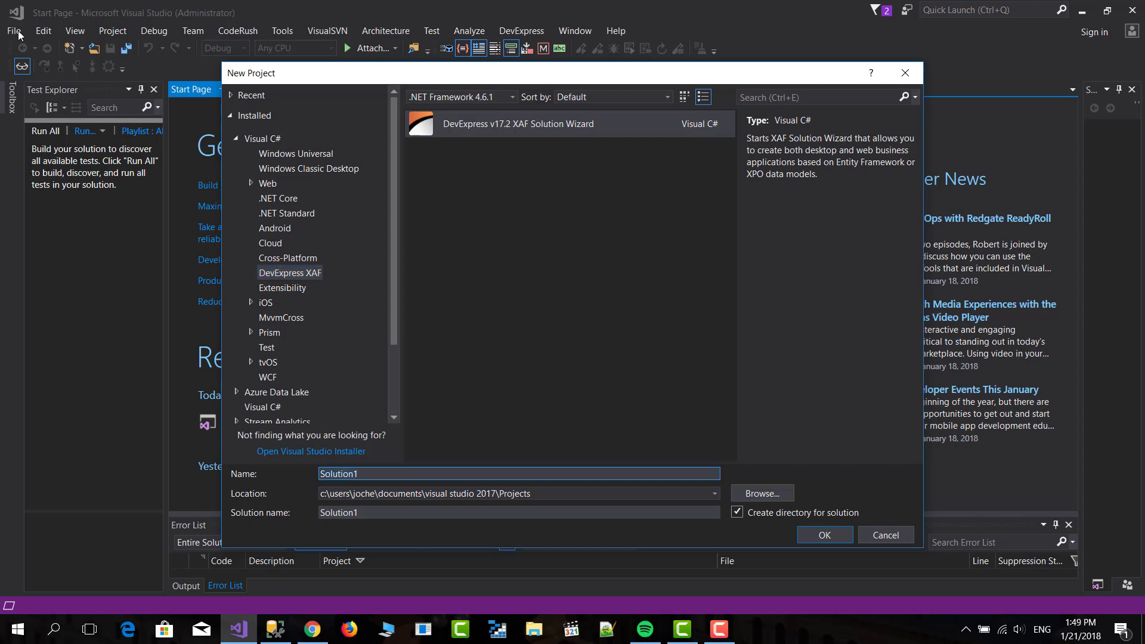
pyautogui.write('Xa')
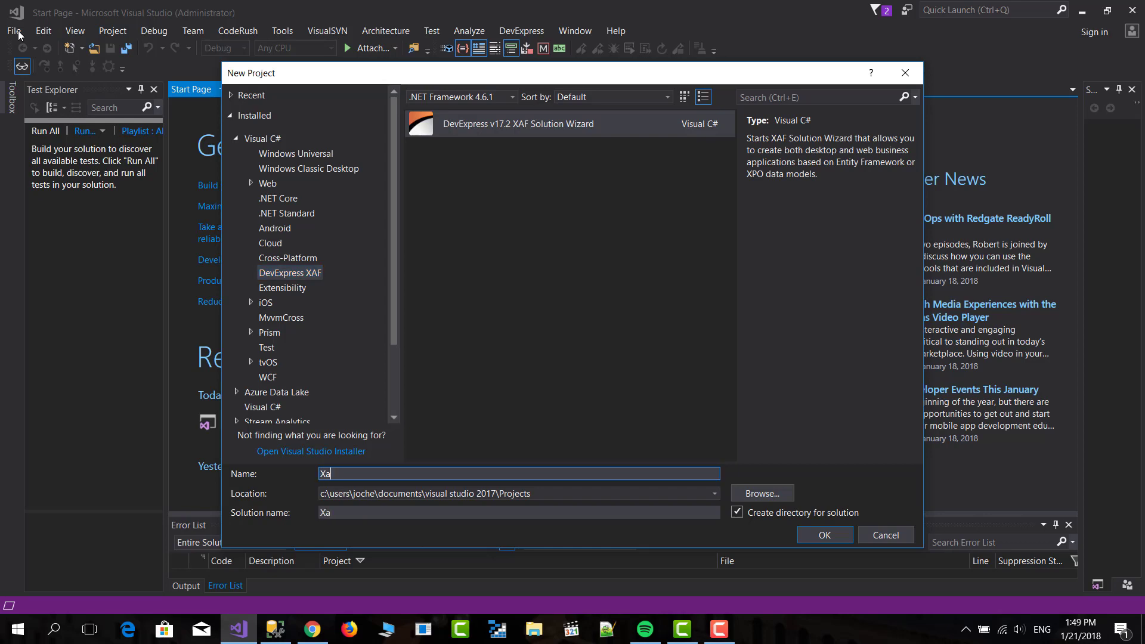
pyautogui.write('fXPO')
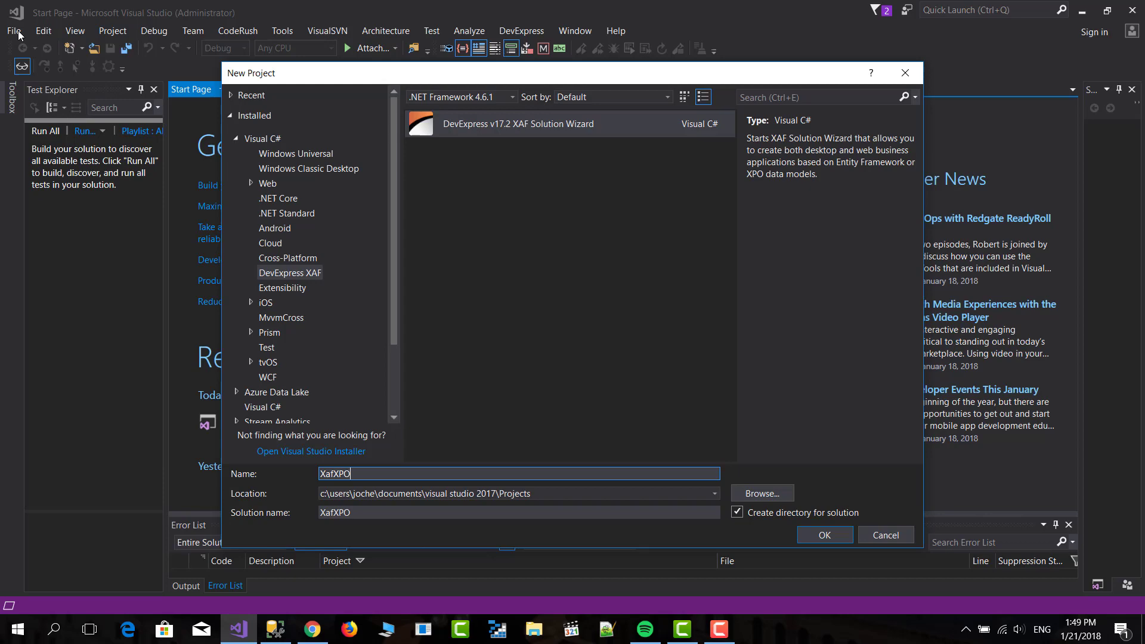
pyautogui.write('ODataMa')
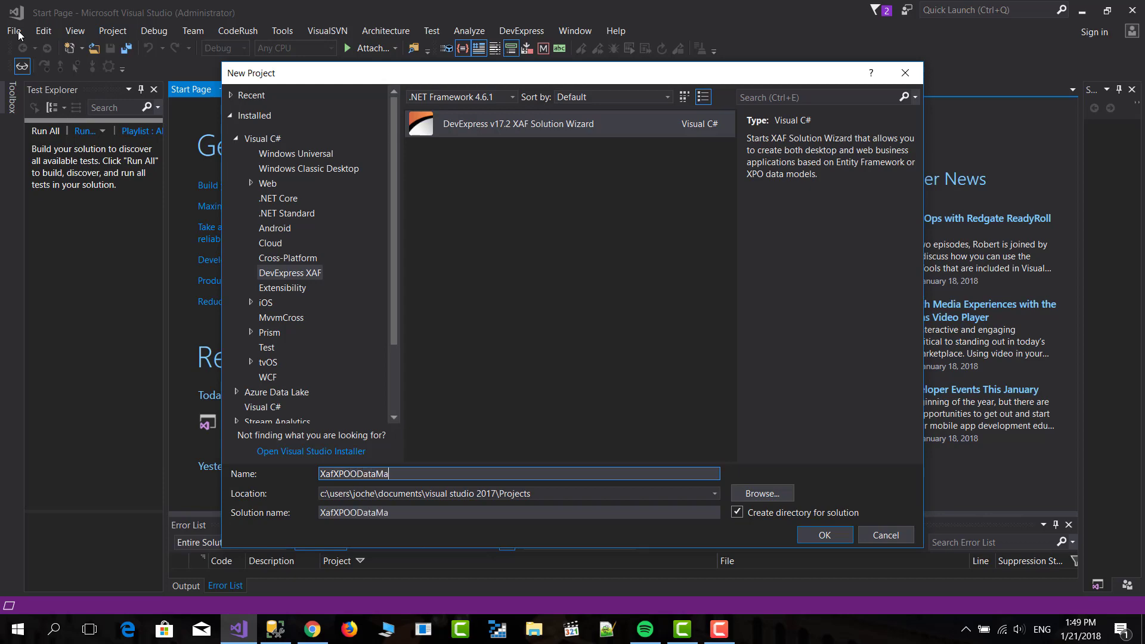
pyautogui.click(822, 534)
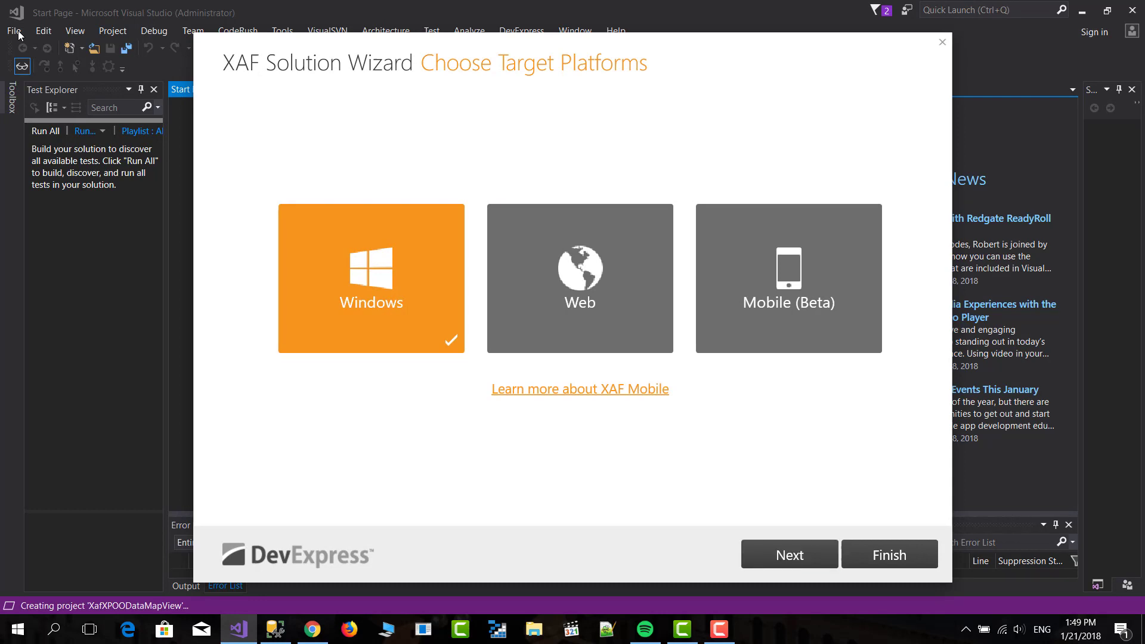
# Step: Walk the wizard: Windows platform, eXpress Persistent Objects, no authentication, no extra modules, Finish
pyautogui.click(788, 278)
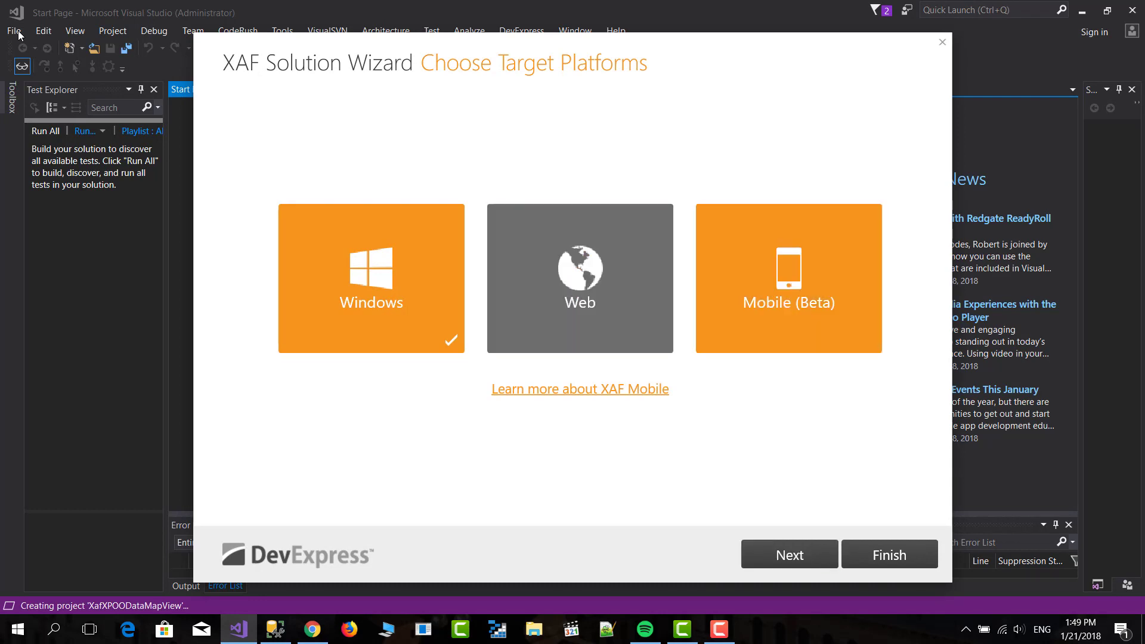
pyautogui.click(789, 553)
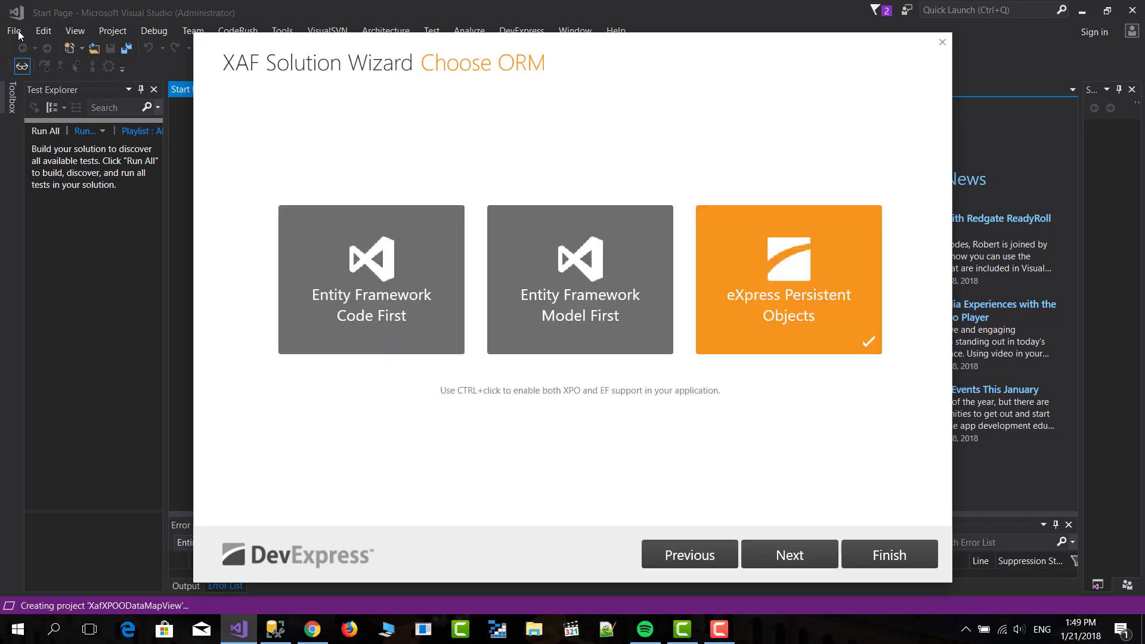
pyautogui.click(788, 555)
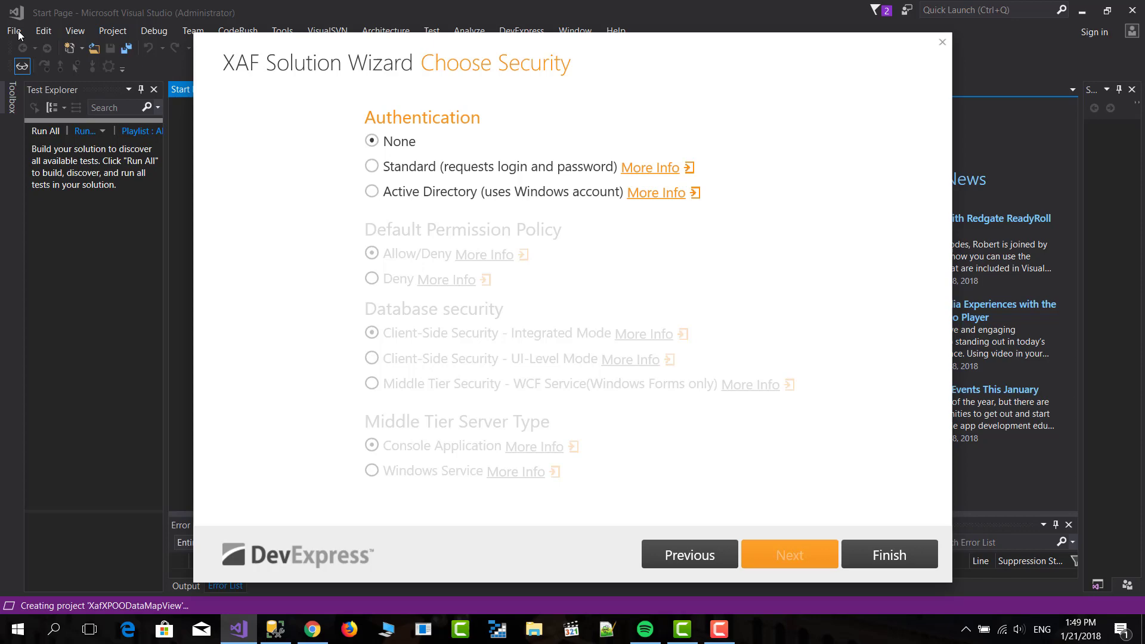
pyautogui.click(788, 554)
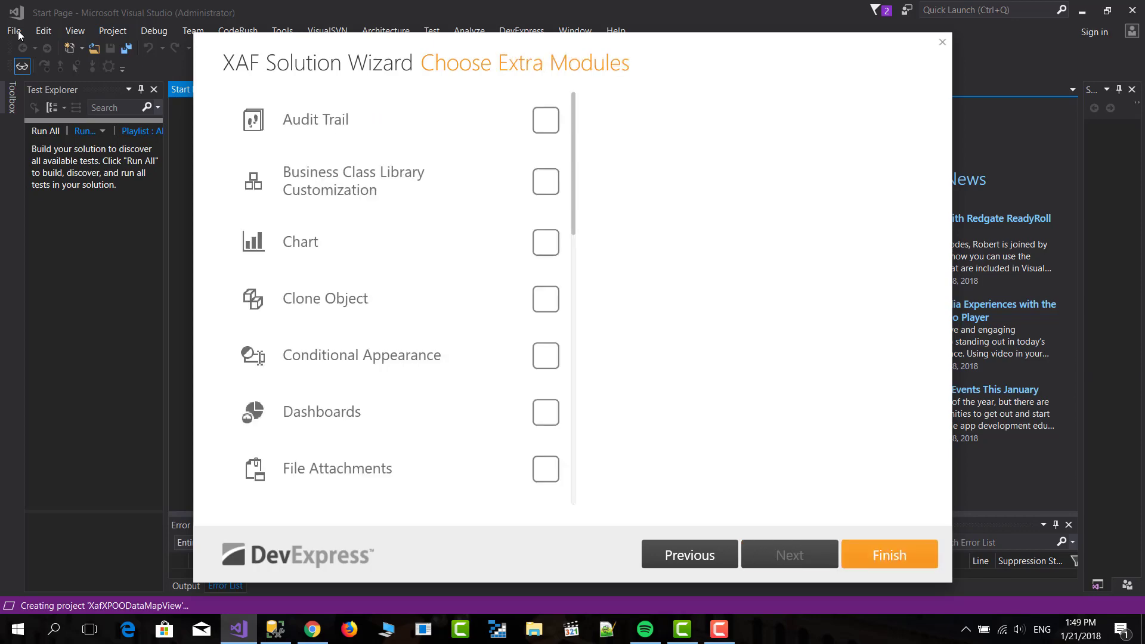
pyautogui.click(889, 554)
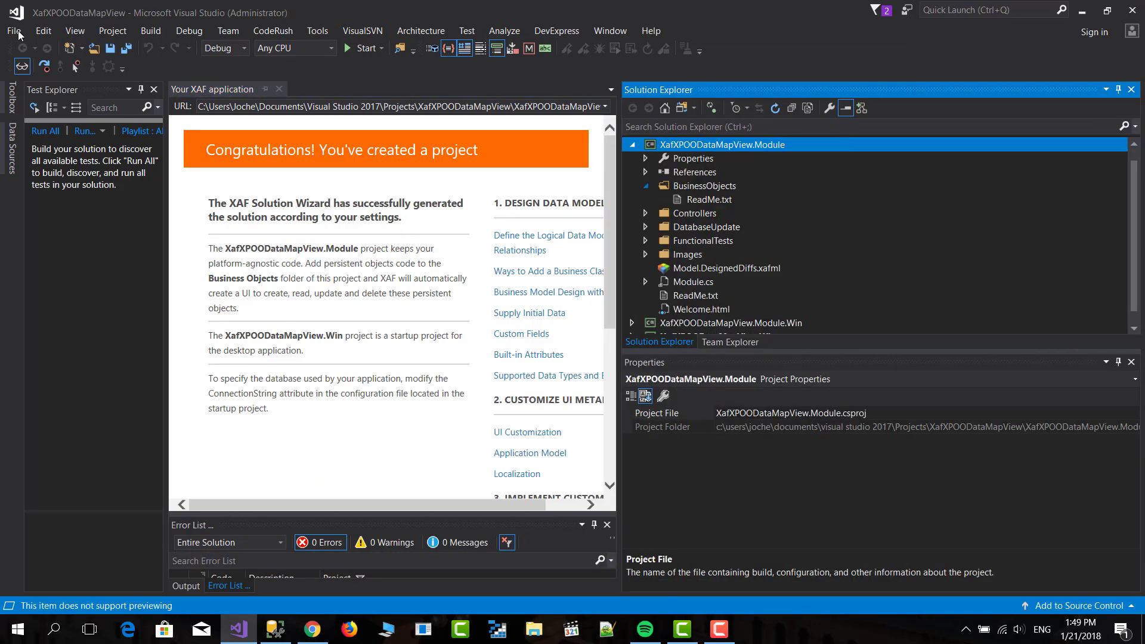
# Step: Add DomainObject1 and DomainObject2 classes under the BusinessObjects folder
pyautogui.rightClick(704, 186)
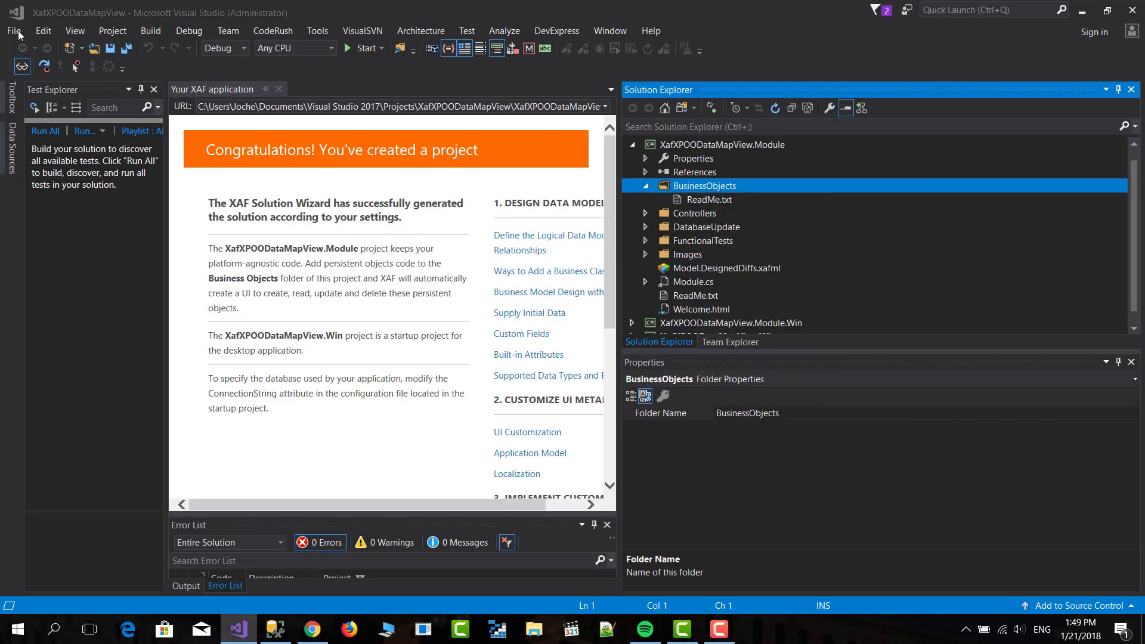
pyautogui.rightClick(703, 185)
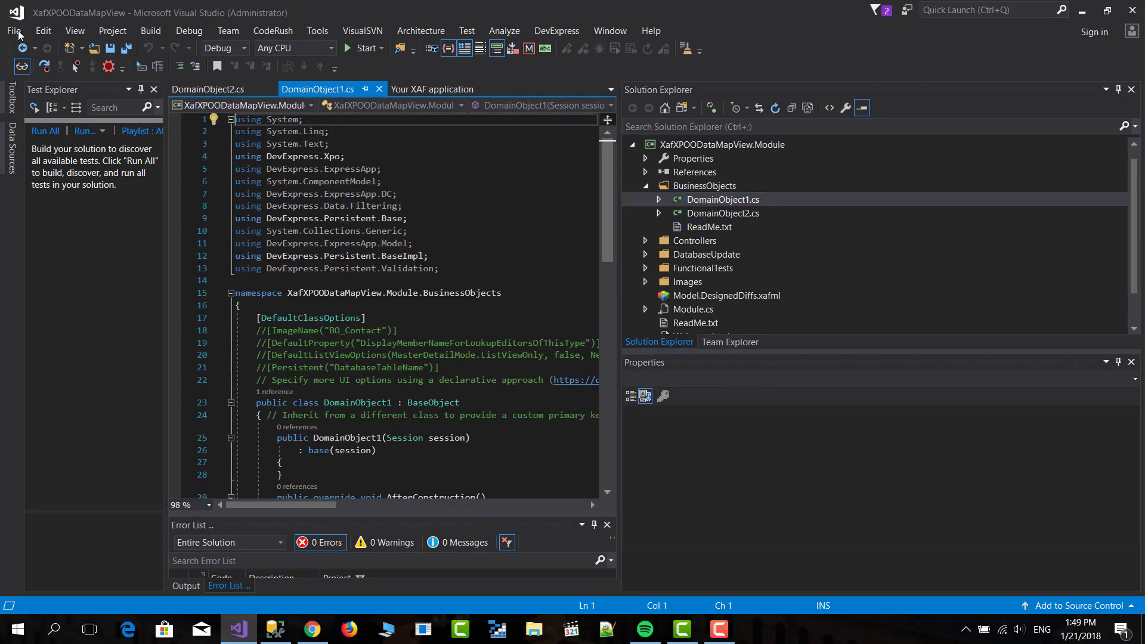
pyautogui.scroll(-3)
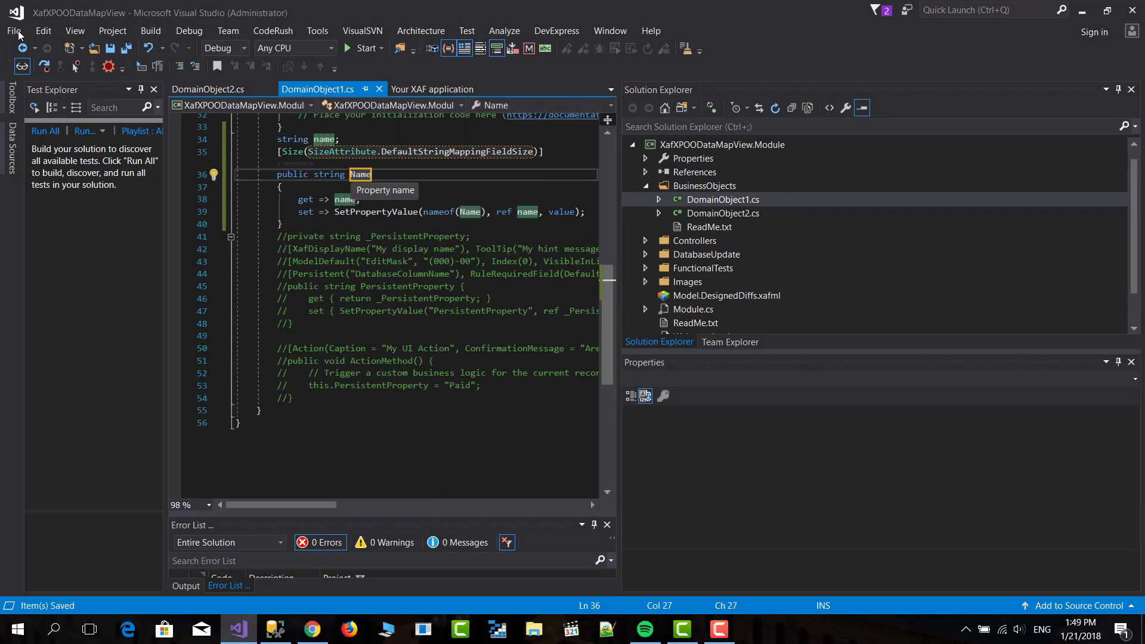
pyautogui.click(213, 88)
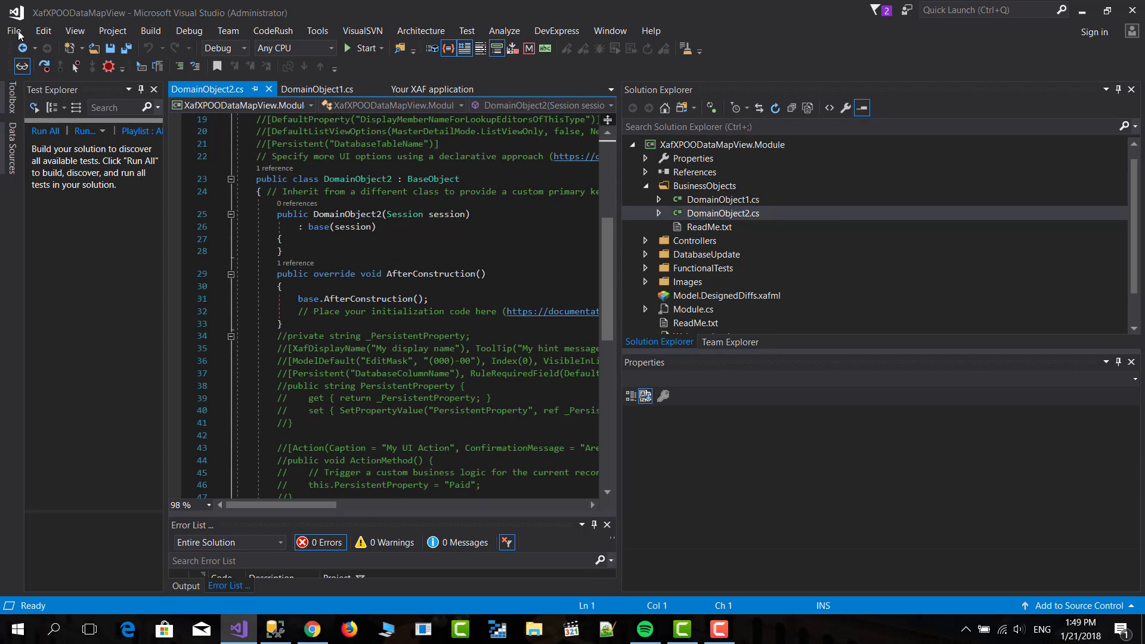
# Step: Add a LastName property to DomainObject2 via the xps snippet, save, and close the documents
pyautogui.write('xps')
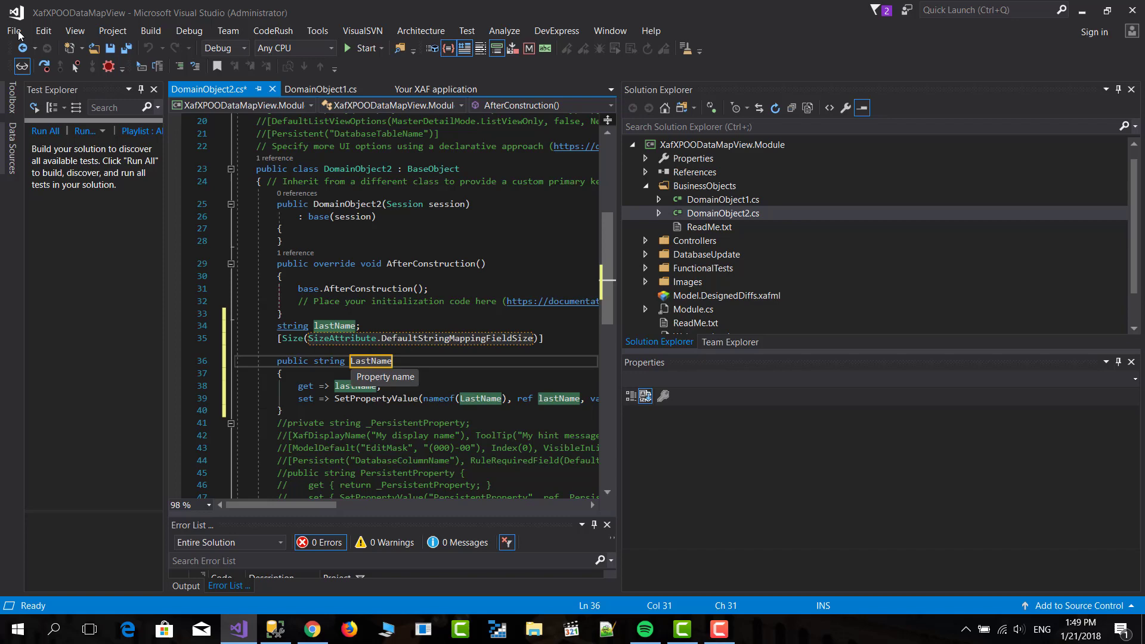
pyautogui.press('ctrl+s')
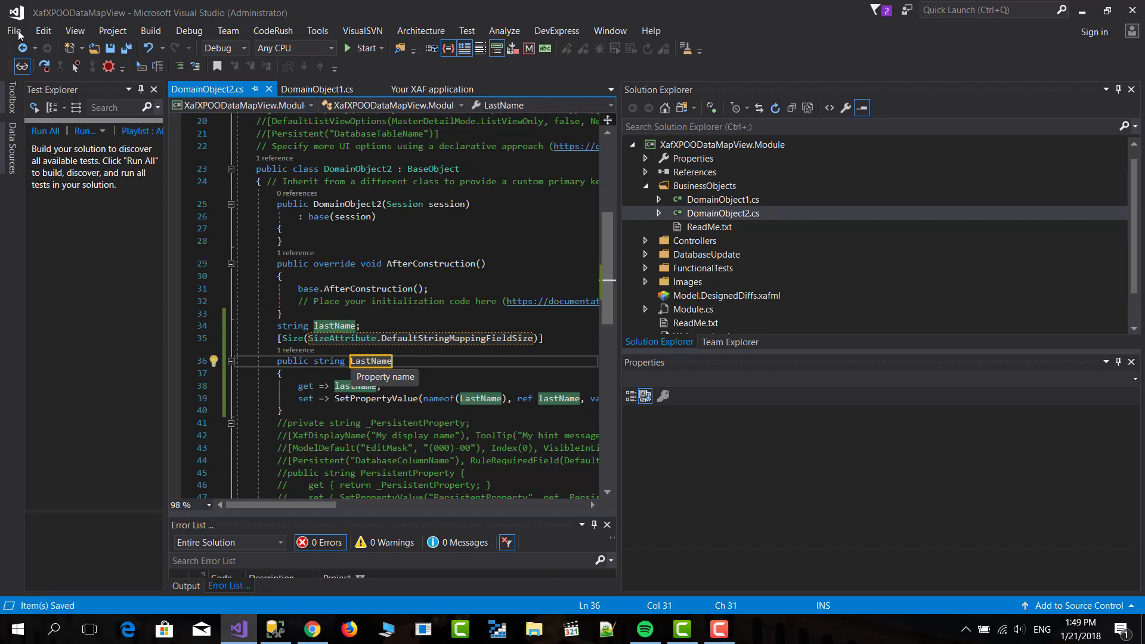
pyautogui.click(432, 89)
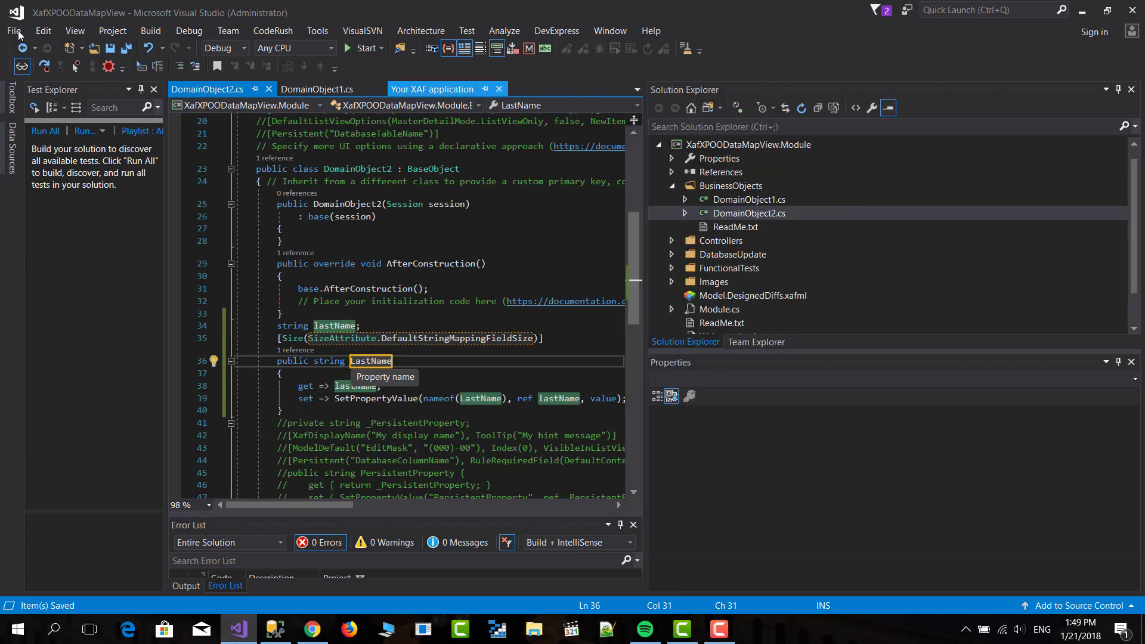
pyautogui.click(748, 212)
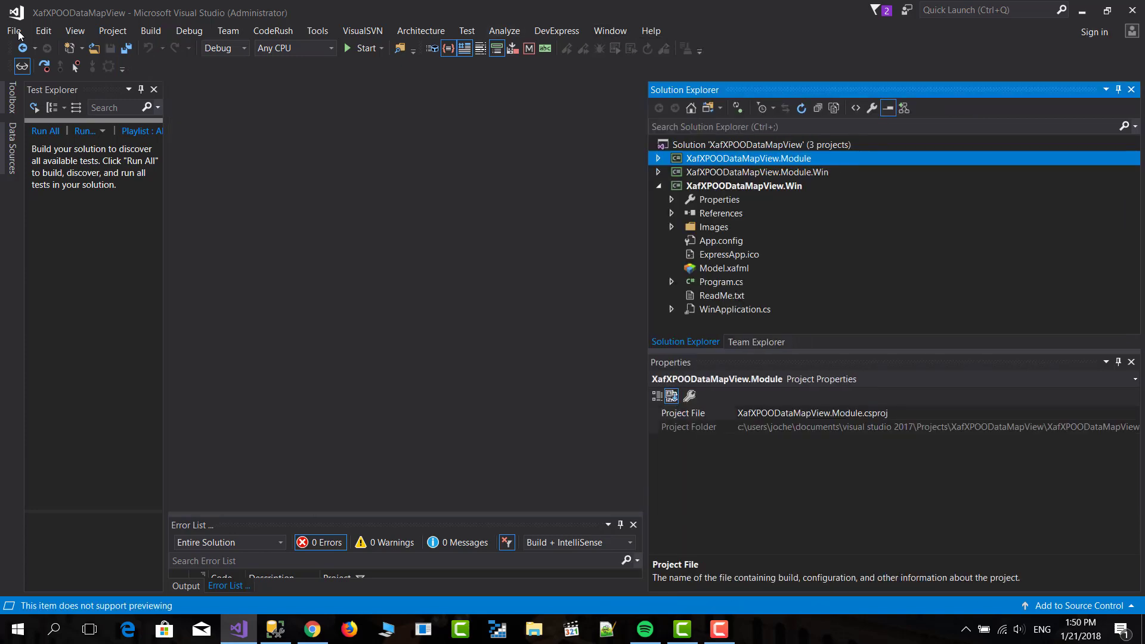
# Step: Show the connection strings in the XafXPOODataMapView.Win project's App.config
pyautogui.doubleClick(723, 240)
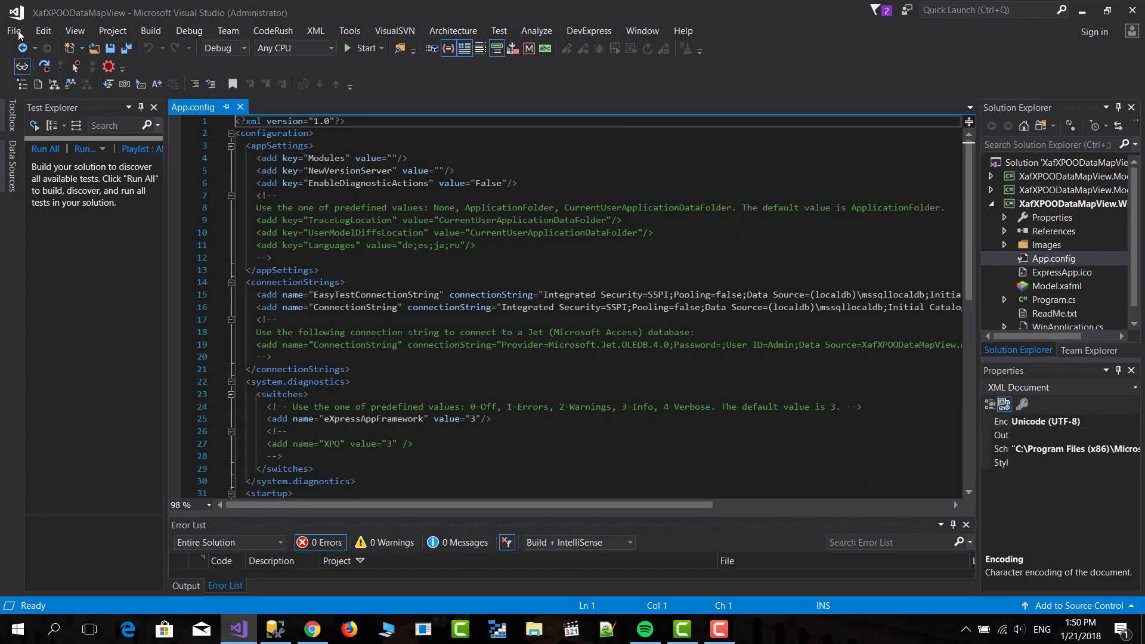
pyautogui.moveTo(274, 628)
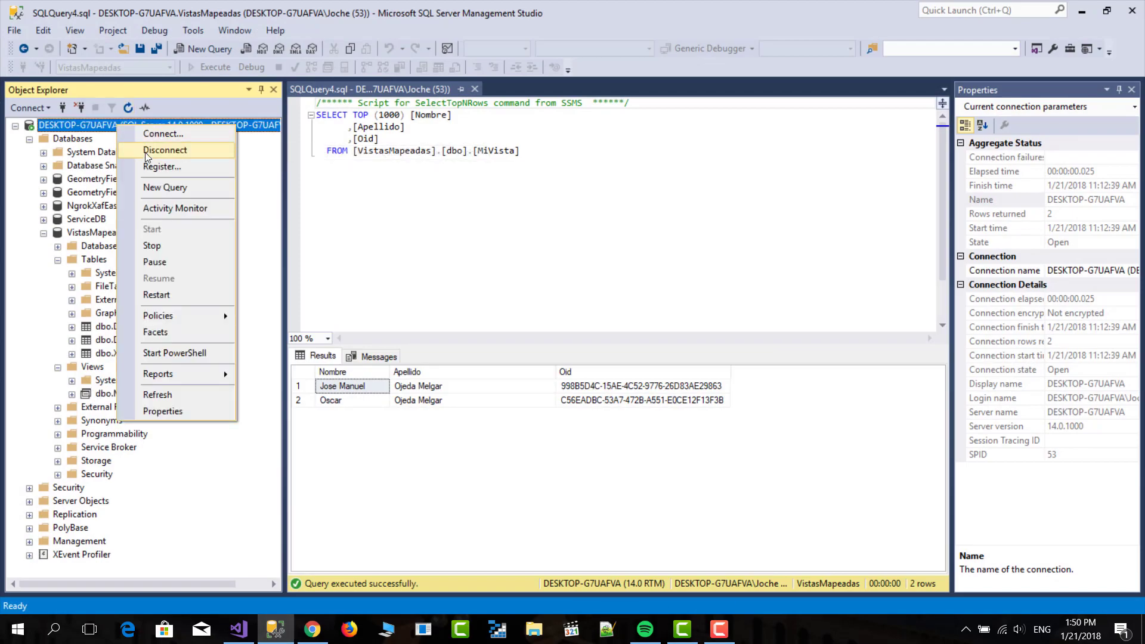
# Step: Copy the server name DESKTOP-G7UAFVA from the Connect dialog for use as the Data Source
pyautogui.click(162, 132)
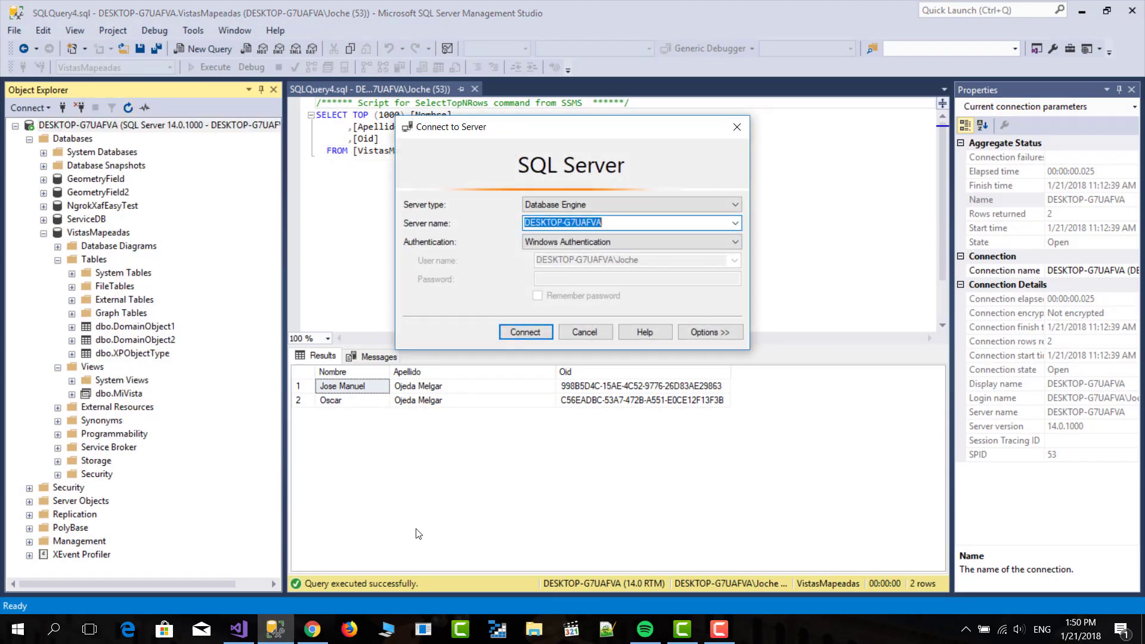
pyautogui.click(236, 629)
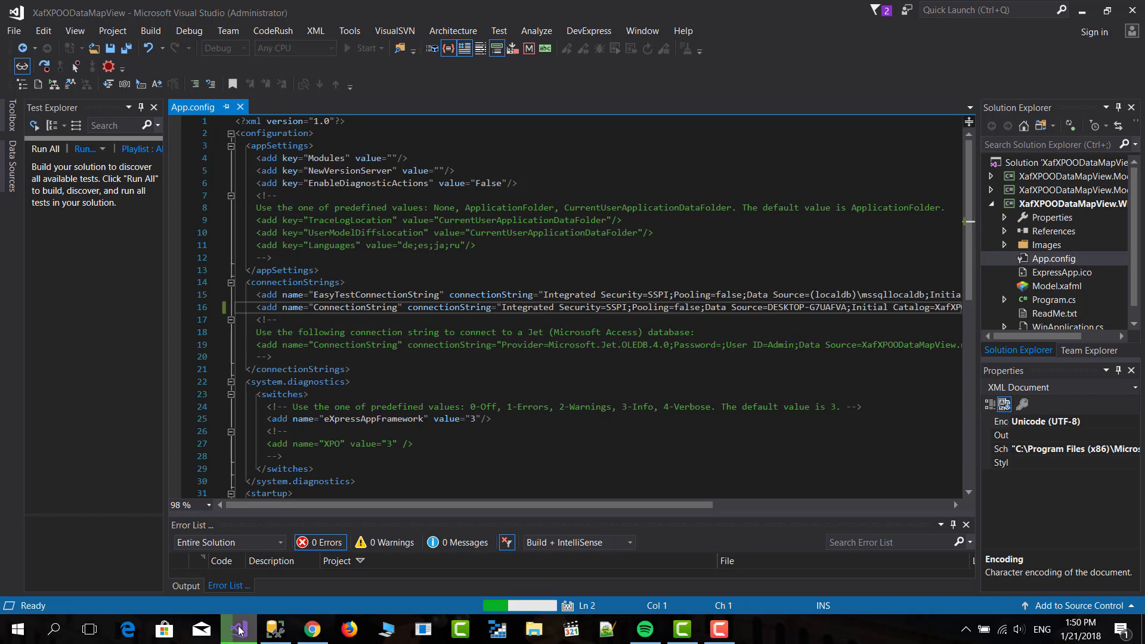
# Step: Build and start the Win project so the XAF Windows app launches
pyautogui.click(363, 47)
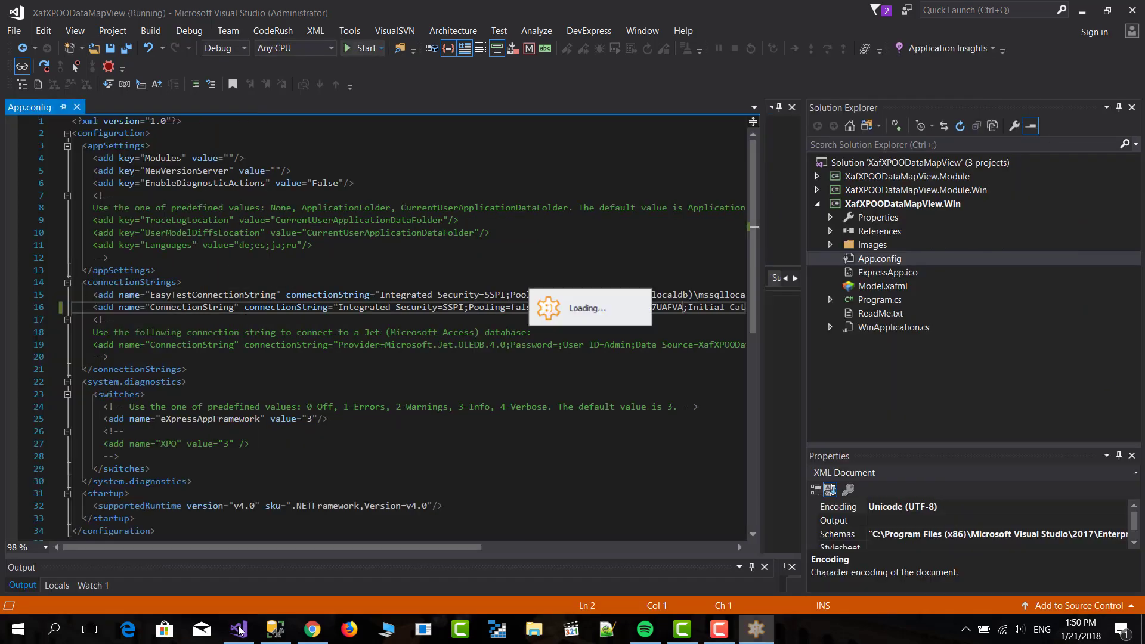
pyautogui.click(363, 47)
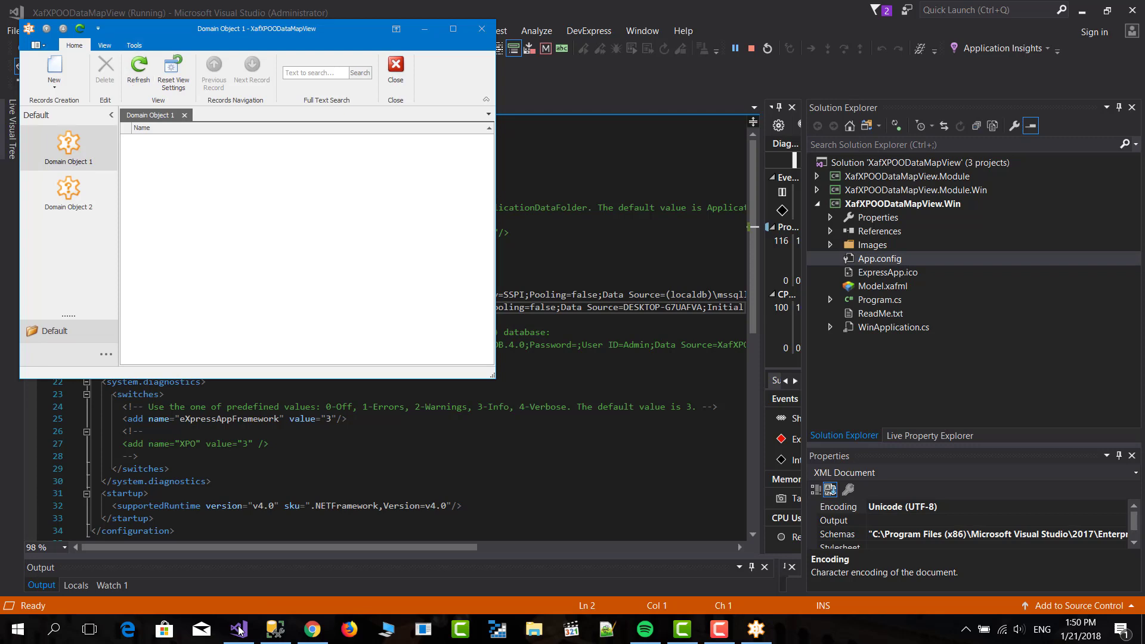
# Step: Create and save Domain Object 1 records Jose Manuel and Oscar
pyautogui.click(53, 69)
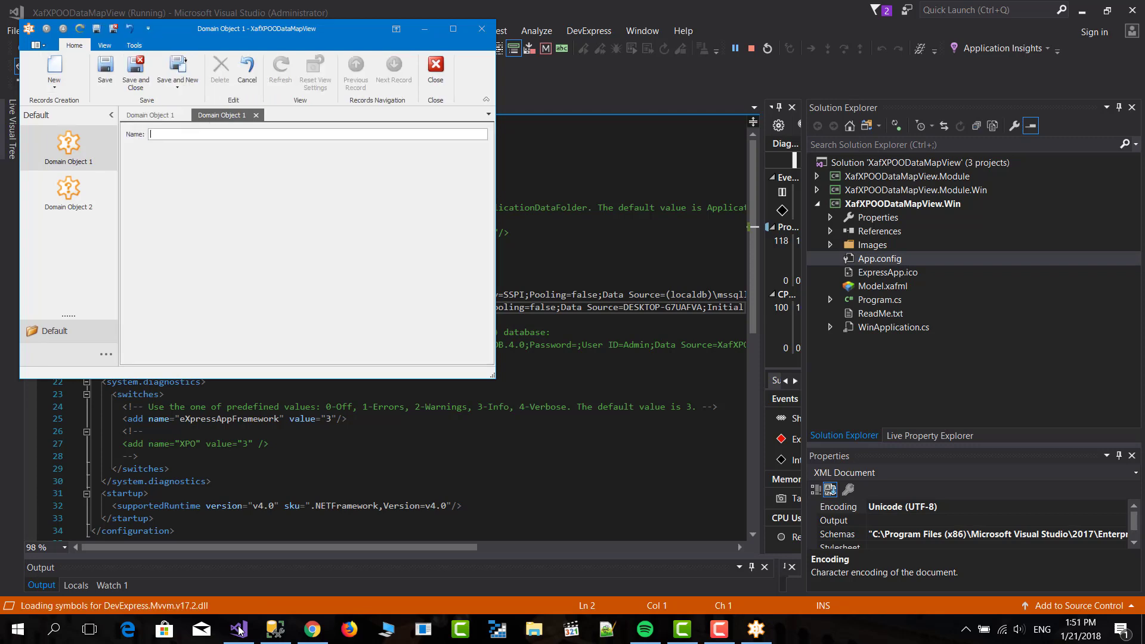
pyautogui.write('Jose Manu')
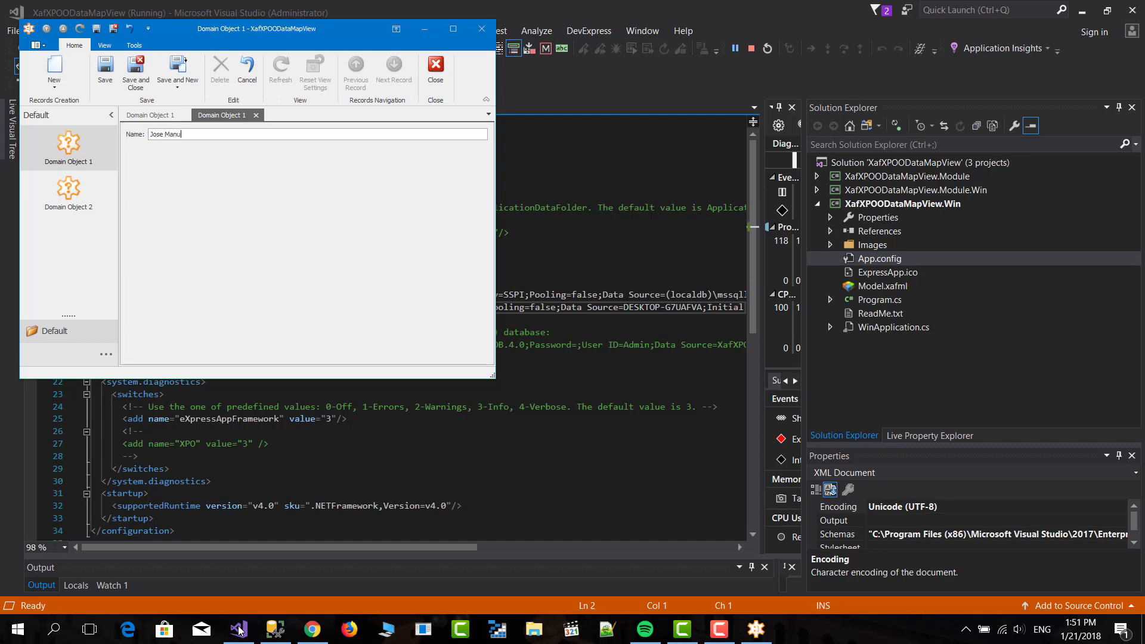
pyautogui.click(135, 70)
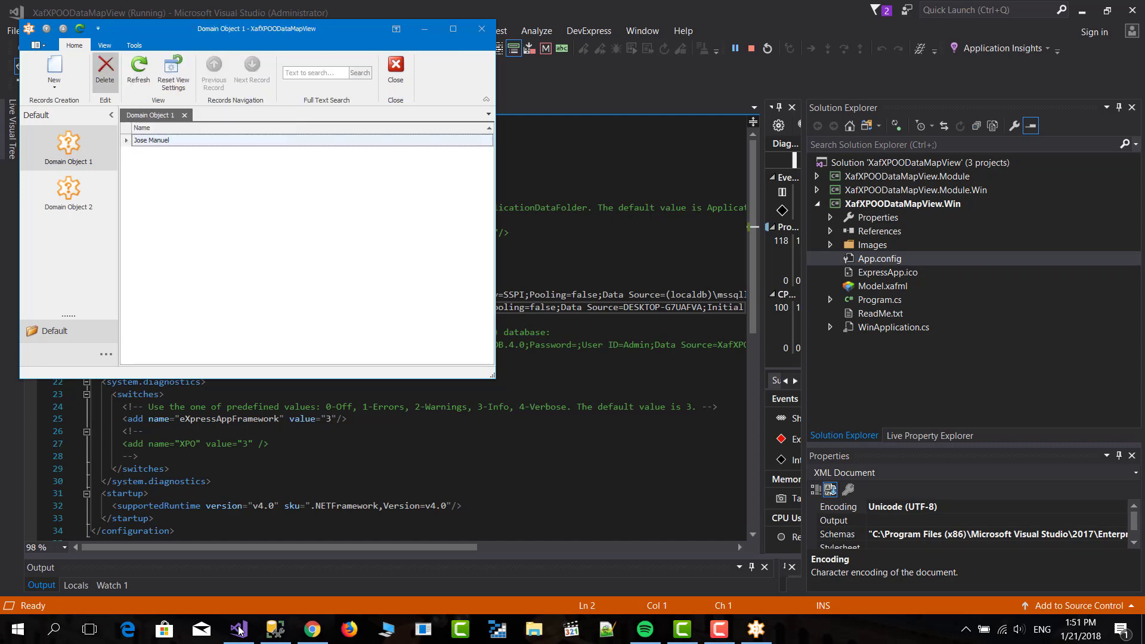
pyautogui.click(54, 69)
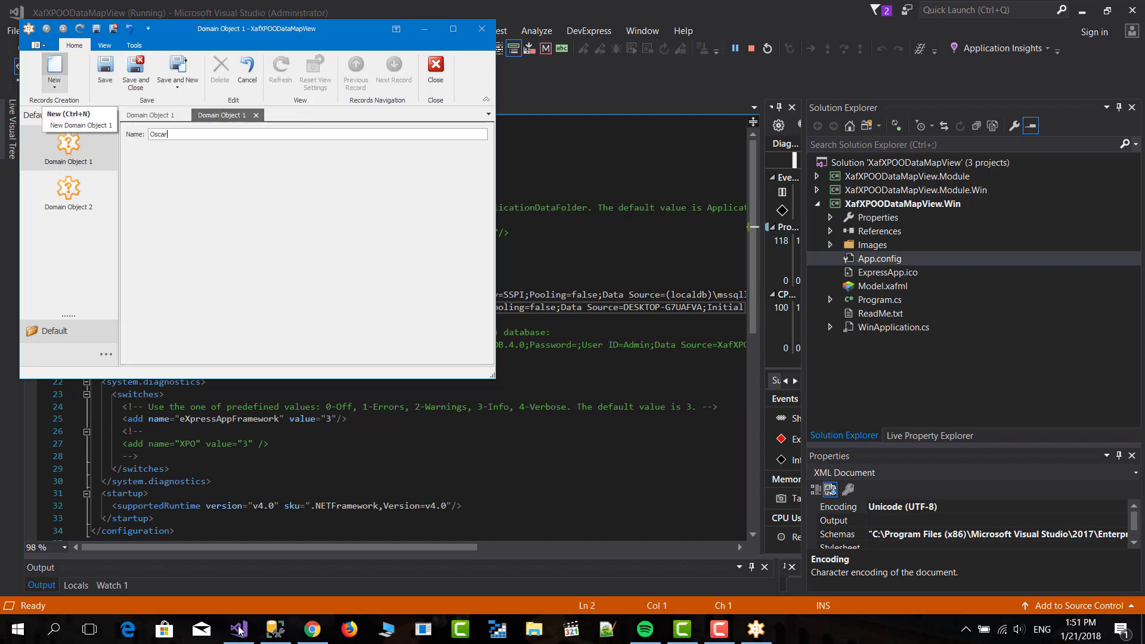
pyautogui.click(135, 73)
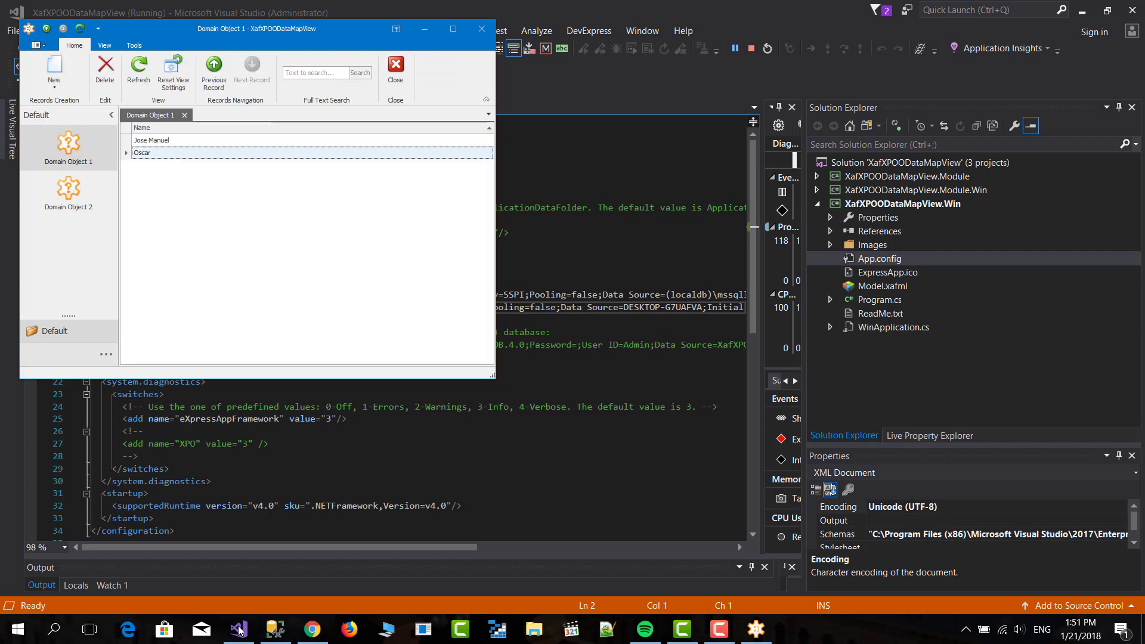
# Step: Create a Domain Object 2 record with last name Ojeda Melgar, then close the app
pyautogui.click(54, 69)
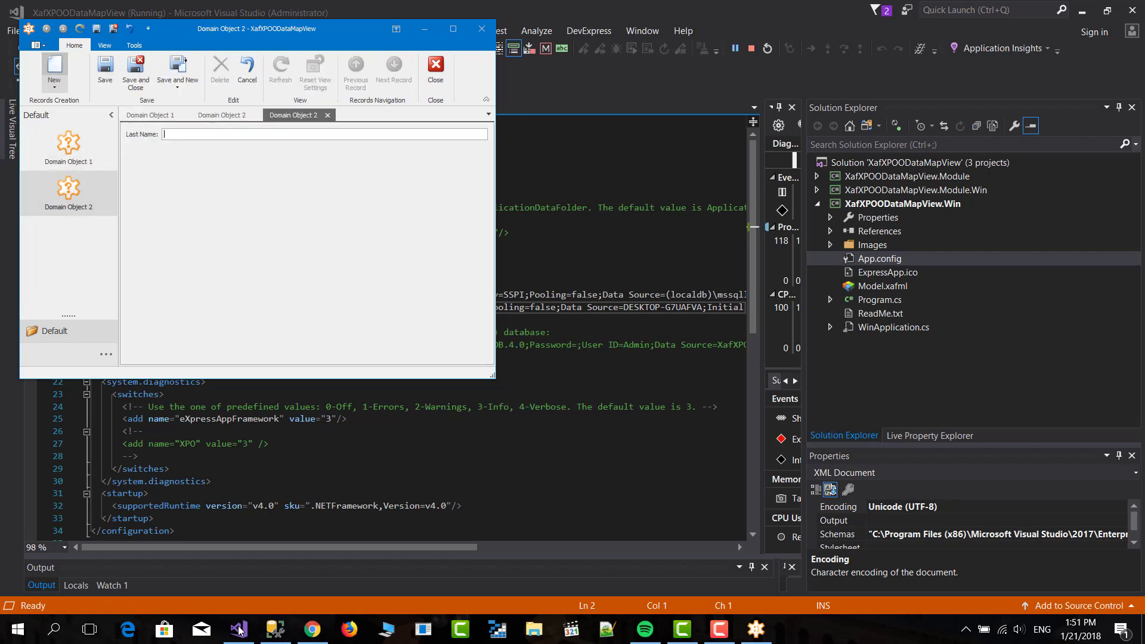
pyautogui.write('Ojeda')
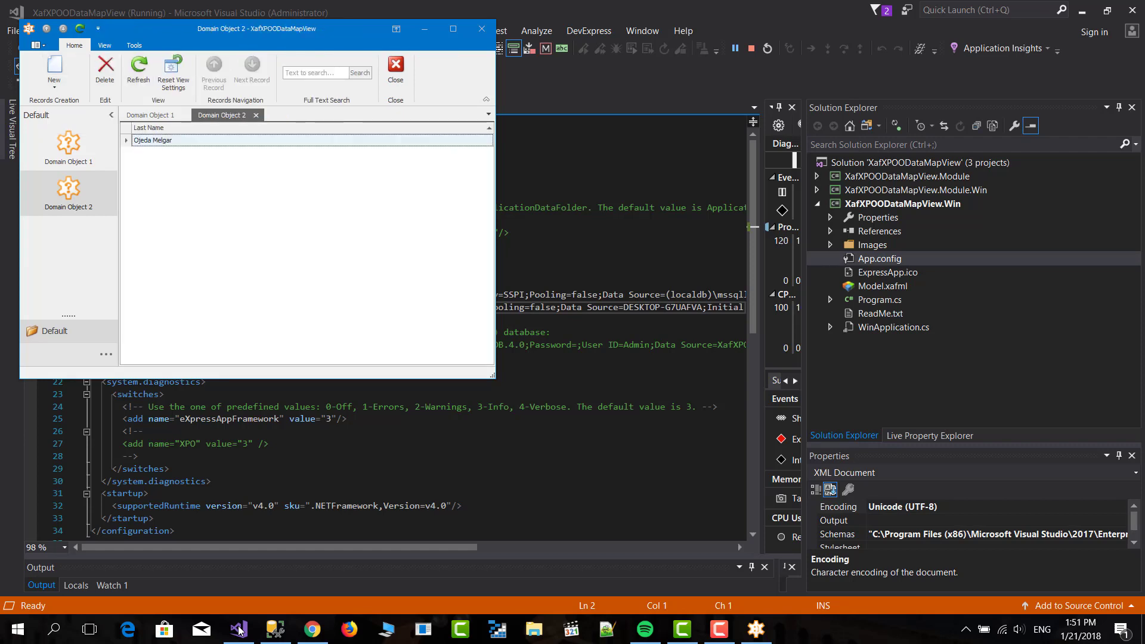
pyautogui.click(150, 114)
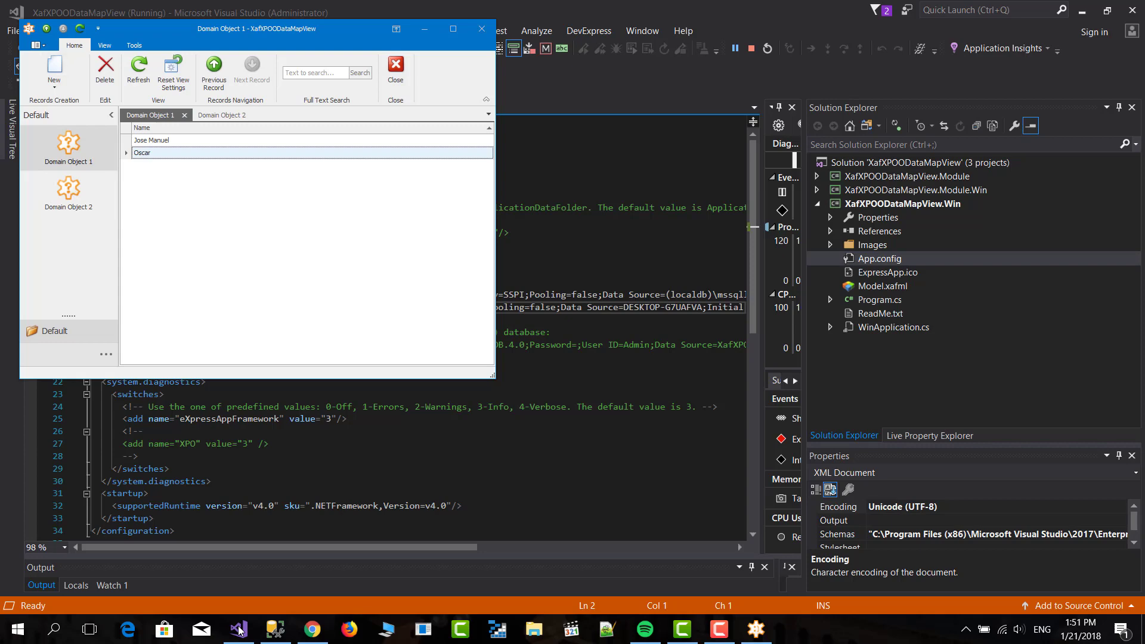
pyautogui.click(481, 29)
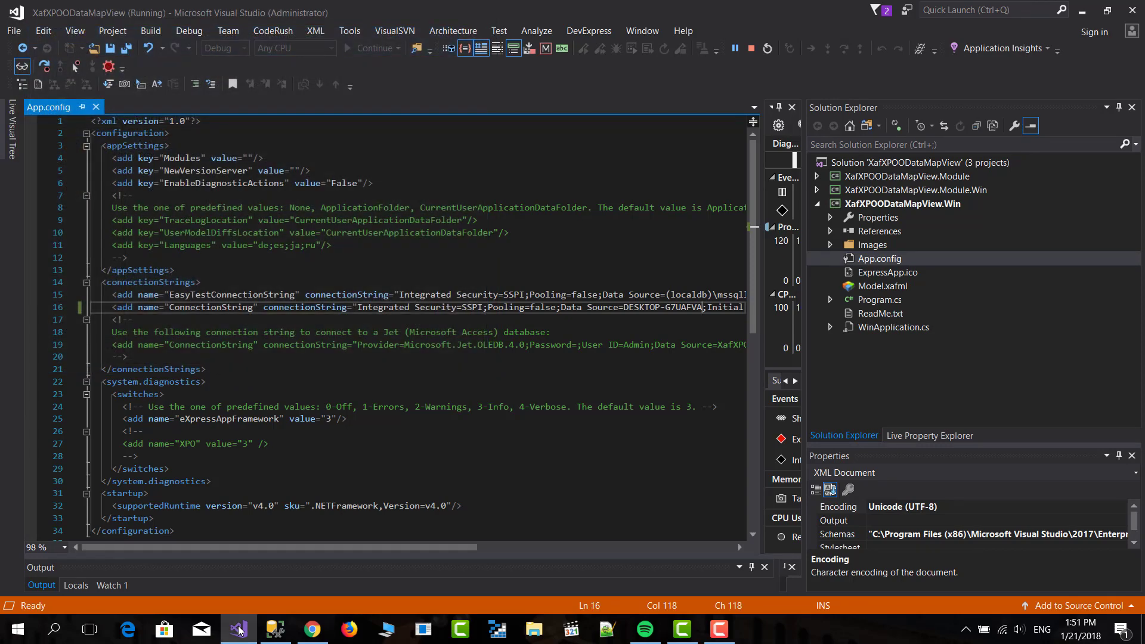
# Step: Refresh Databases in Object Explorer, expand XafXPOODataMapView and begin a new view
pyautogui.click(274, 629)
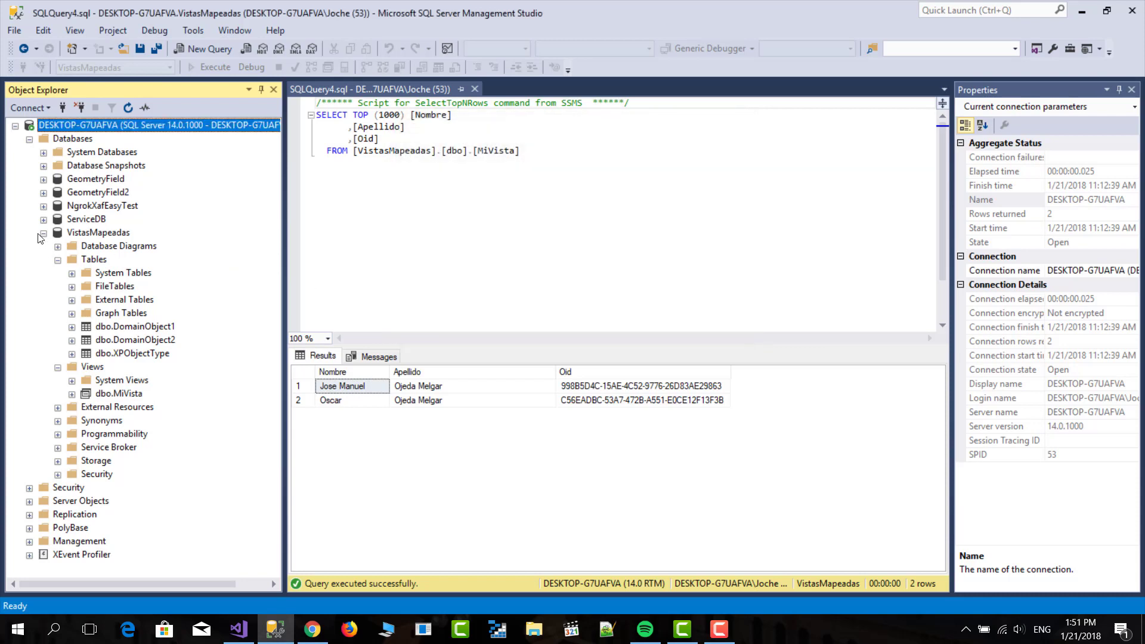
pyautogui.rightClick(73, 138)
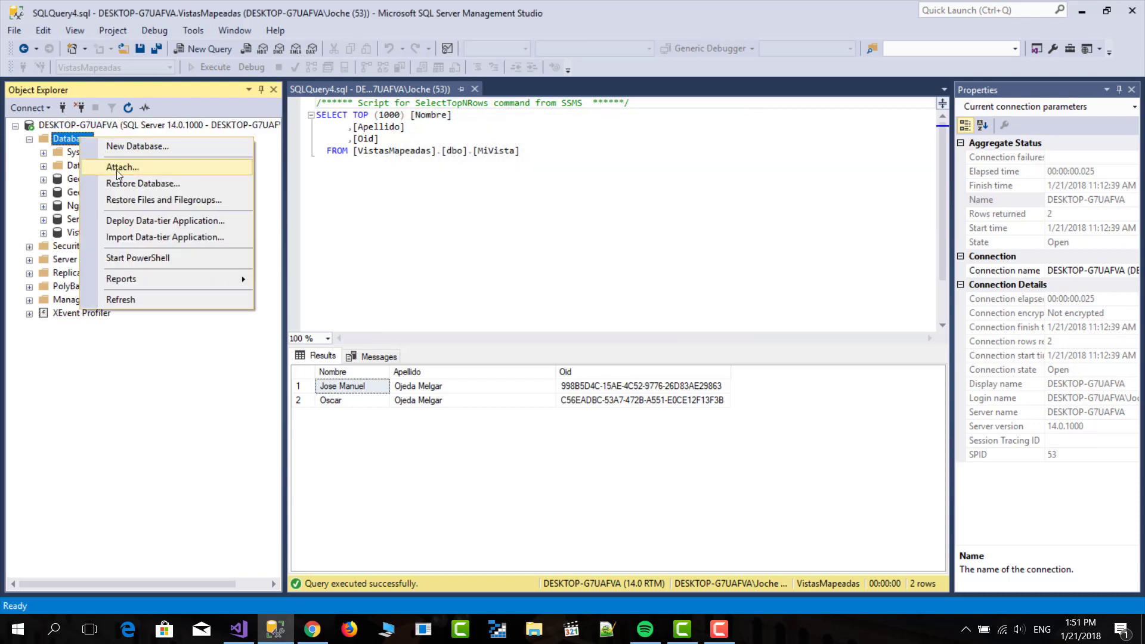
pyautogui.click(120, 299)
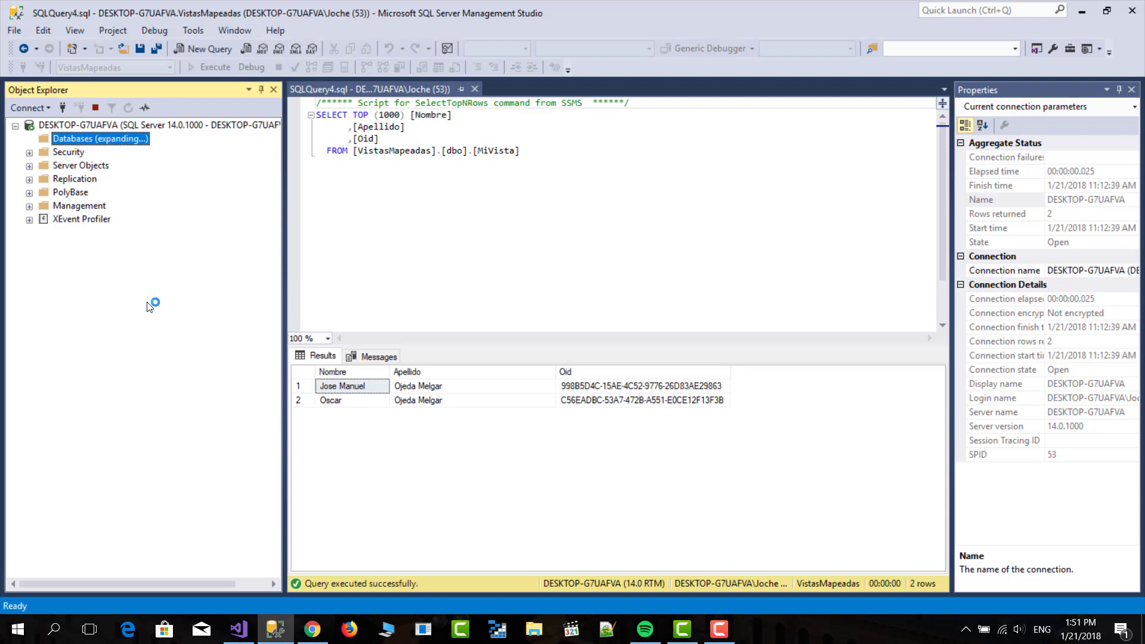
pyautogui.click(99, 138)
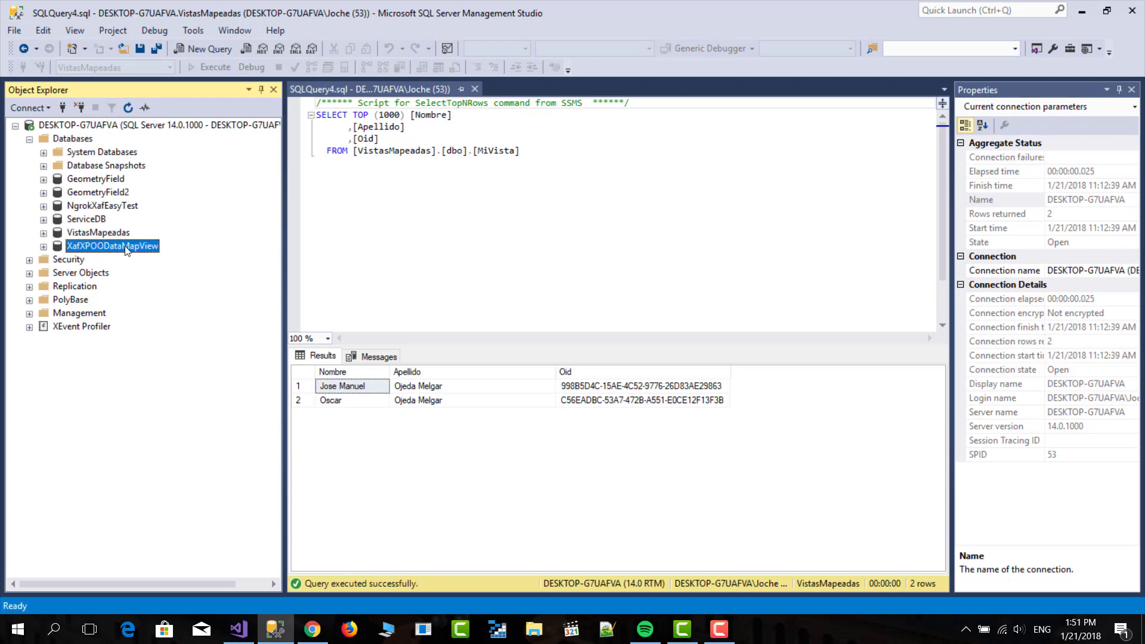
pyautogui.click(43, 245)
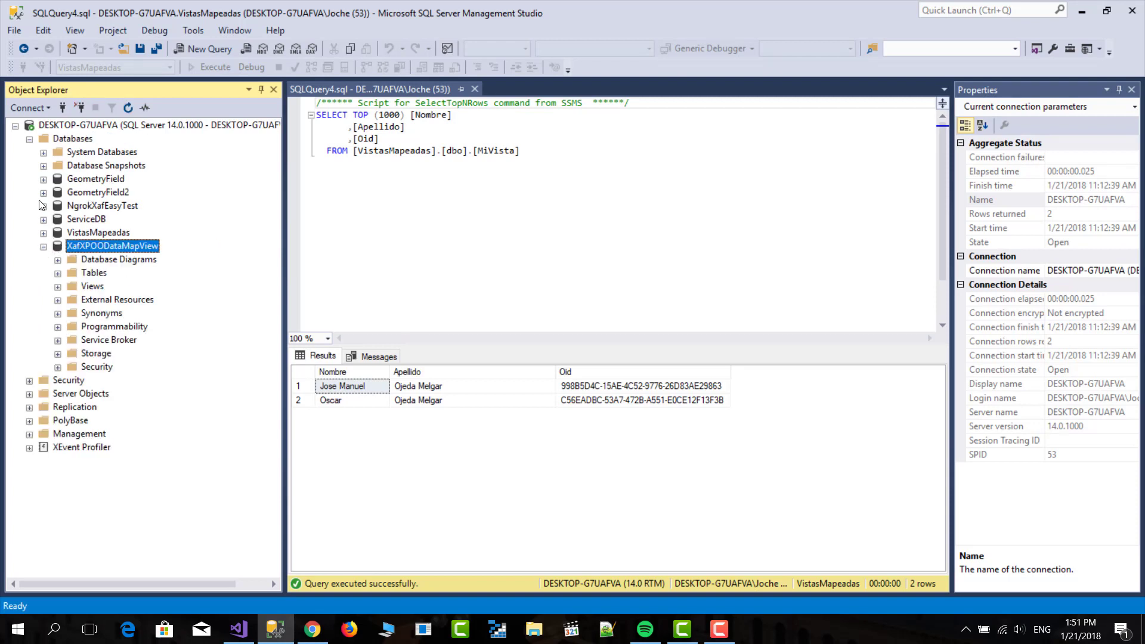
pyautogui.click(58, 285)
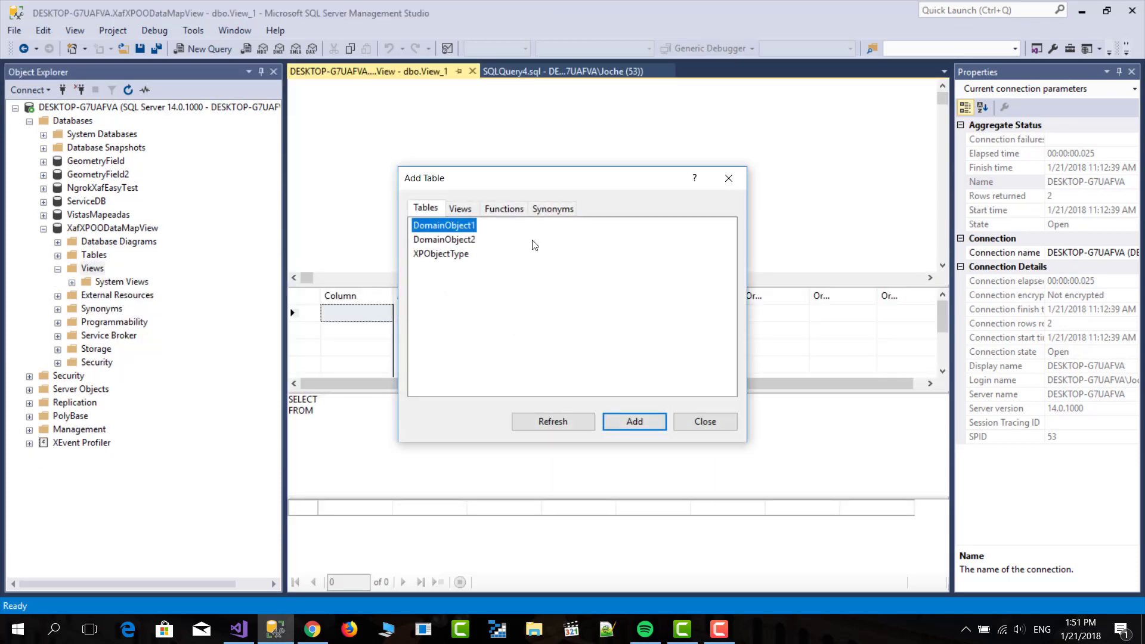
# Step: Add DomainObject1 and DomainObject2 to the view and remove their automatic Oid join
pyautogui.click(443, 239)
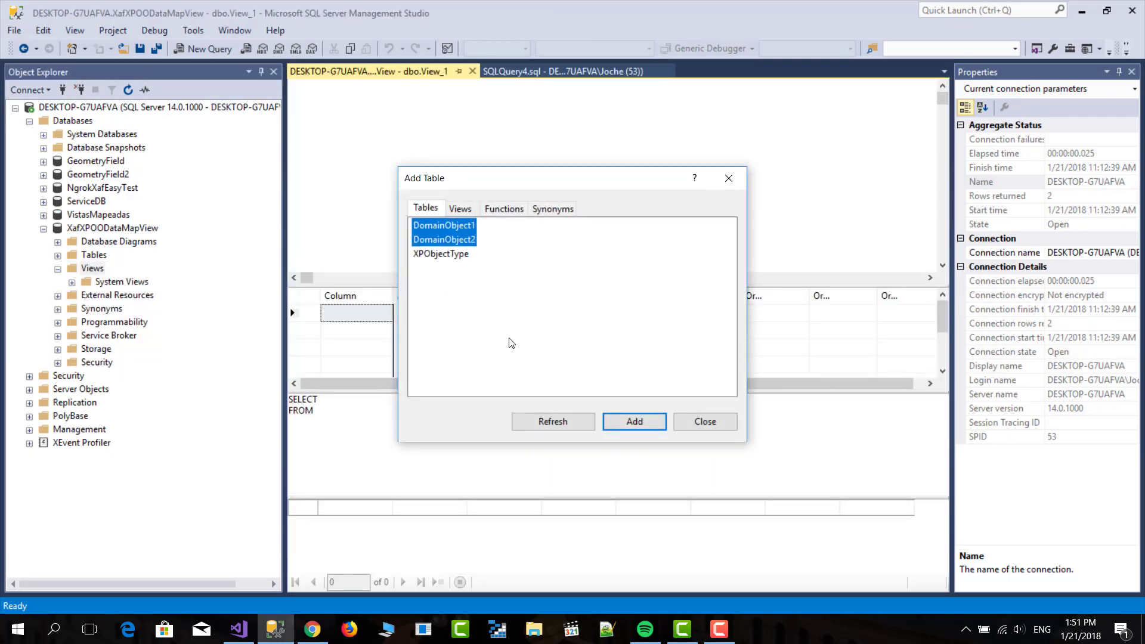
pyautogui.click(632, 421)
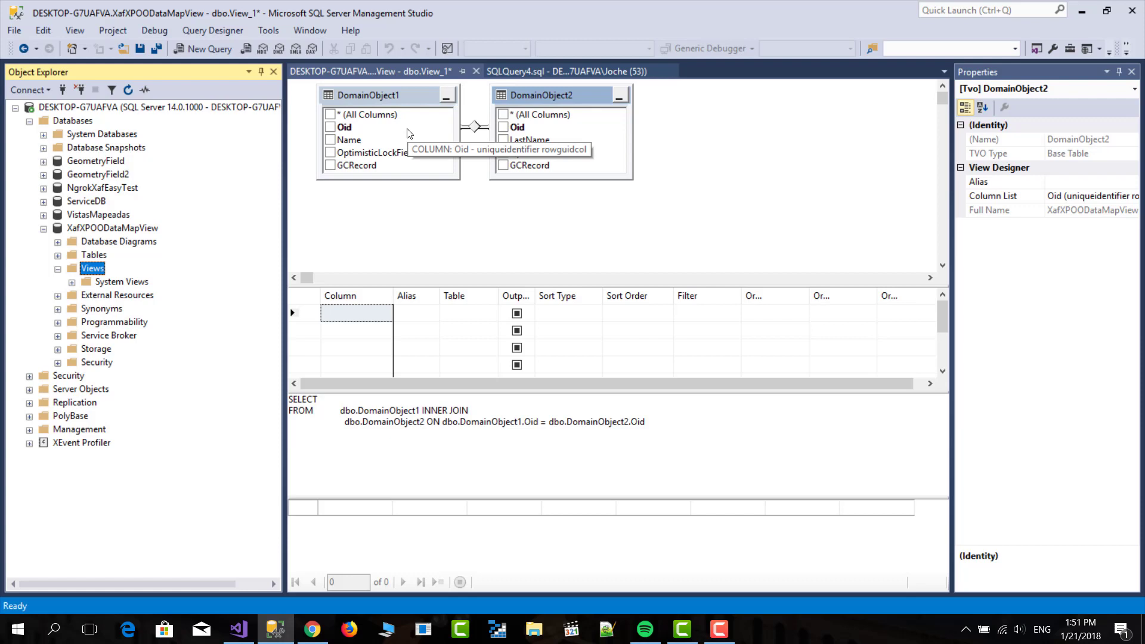
pyautogui.moveTo(409, 134)
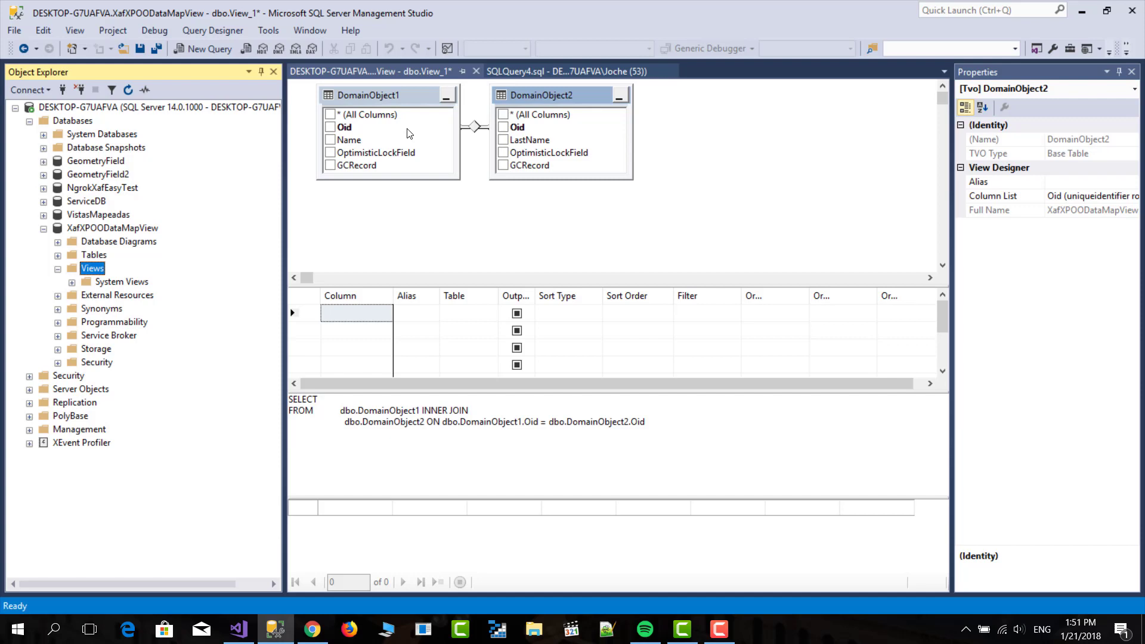
pyautogui.moveTo(542, 100)
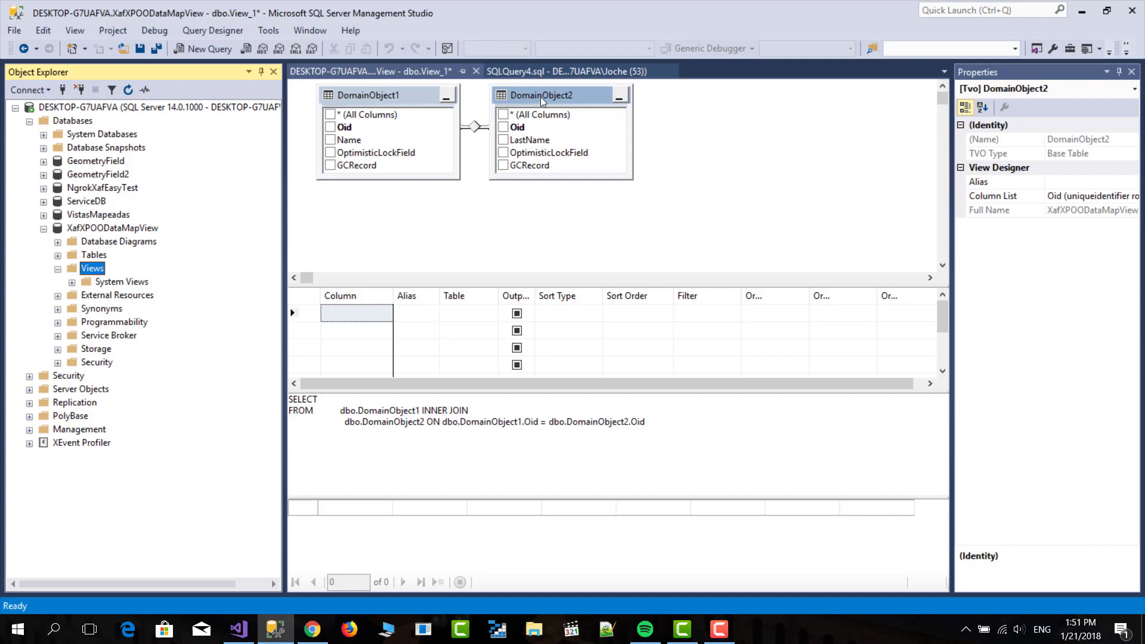
pyautogui.rightClick(478, 126)
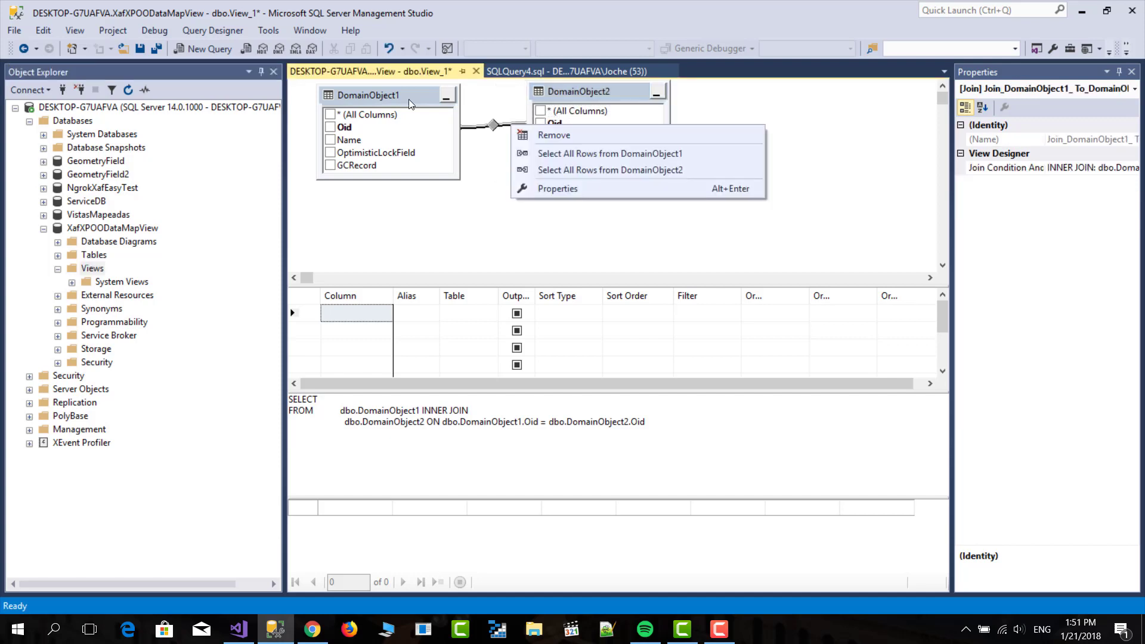
pyautogui.click(553, 135)
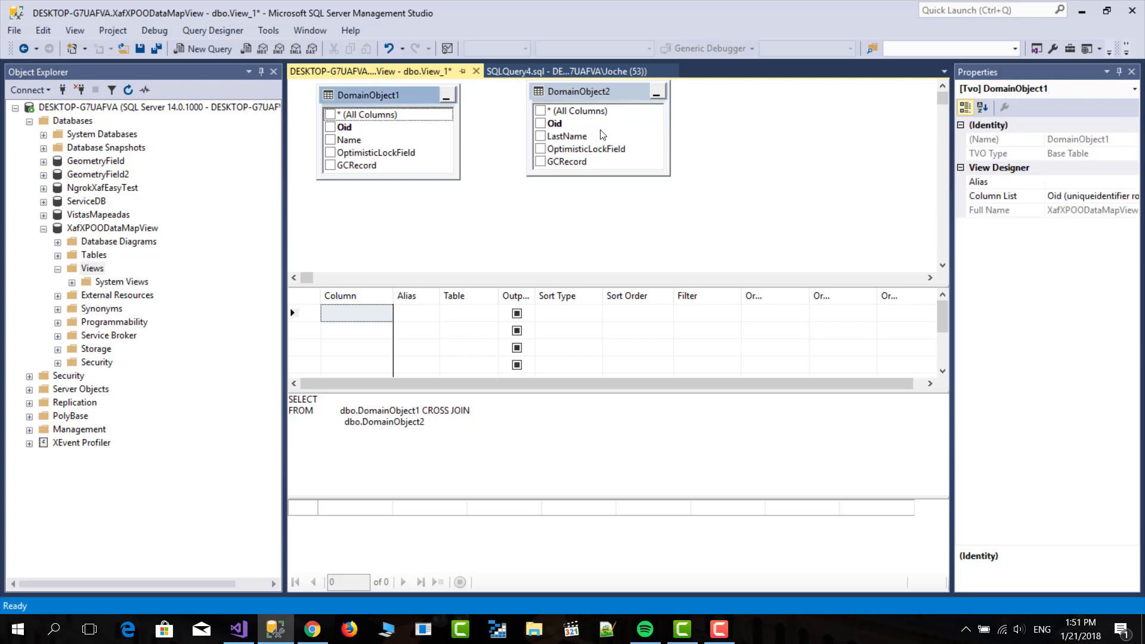
pyautogui.moveTo(515, 122)
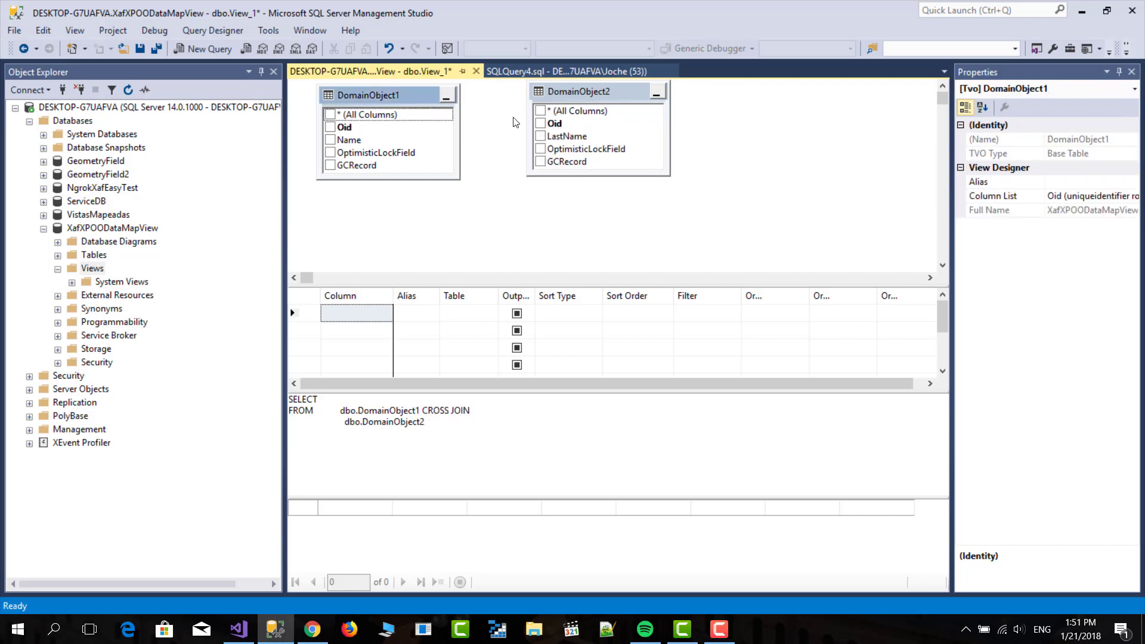
pyautogui.moveTo(369, 115)
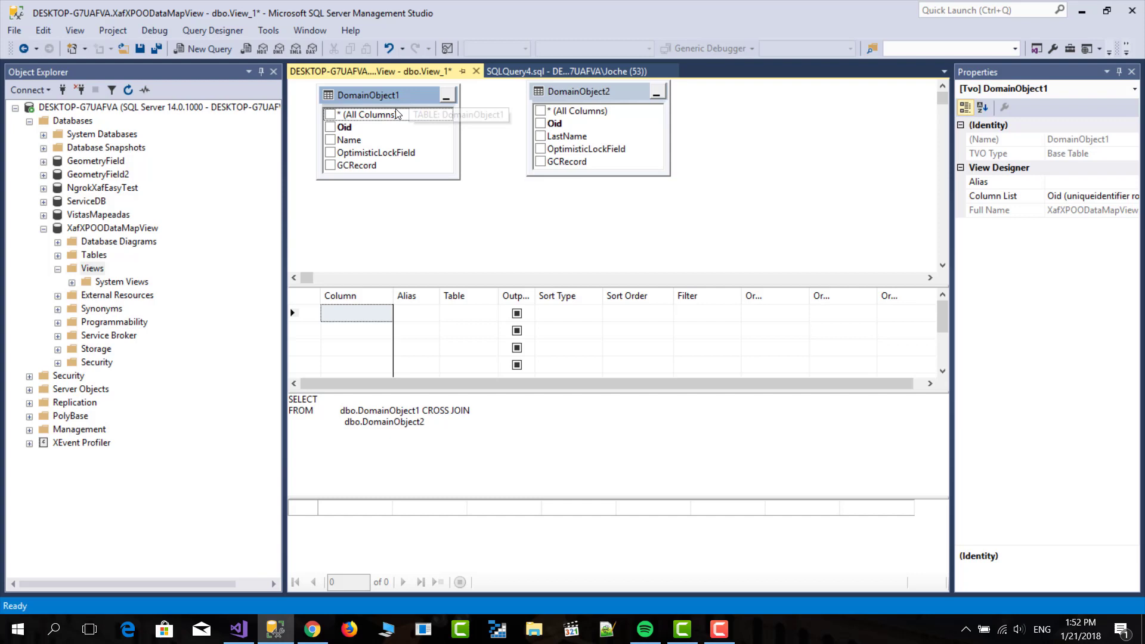
# Step: Select Oid and Name from DomainObject1 and LastName from DomainObject2, then save the view
pyautogui.click(330, 127)
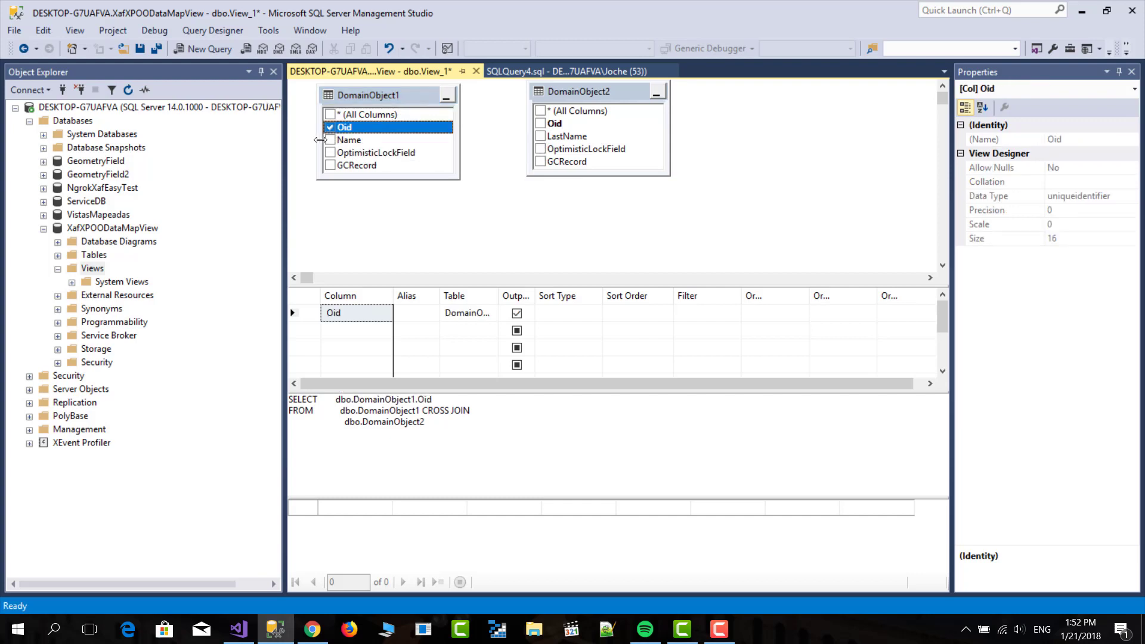
pyautogui.click(330, 140)
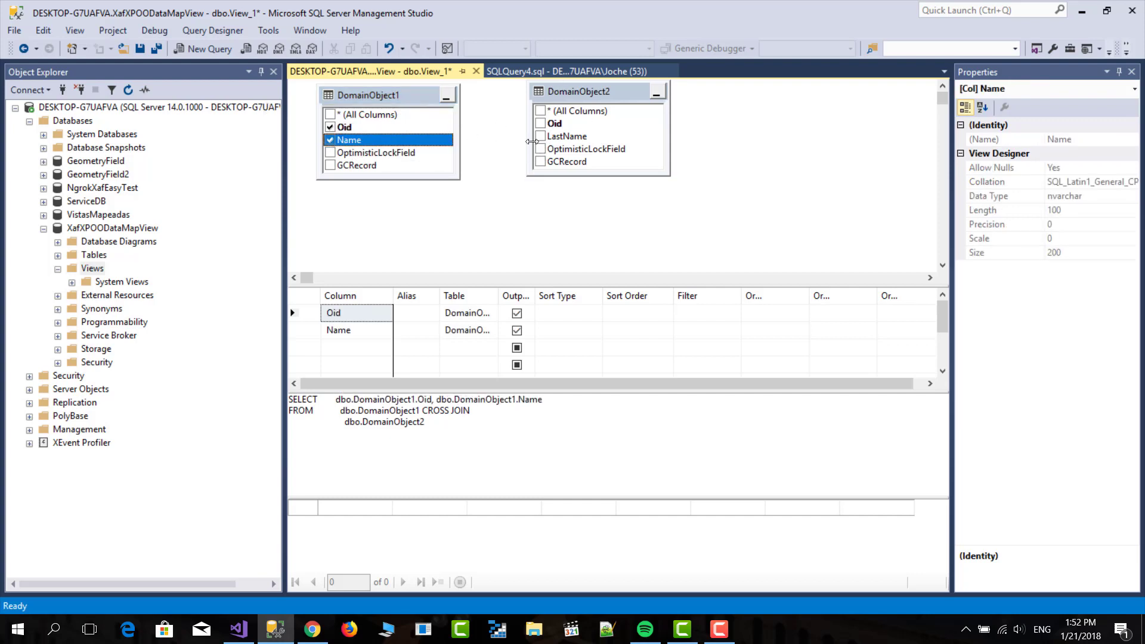
pyautogui.click(539, 136)
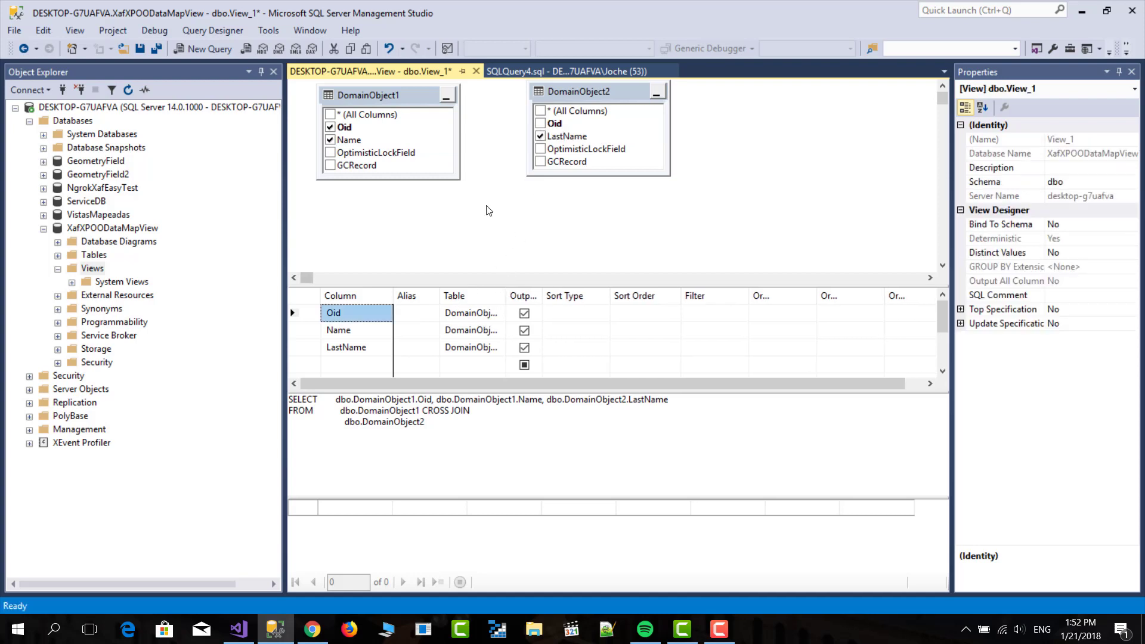
pyautogui.moveTo(488, 186)
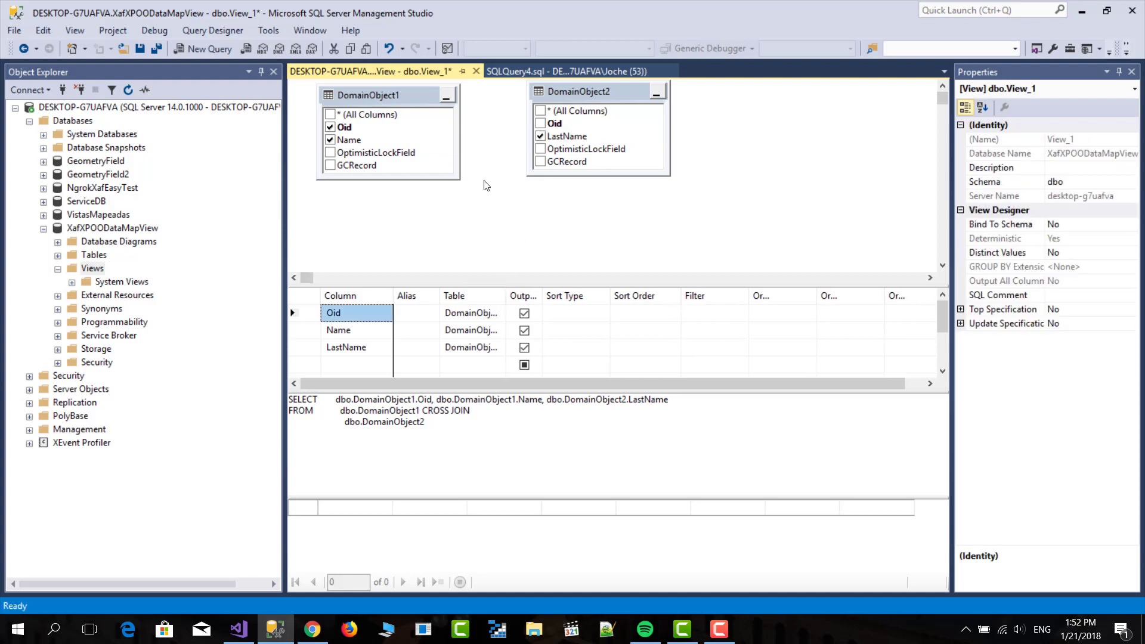
pyautogui.click(139, 48)
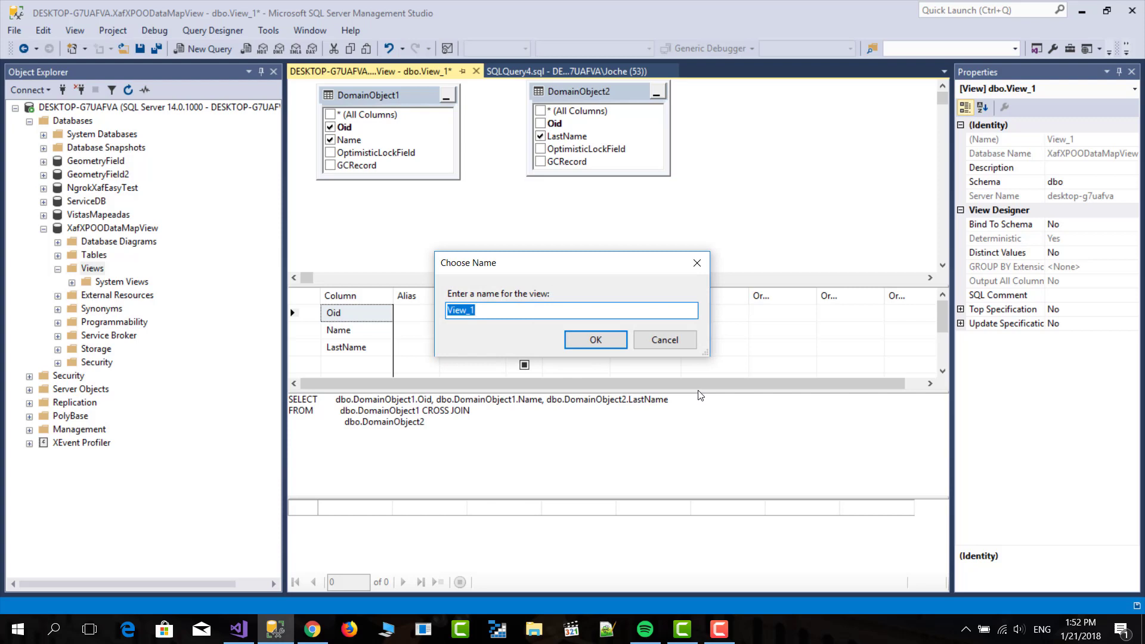
# Step: Confirm the view name DomainView and bring up the Views folder menu
pyautogui.click(593, 339)
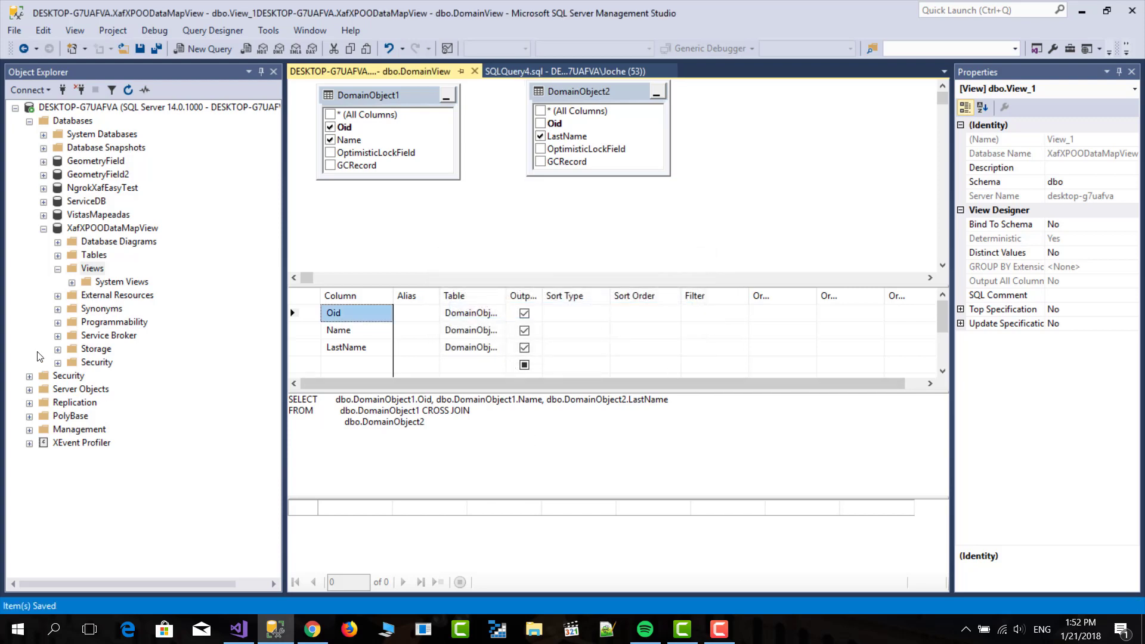
pyautogui.rightClick(91, 269)
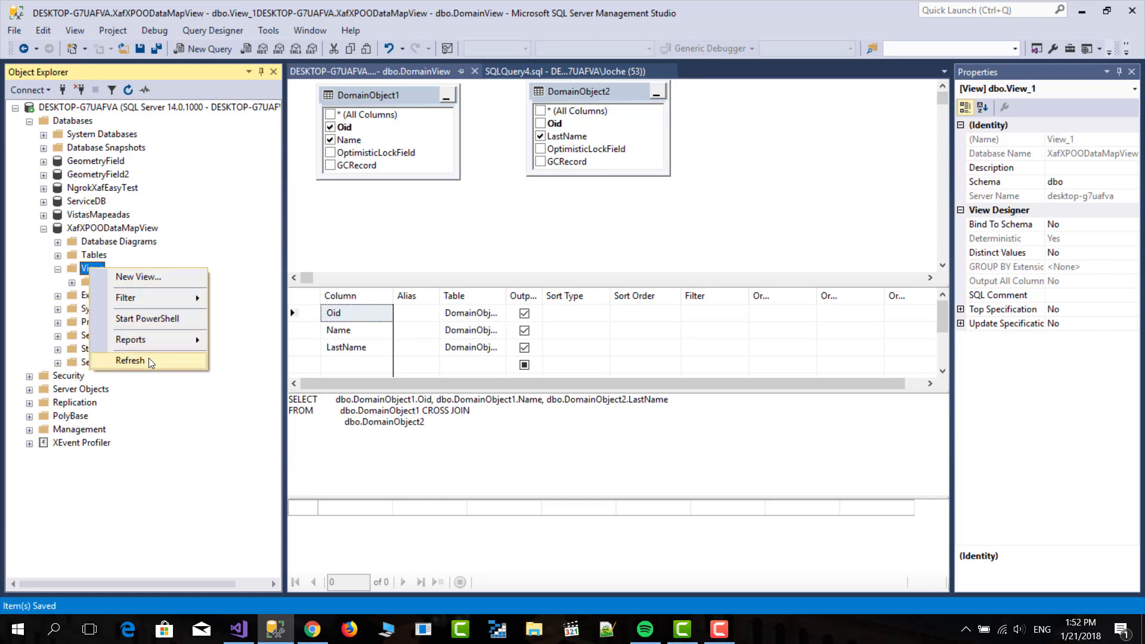
# Step: Refresh the views, check the DomainView result rows, then switch to Visual Studio
pyautogui.click(132, 360)
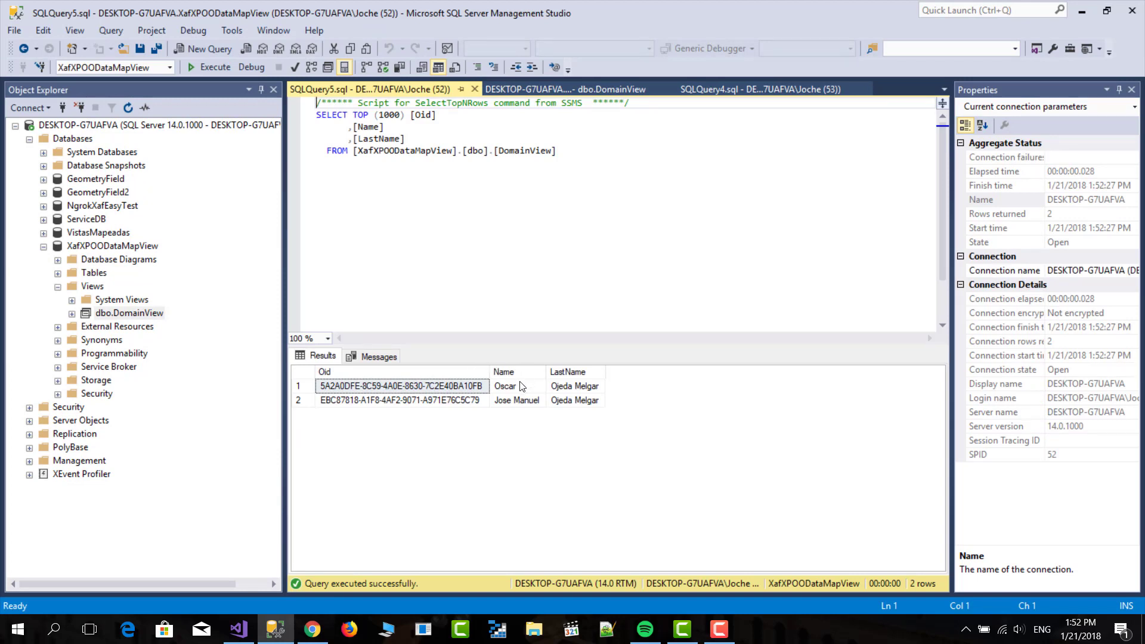
pyautogui.click(573, 385)
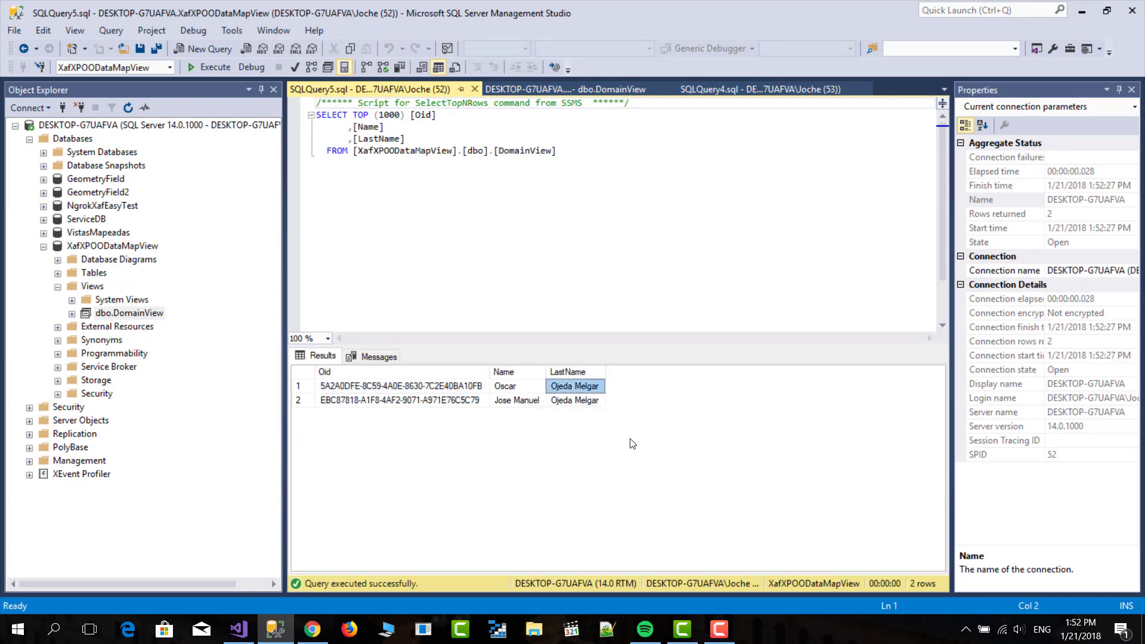
pyautogui.moveTo(313, 629)
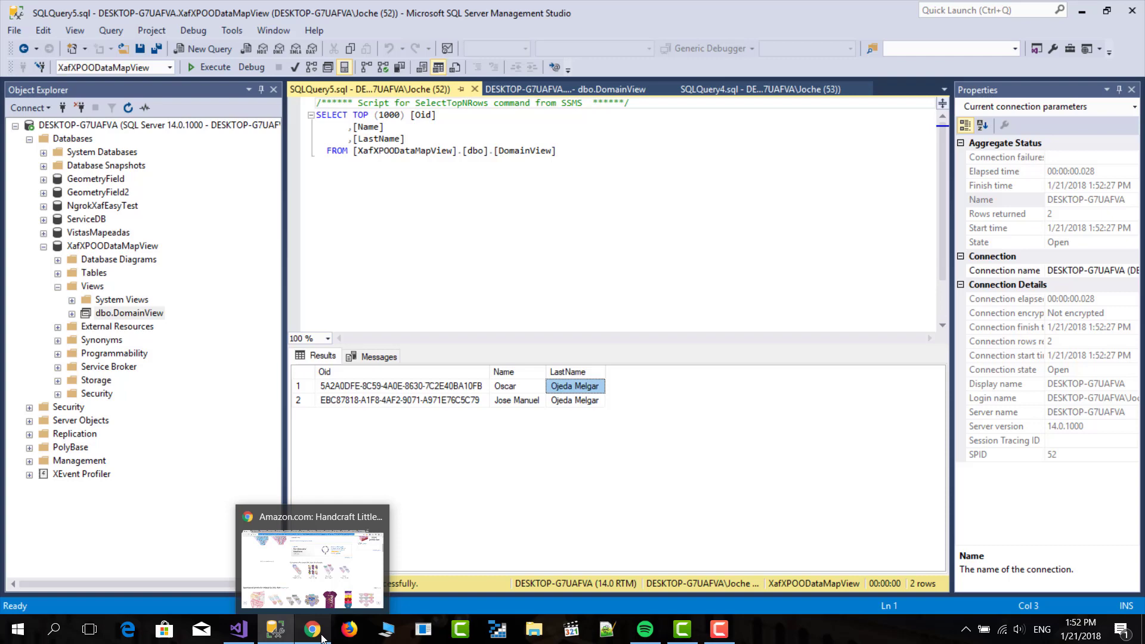
pyautogui.moveTo(681, 628)
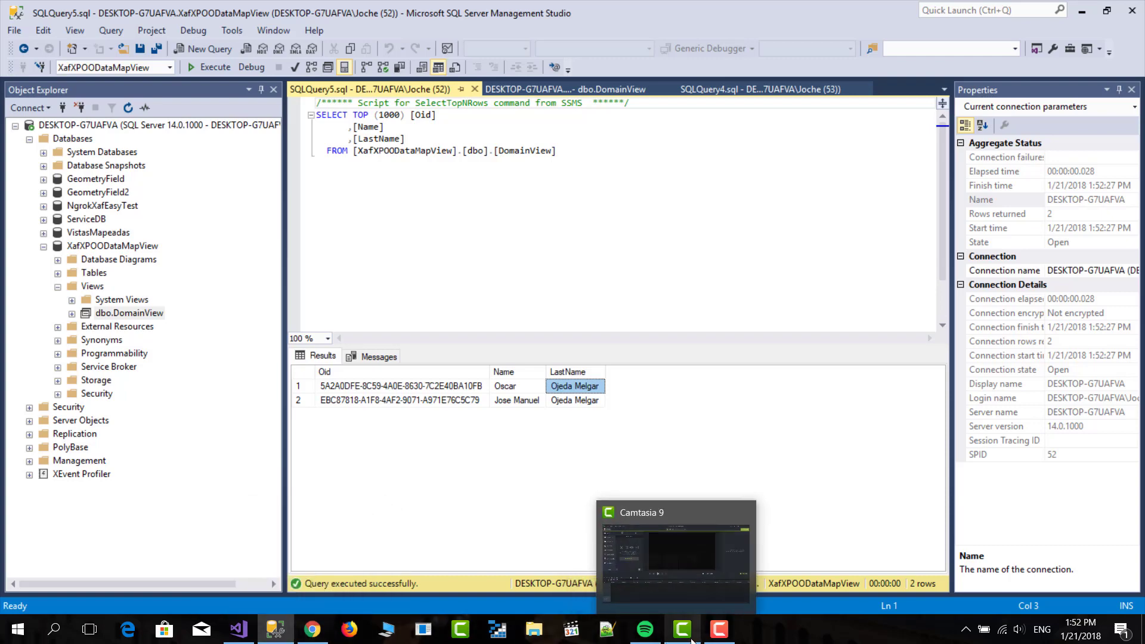
pyautogui.moveTo(503, 629)
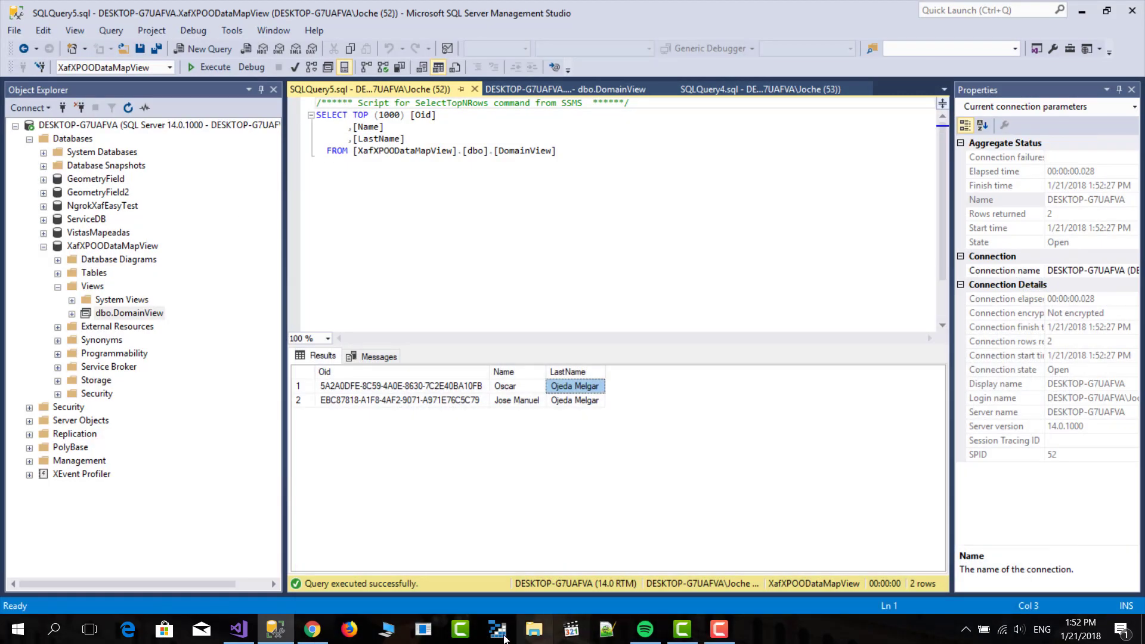
pyautogui.click(236, 628)
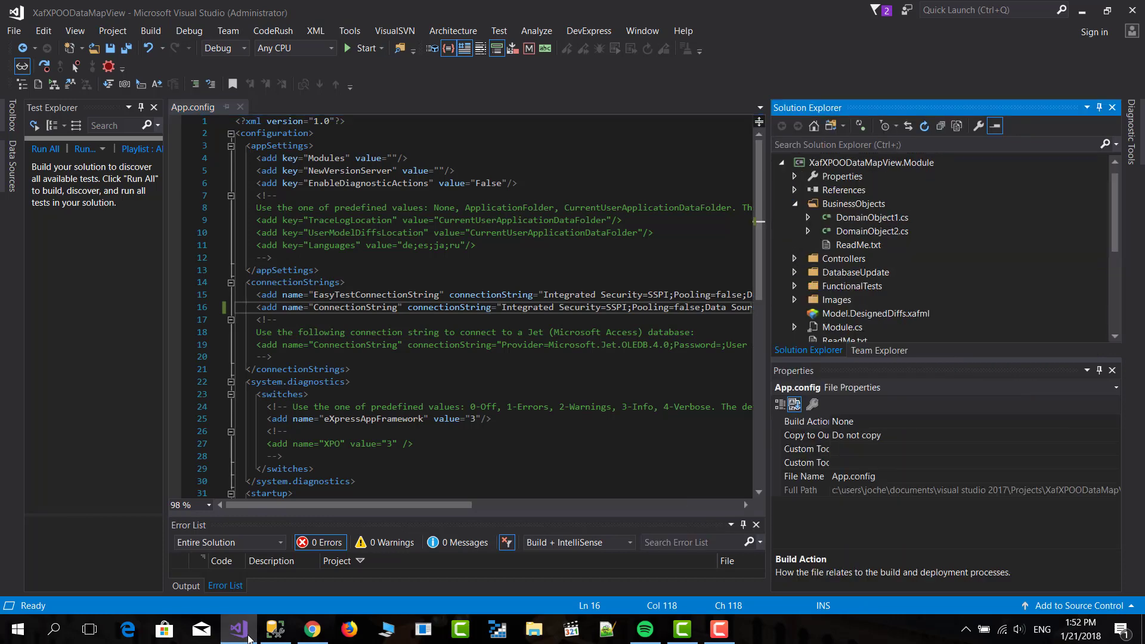
# Step: Create an XPO Business Object named DomainView in the BusinessObjects folder
pyautogui.rightClick(852, 203)
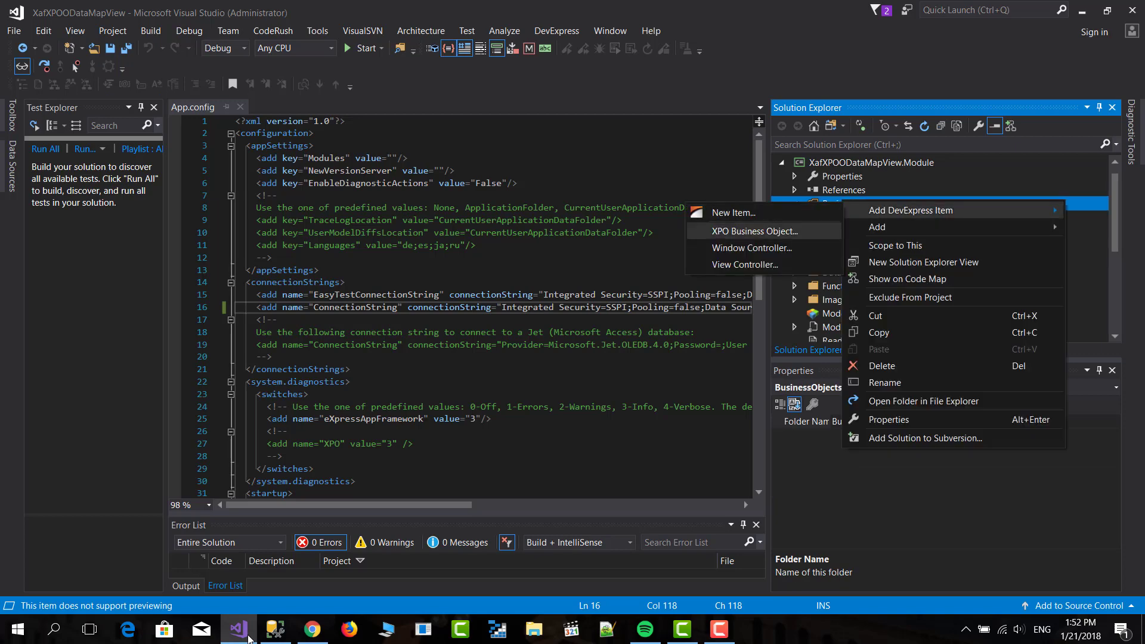
pyautogui.click(749, 230)
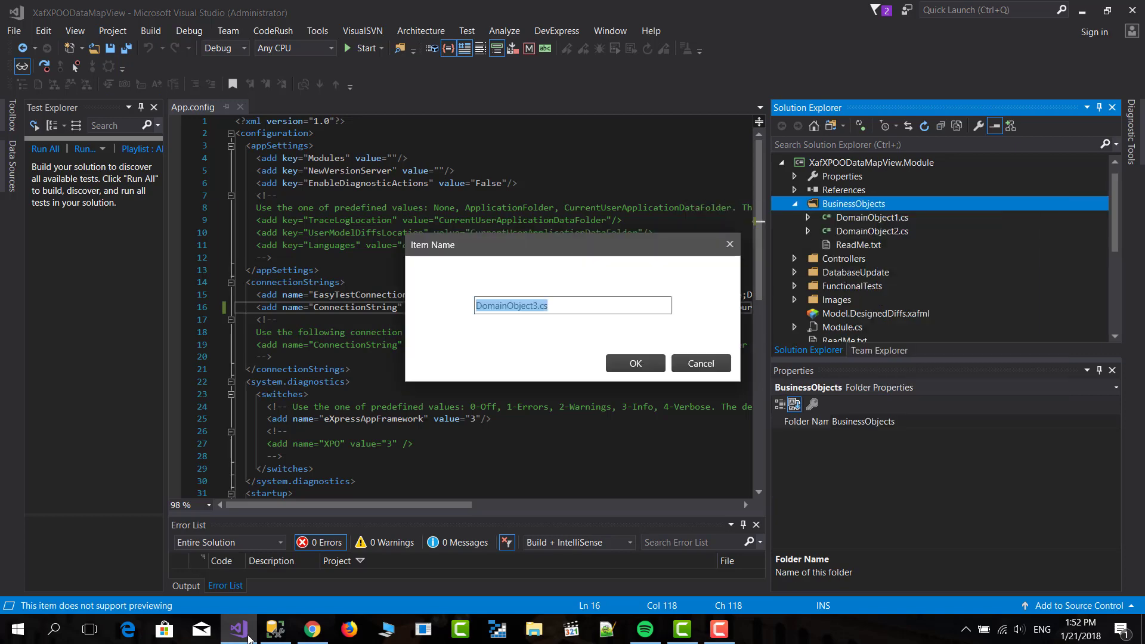
pyautogui.click(275, 628)
pyautogui.write('Dom')
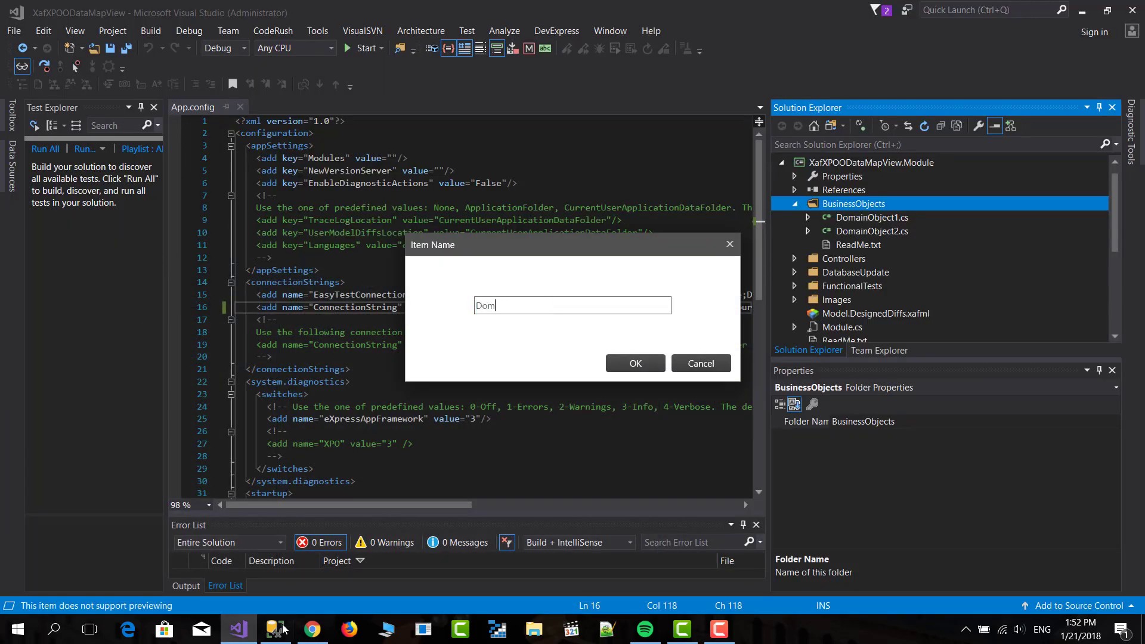
pyautogui.write('anView')
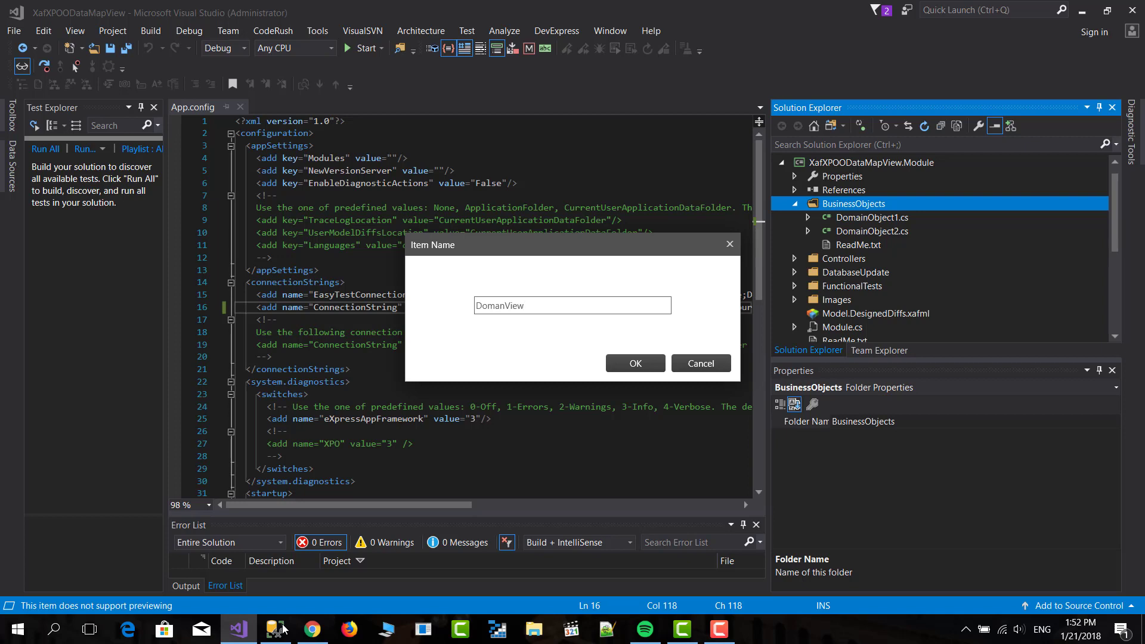
pyautogui.tripleClick(571, 305)
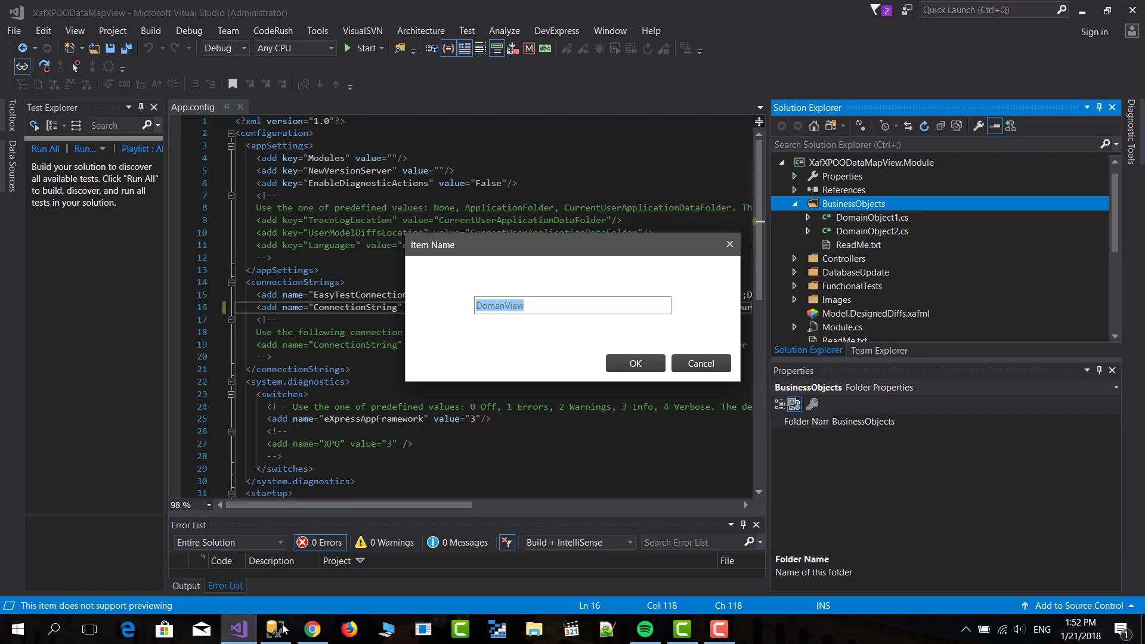
pyautogui.write('Do')
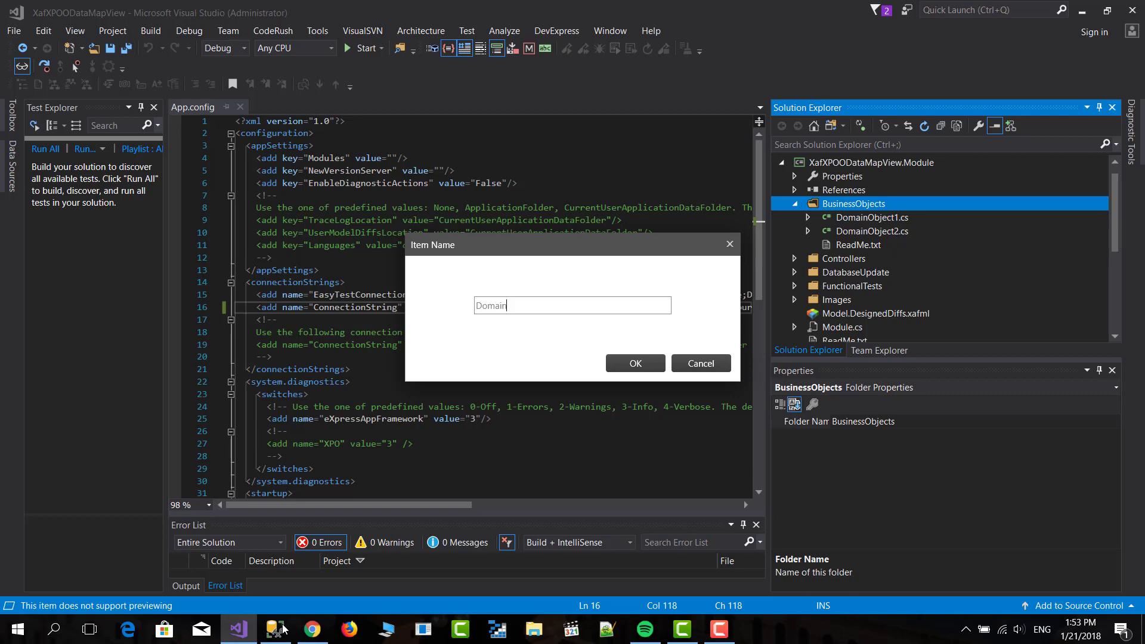
pyautogui.click(633, 363)
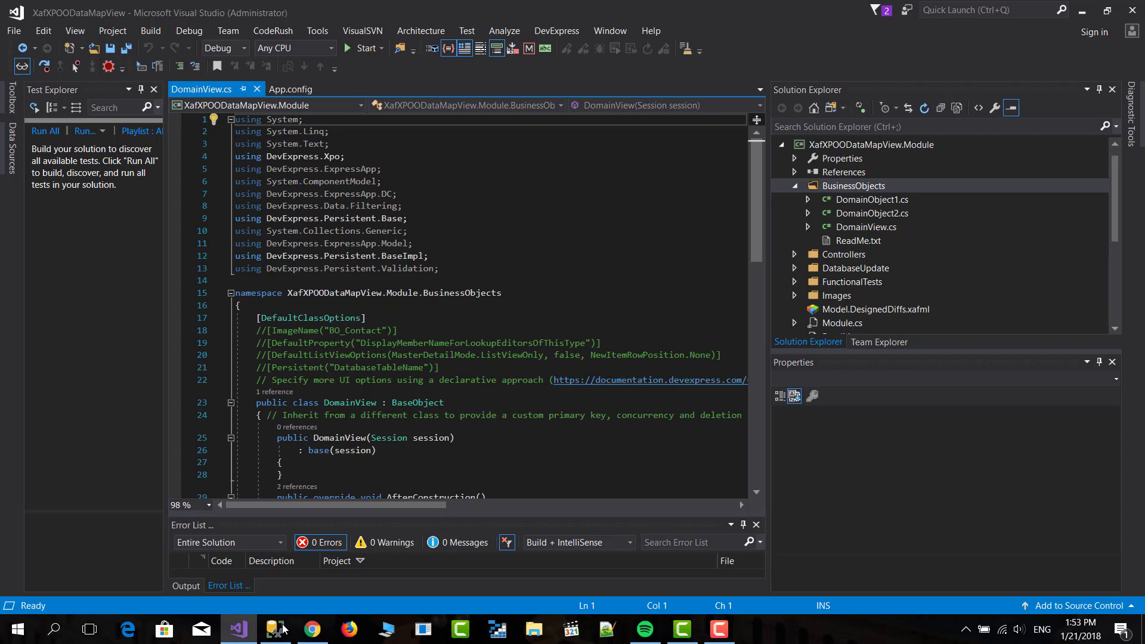
# Step: Add string Name and LastName properties and a Guid Oid property to DomainView
pyautogui.scroll(-3)
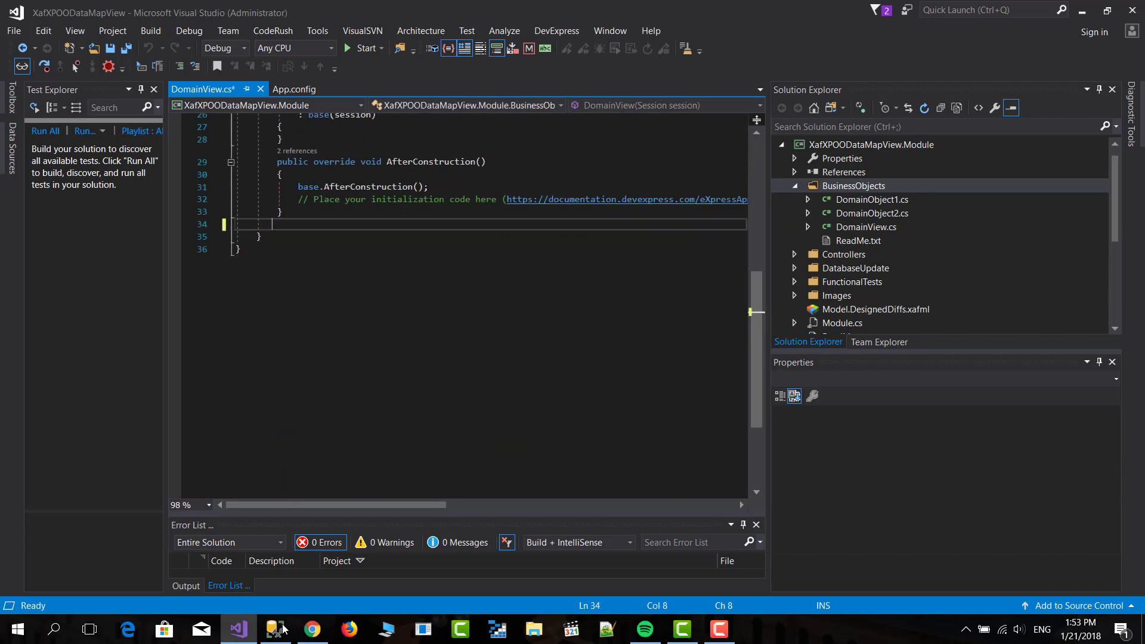
pyautogui.write('xps')
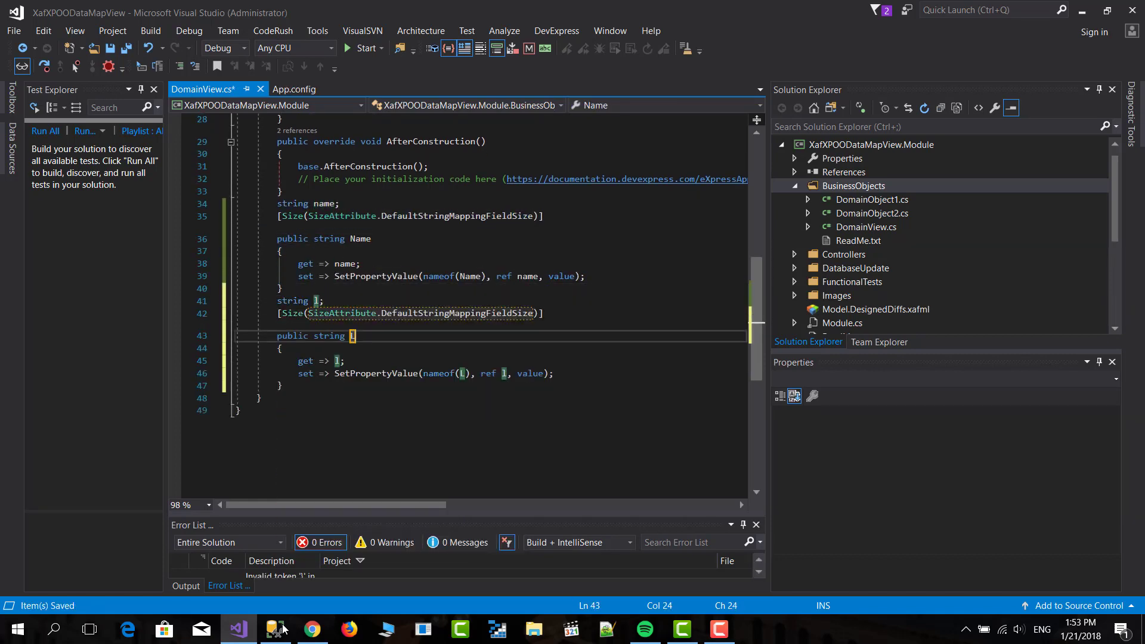
pyautogui.write('LastName')
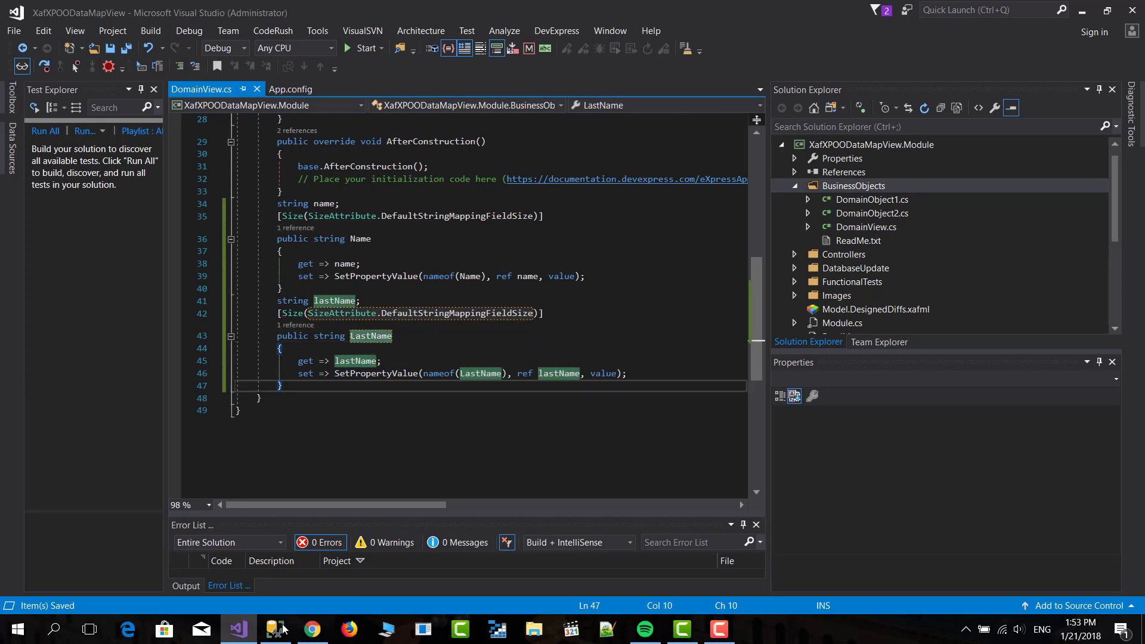
pyautogui.write('xpo')
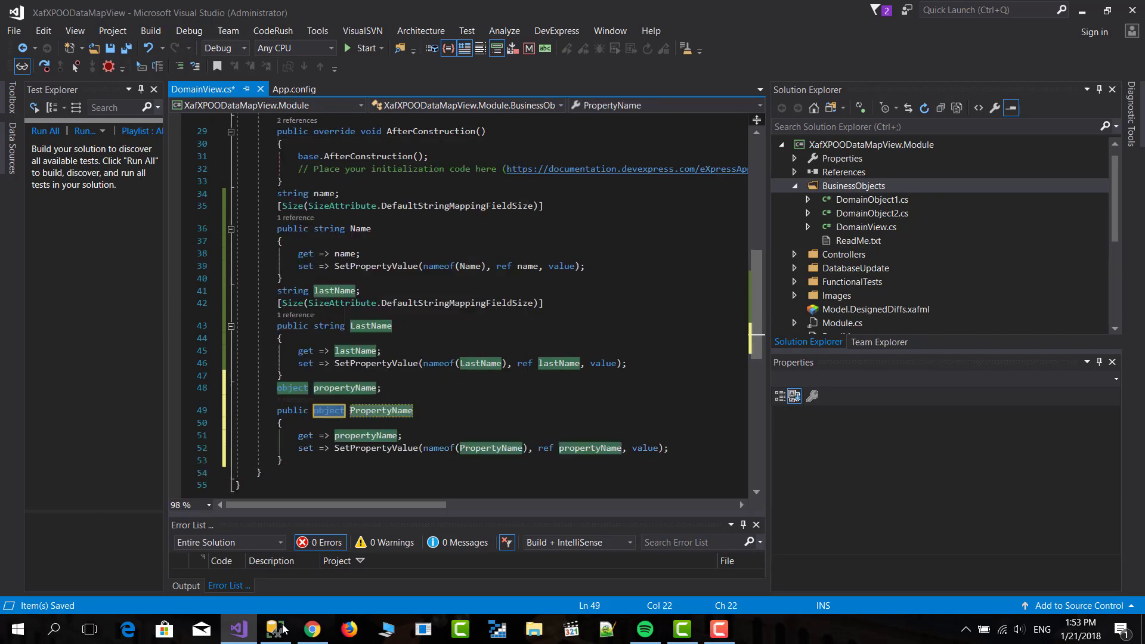
pyautogui.write('Guid')
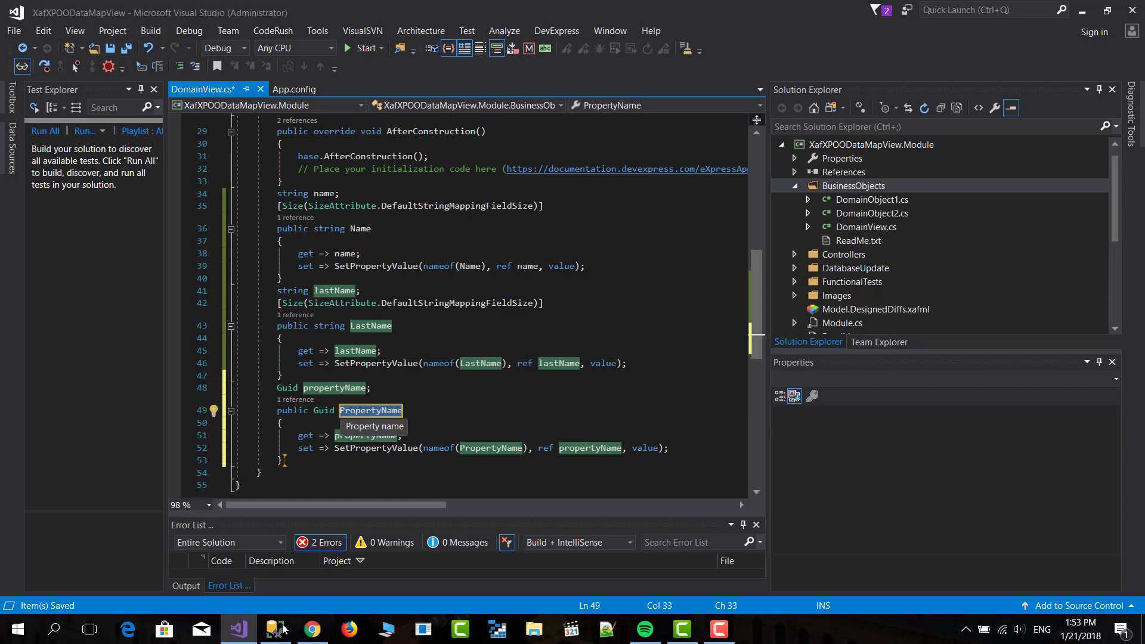
pyautogui.write('Oid')
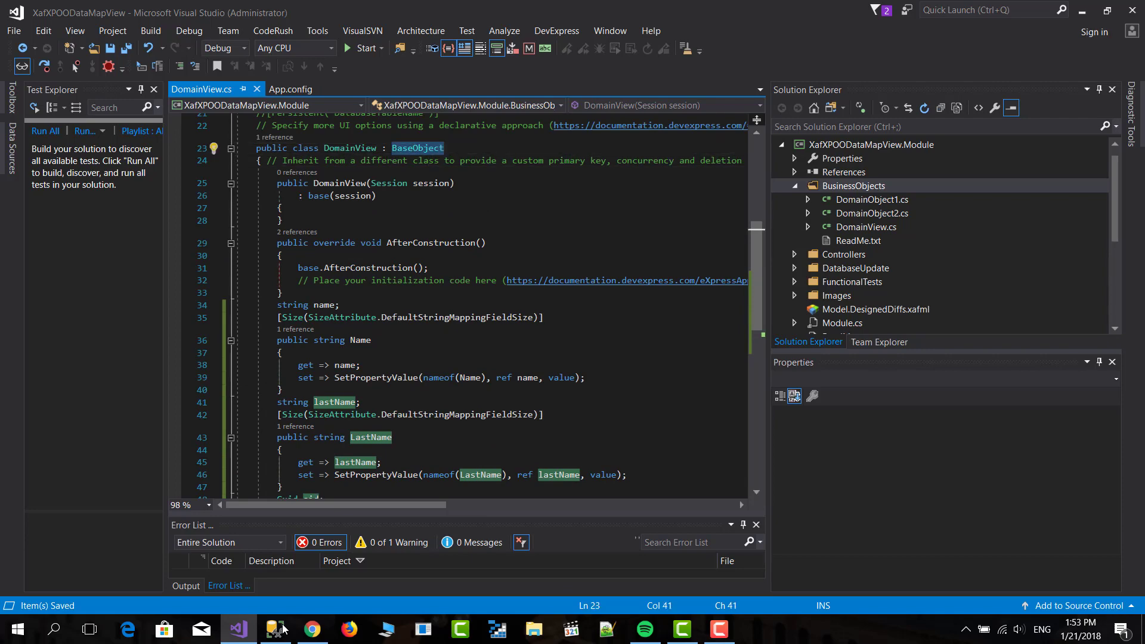
# Step: Derive DomainView from XPLiteObject and mark Oid with [Key(AutoGenerate = false)]
pyautogui.write('XPLiteObject')
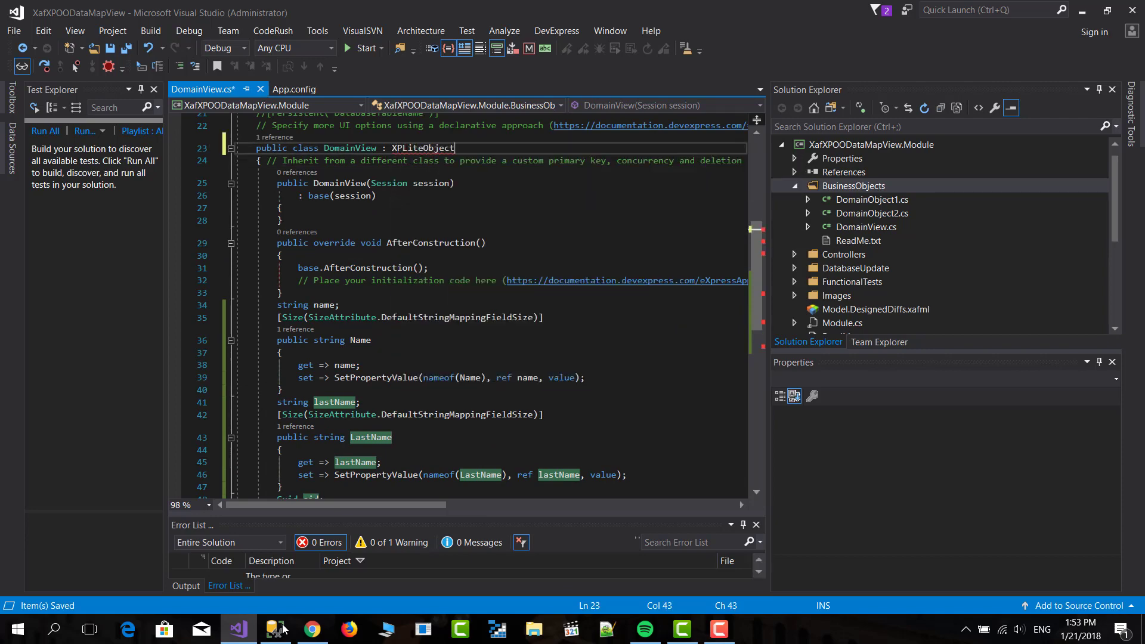
pyautogui.scroll(-3)
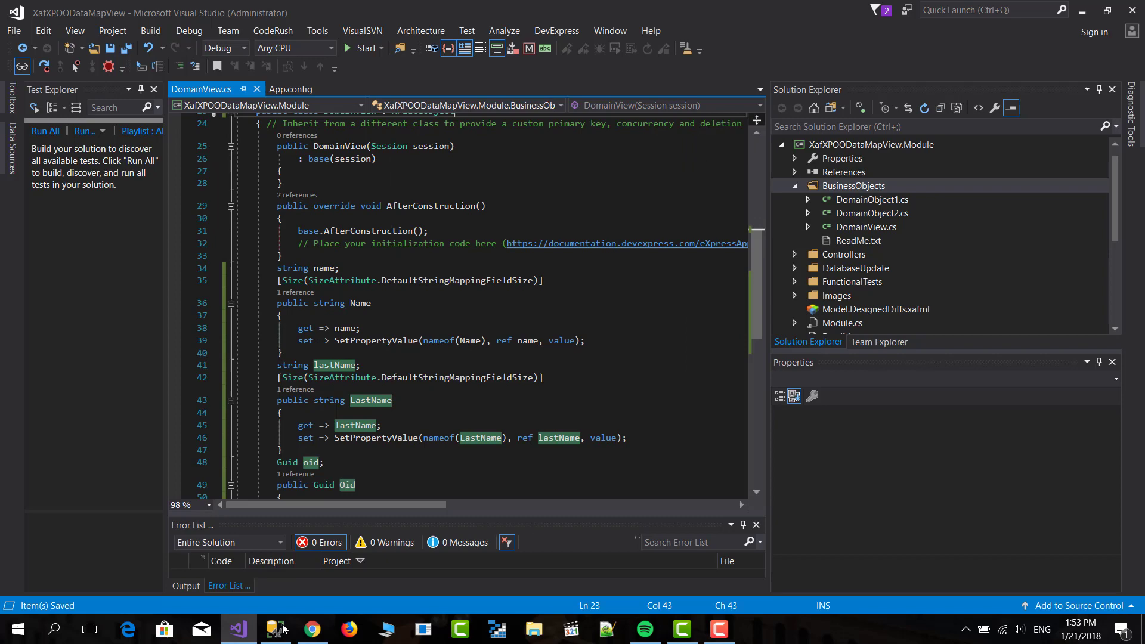
pyautogui.click(310, 463)
pyautogui.write('[Key')
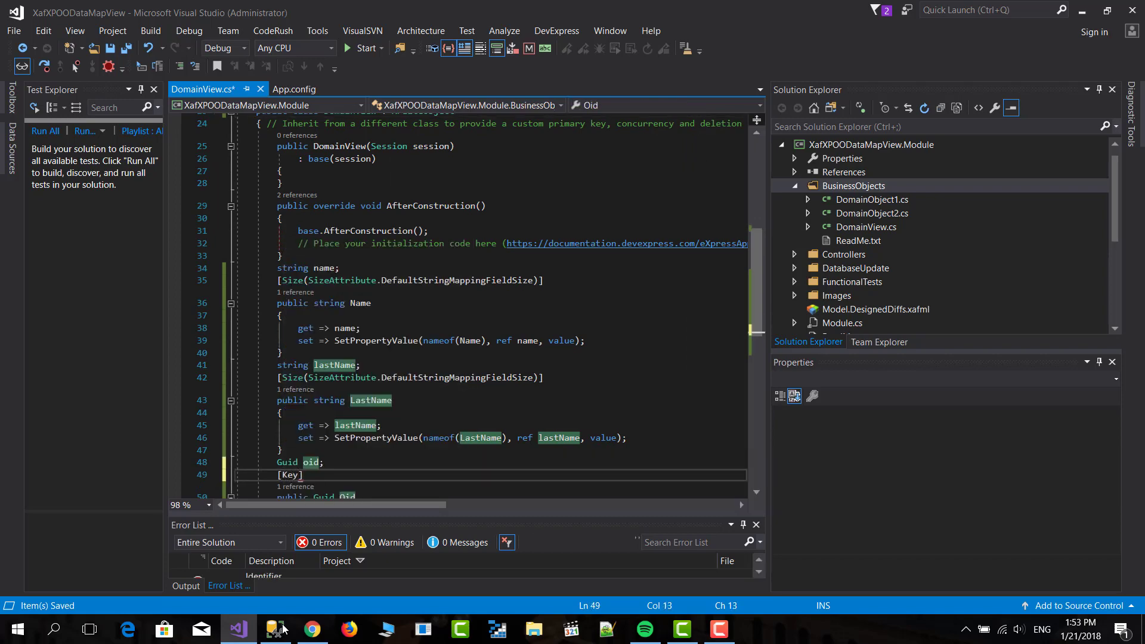
pyautogui.write('AutoGenerate =f)')
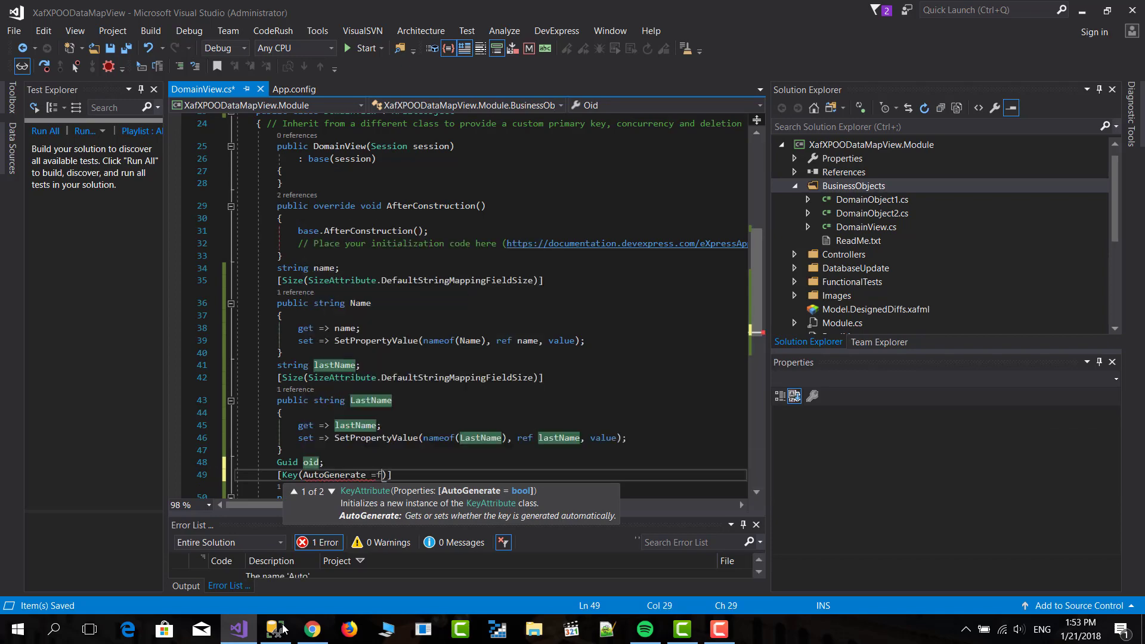
pyautogui.write('alse')
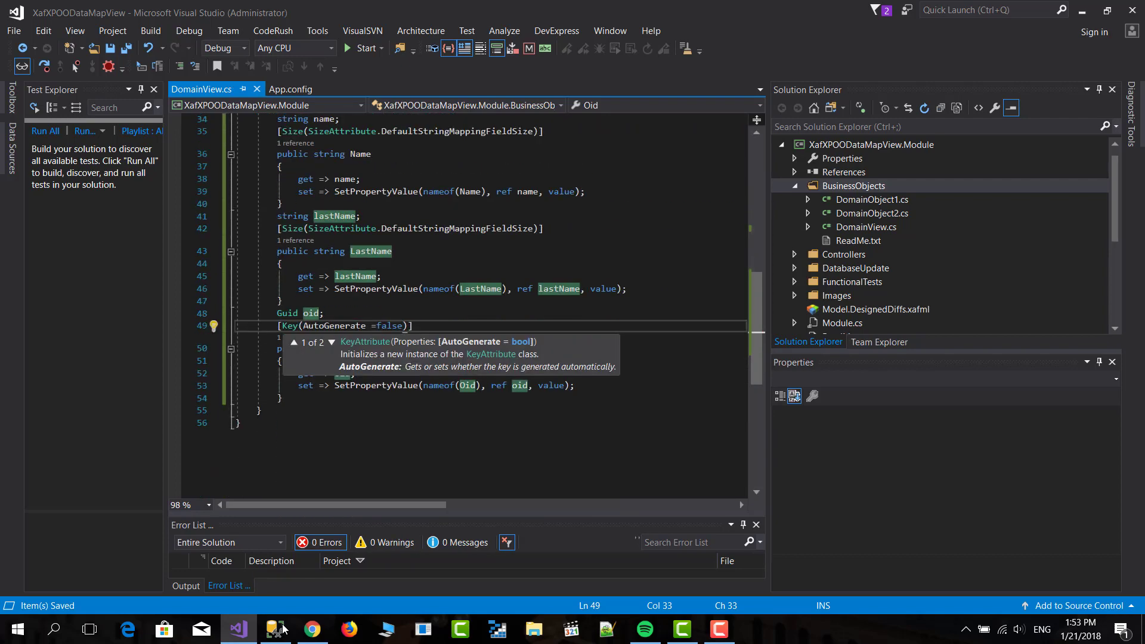
pyautogui.scroll(3)
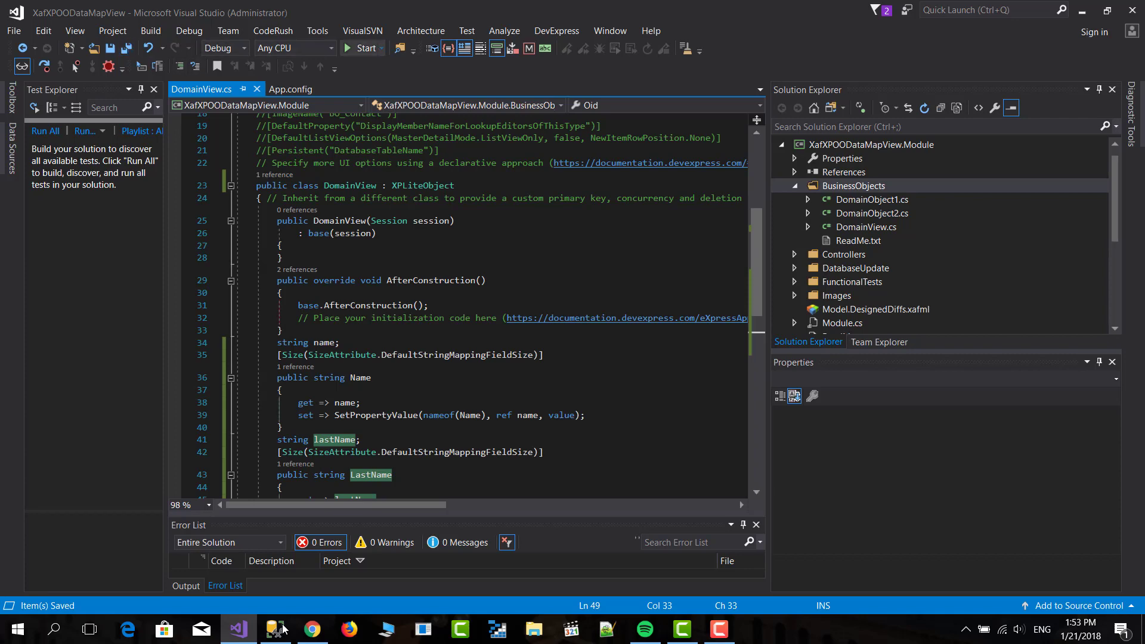
# Step: Run the application and view the Domain View list
pyautogui.click(358, 48)
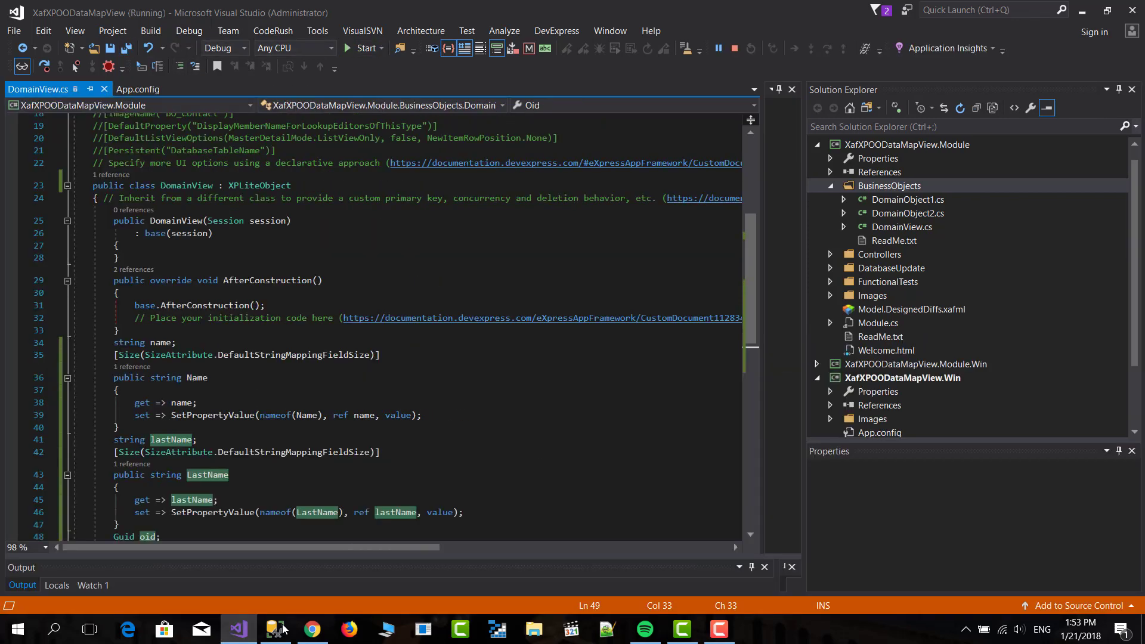
pyautogui.click(357, 48)
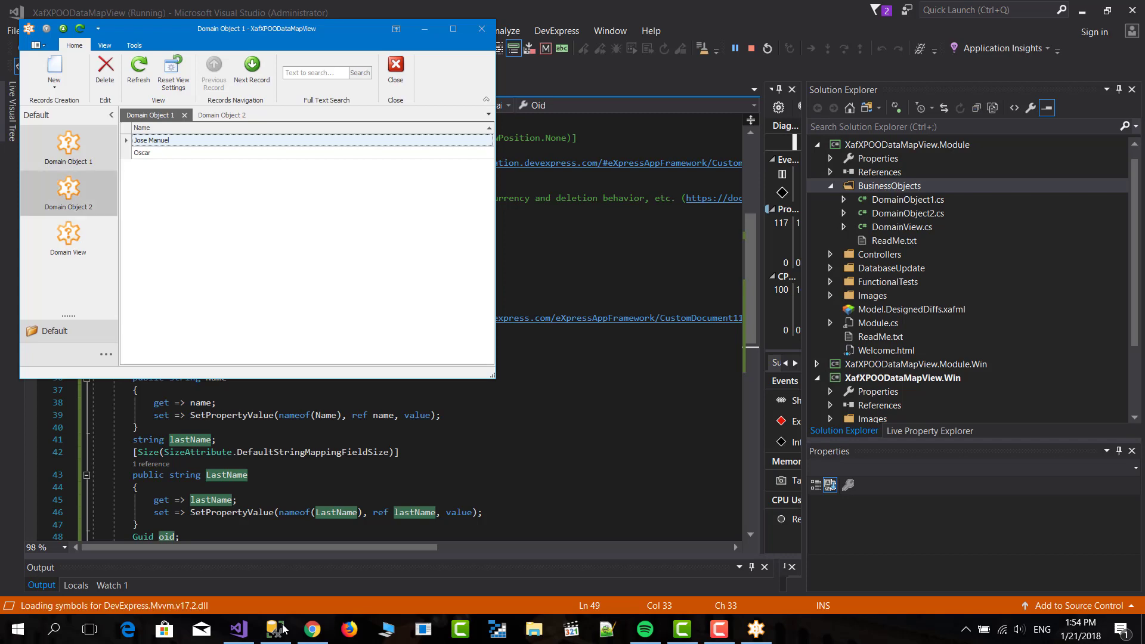
pyautogui.click(68, 239)
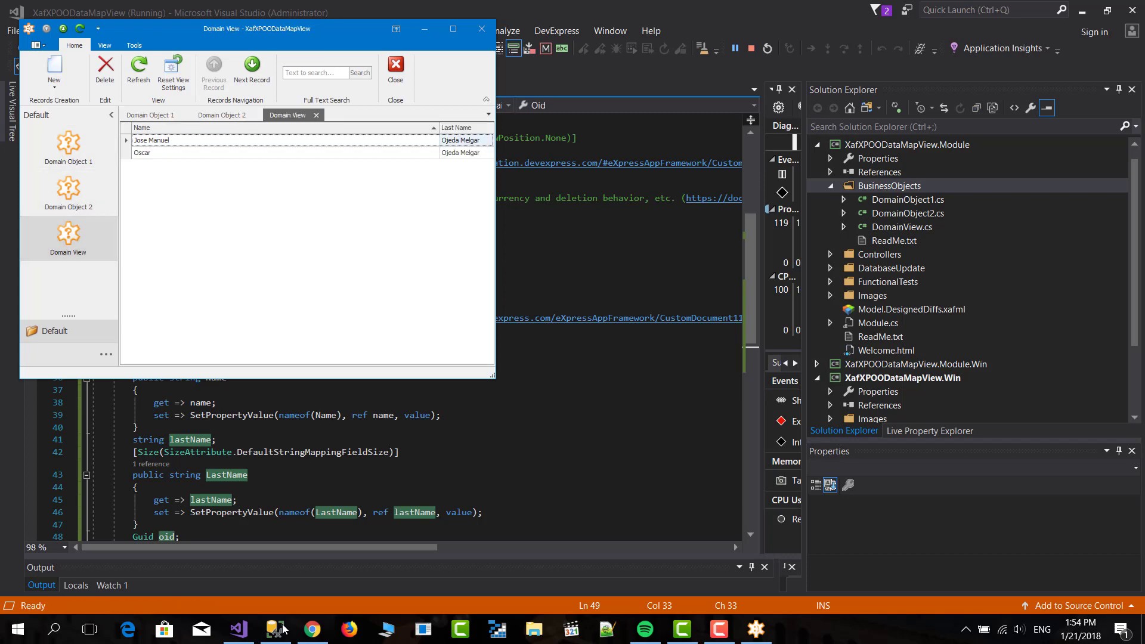
pyautogui.click(452, 29)
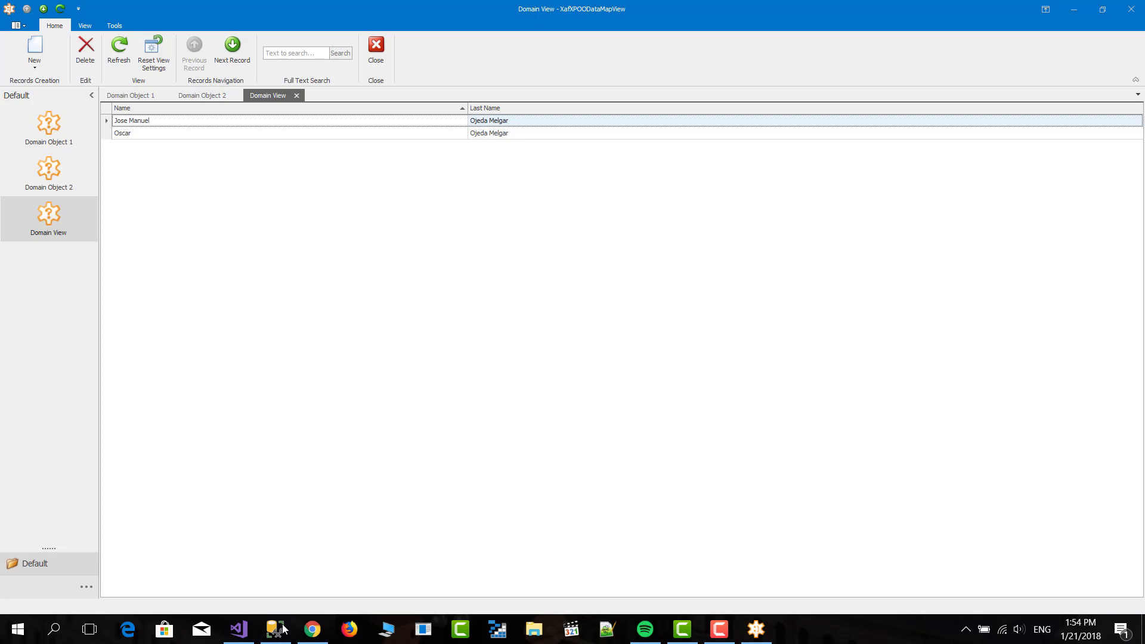
pyautogui.moveTo(47, 128)
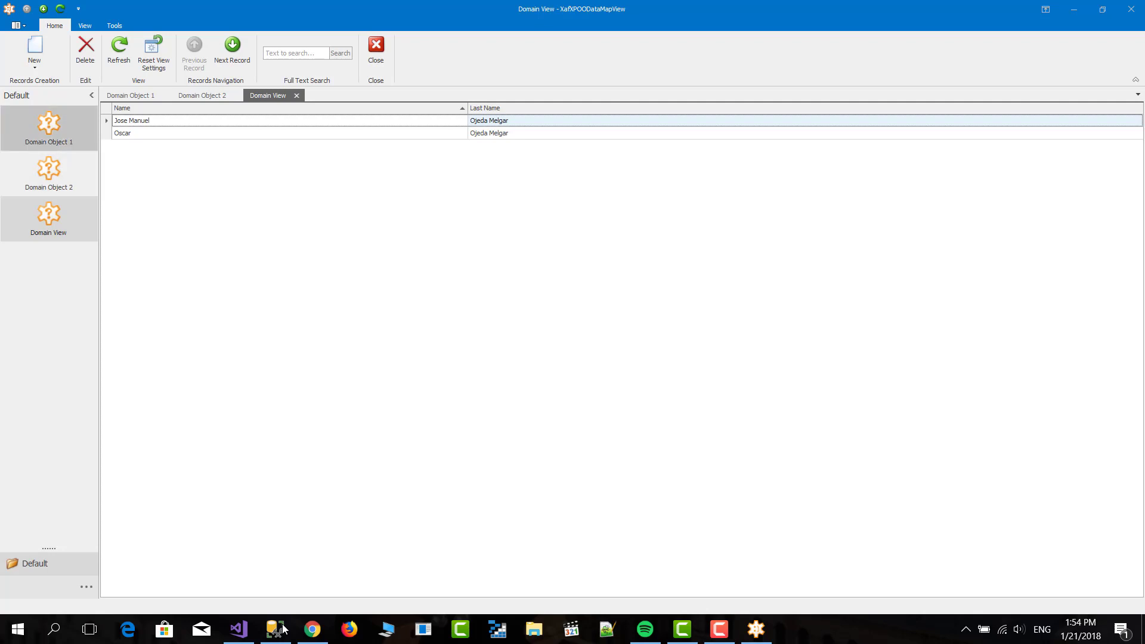
# Step: Create a new Domain Object 1 record named Ana Maria
pyautogui.click(131, 95)
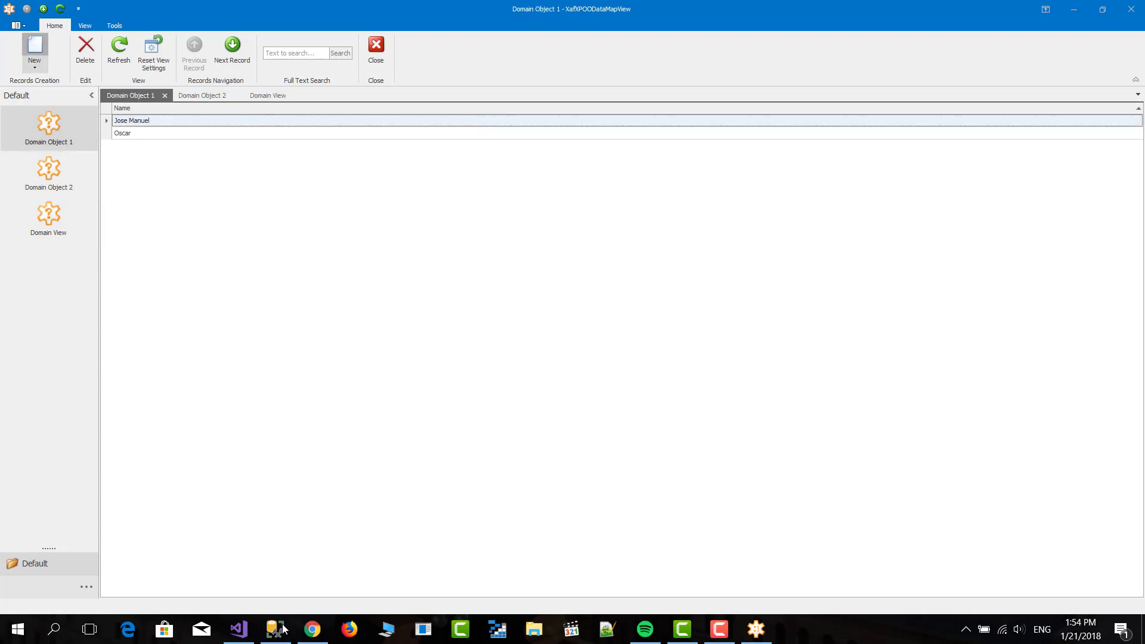
pyautogui.click(33, 51)
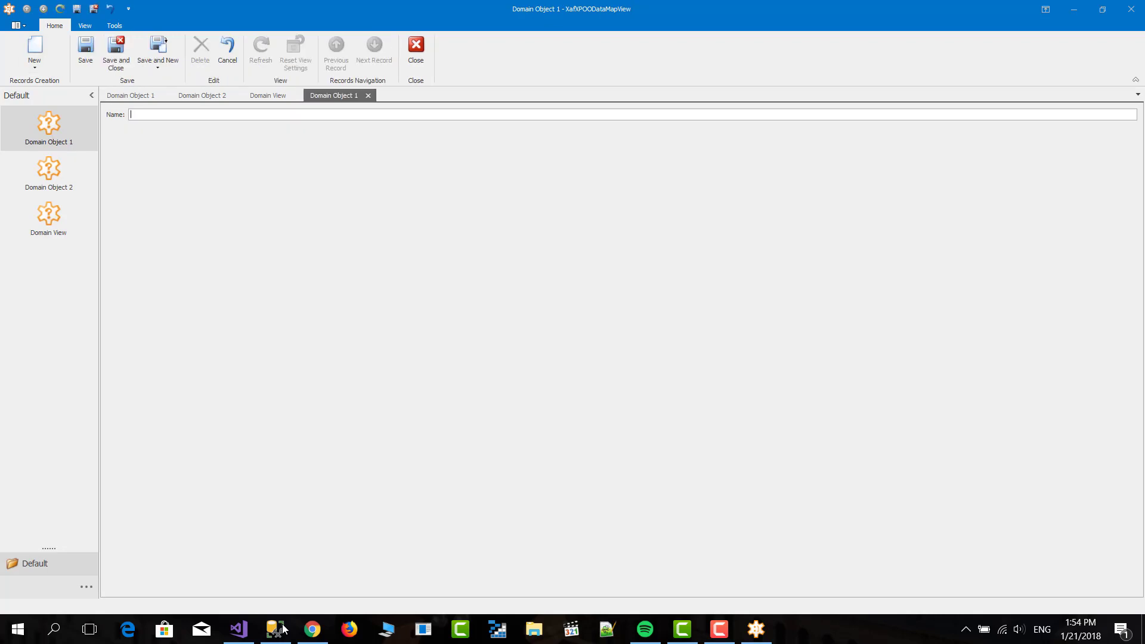
pyautogui.write('Ana Ma')
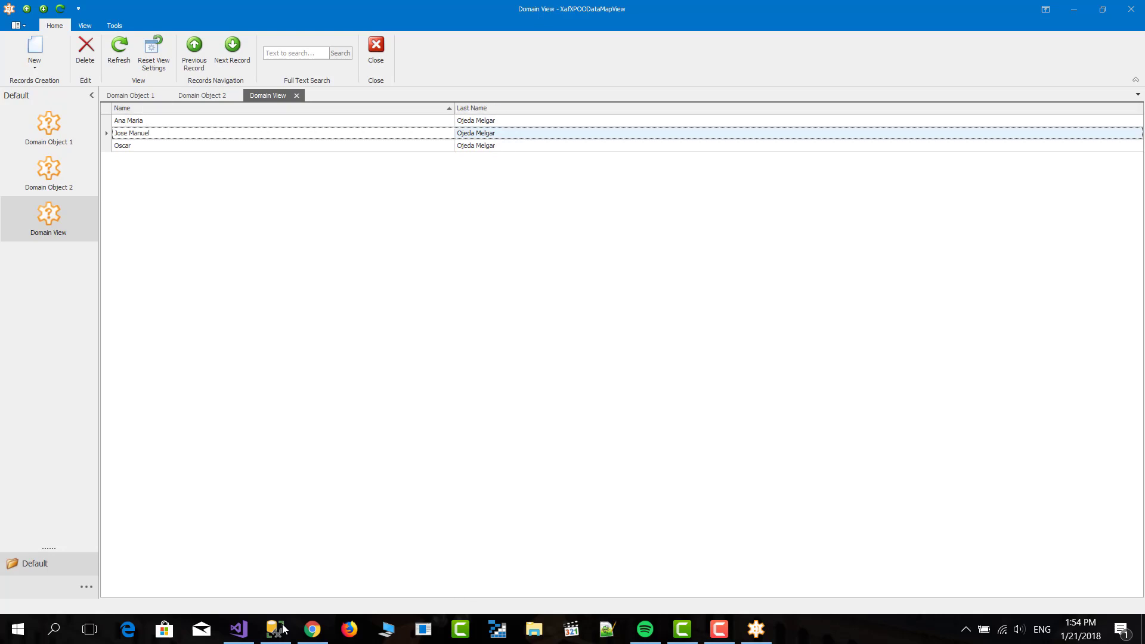
pyautogui.moveTo(1130, 8)
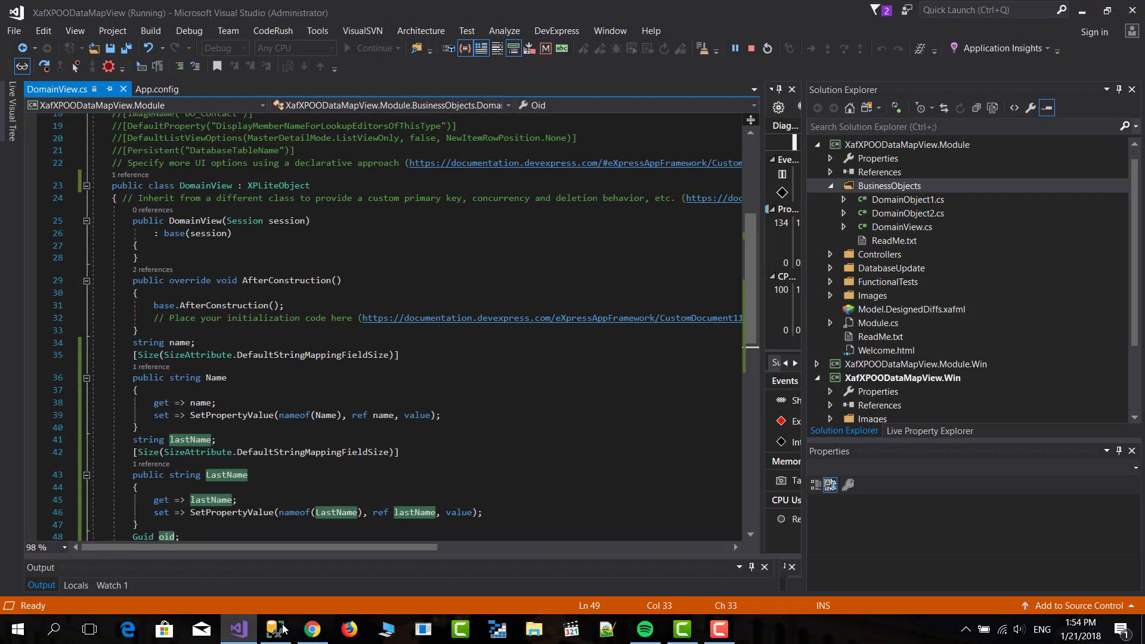
# Step: Restart the app, check the New menu offers Domain View, and return to Visual Studio
pyautogui.click(734, 48)
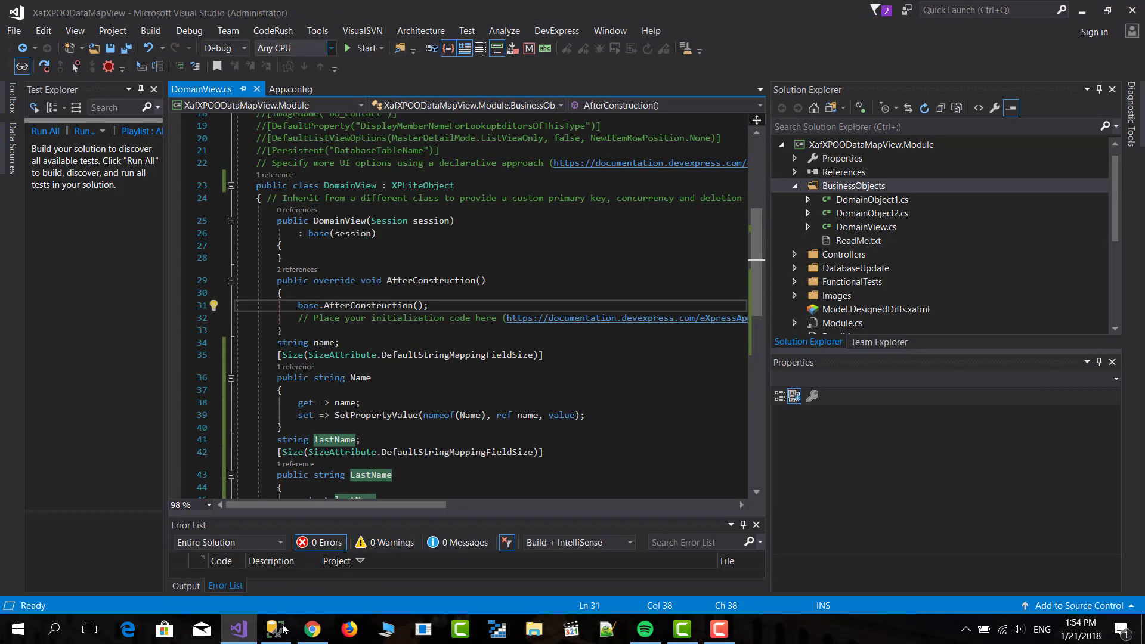
pyautogui.click(359, 48)
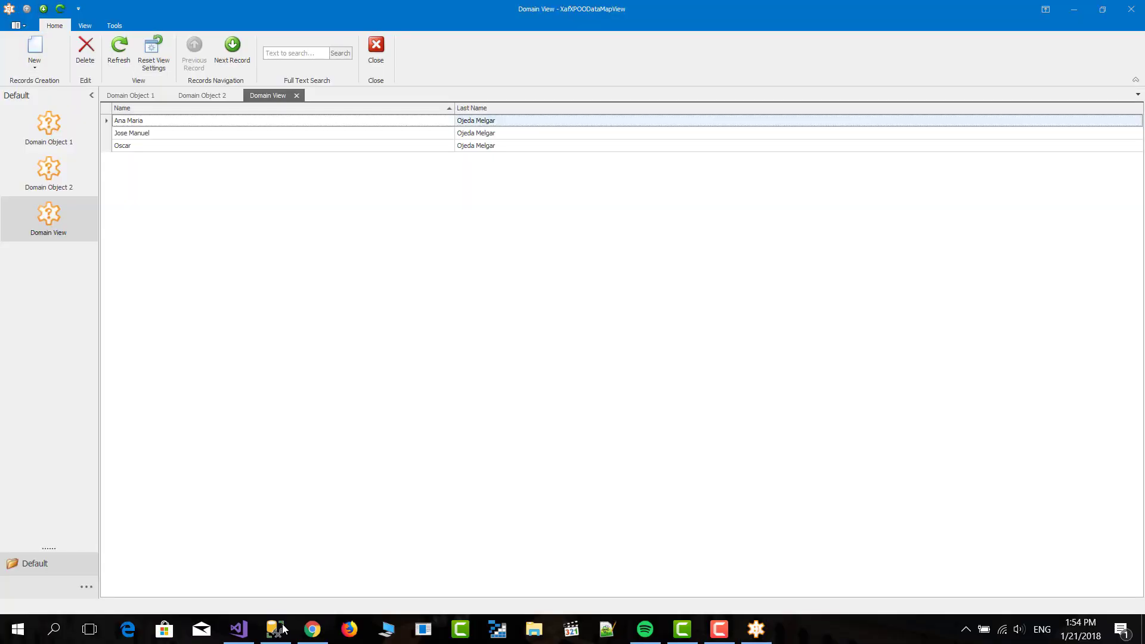
pyautogui.click(34, 50)
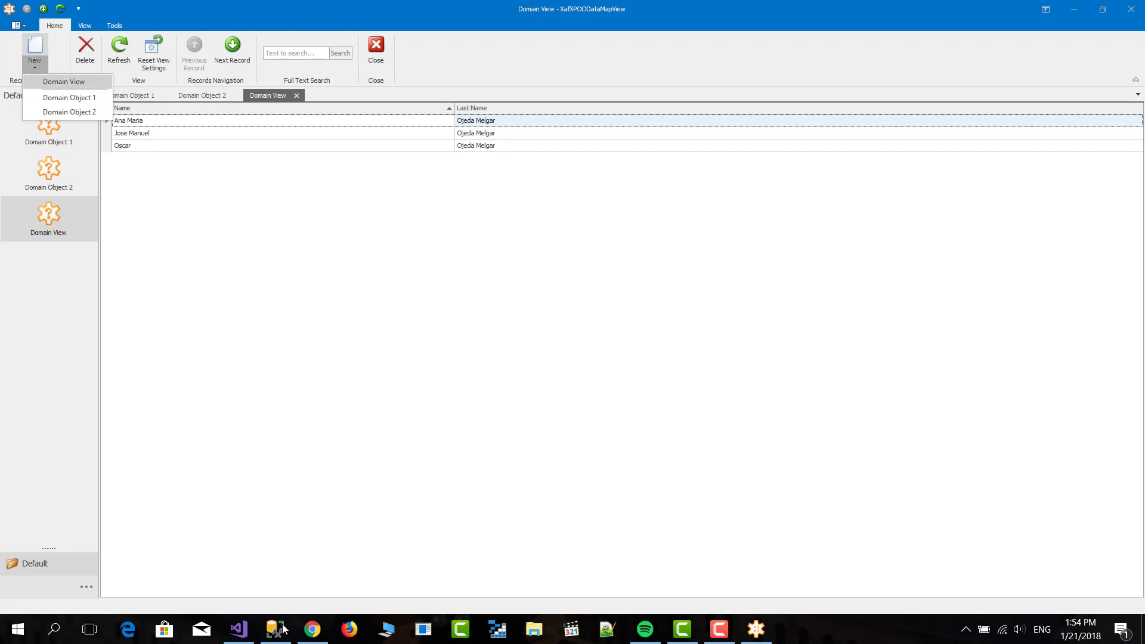
pyautogui.click(236, 629)
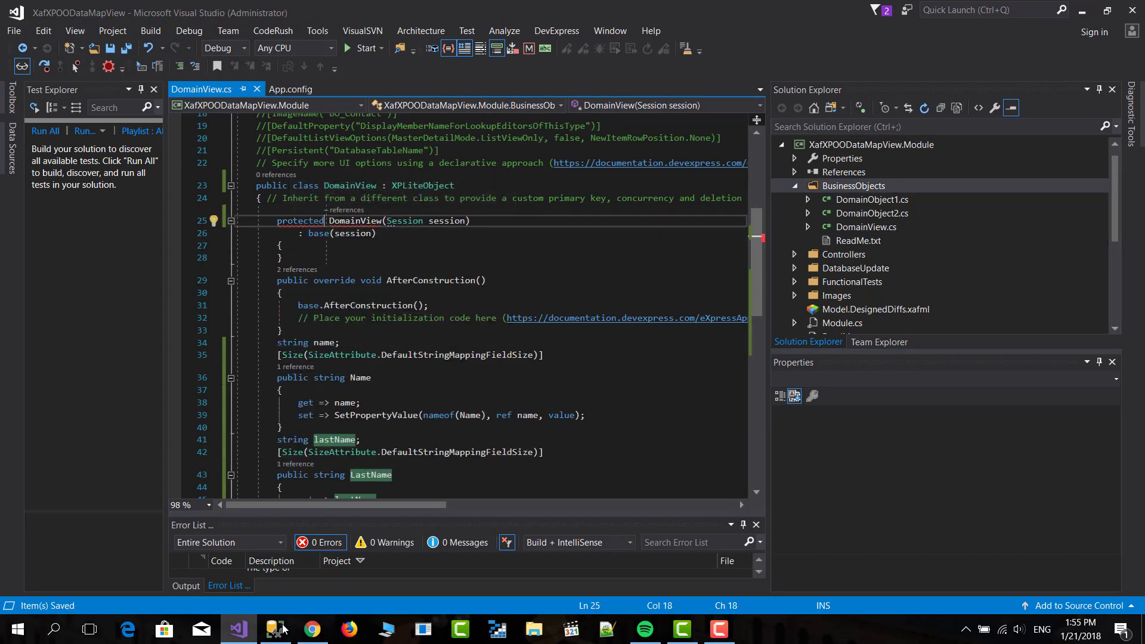
# Step: Override OnSaving and OnDeleting to throw NotImplementedException with a 'this is a view' message
pyautogui.scroll(-3)
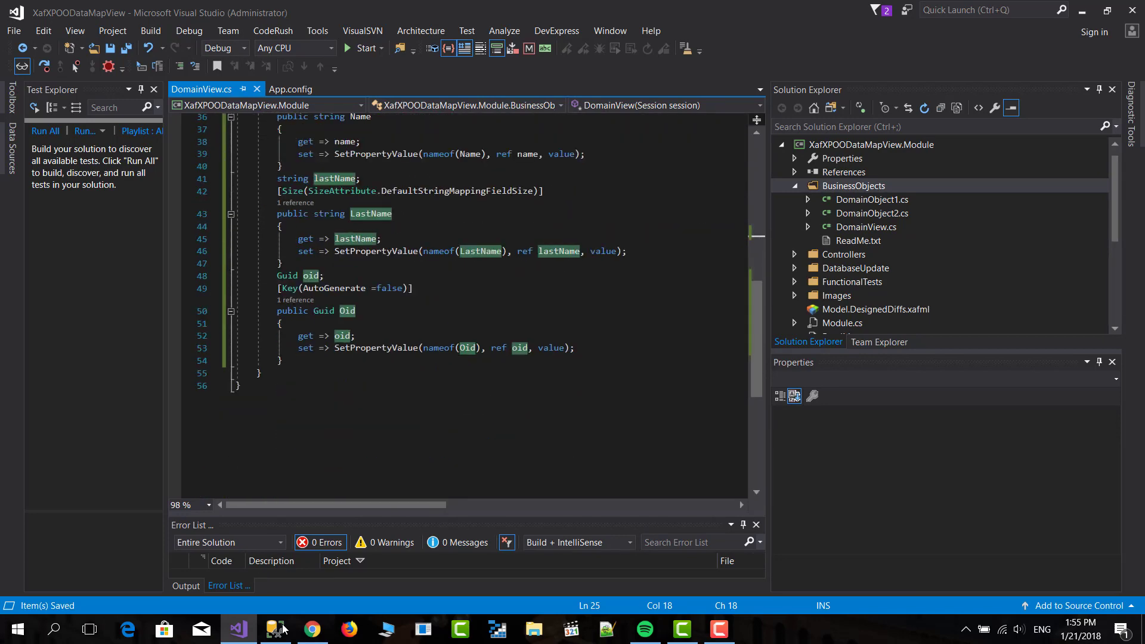
pyautogui.click(282, 360)
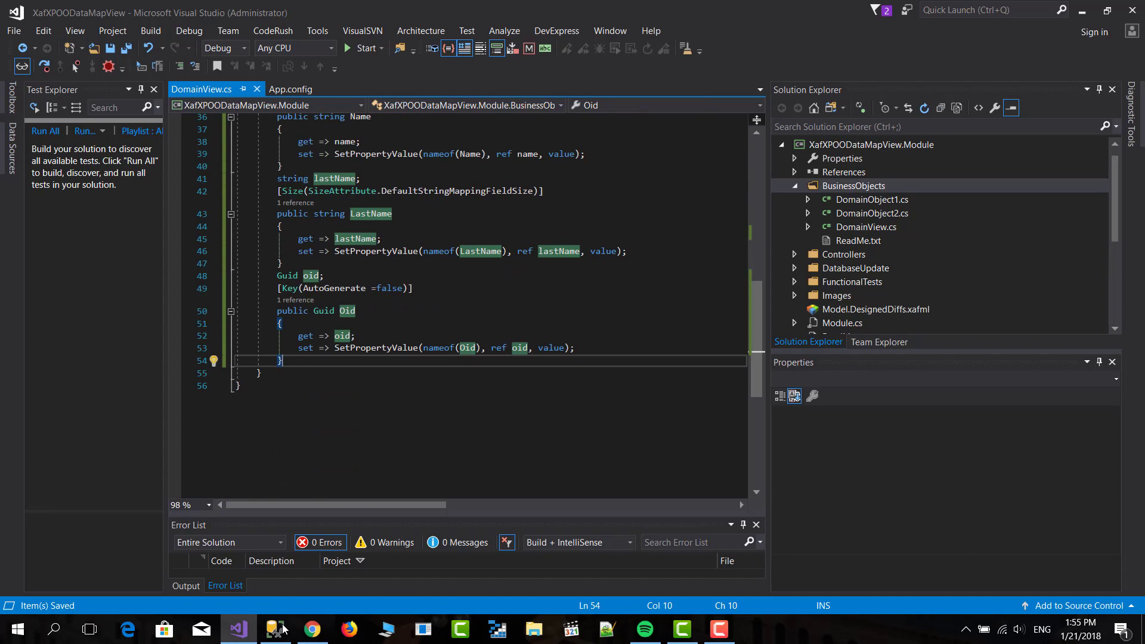
pyautogui.write('pr')
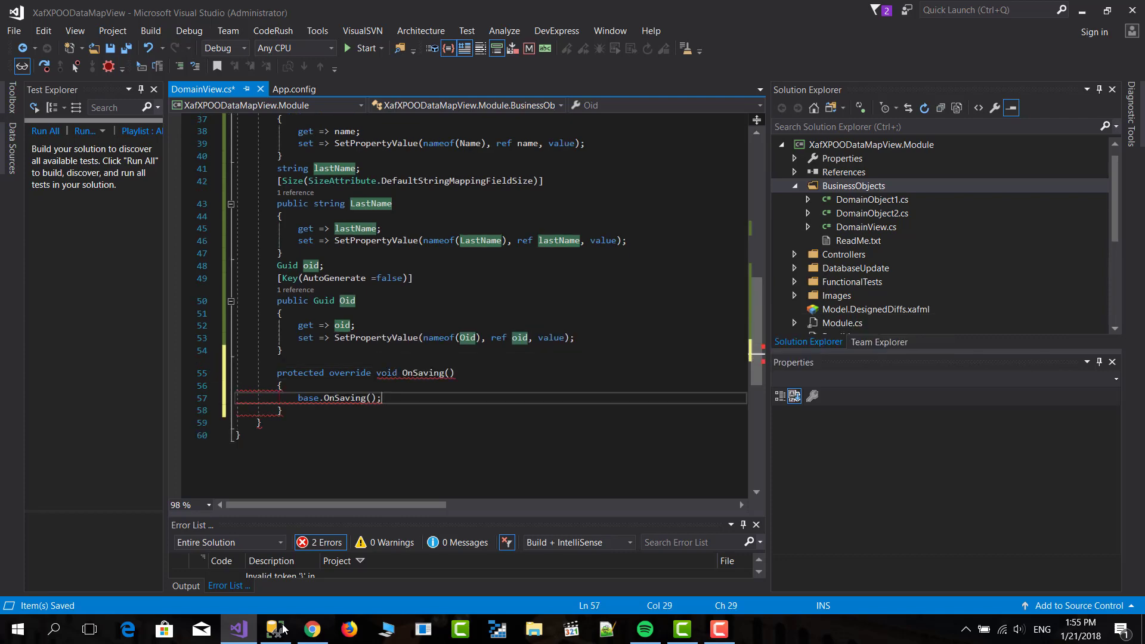
pyautogui.write('pro')
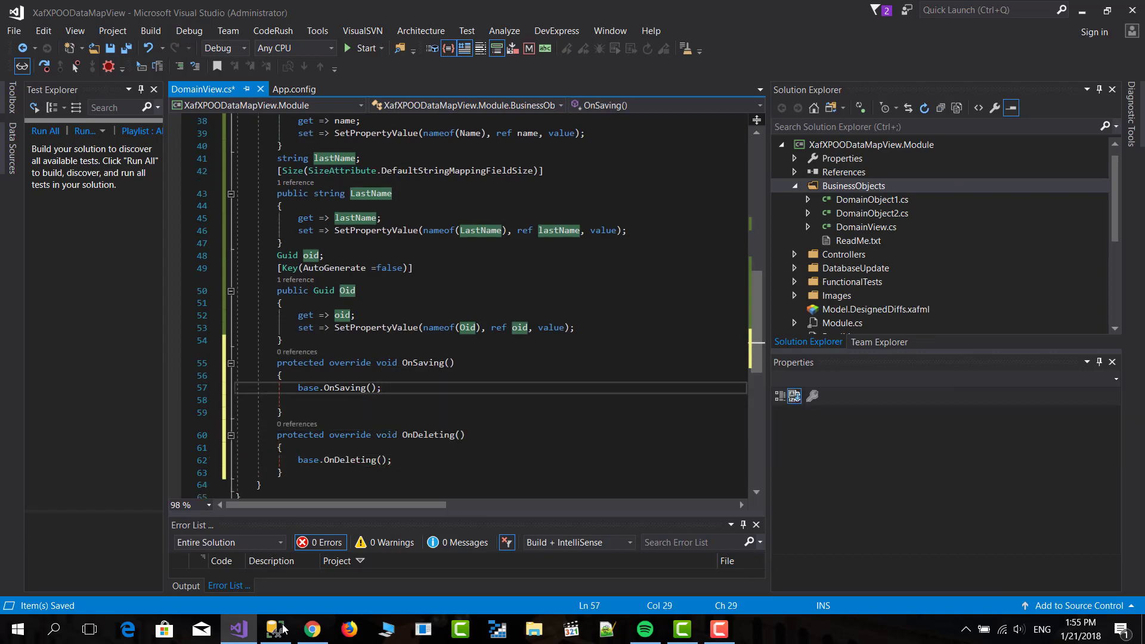
pyautogui.write('throw n')
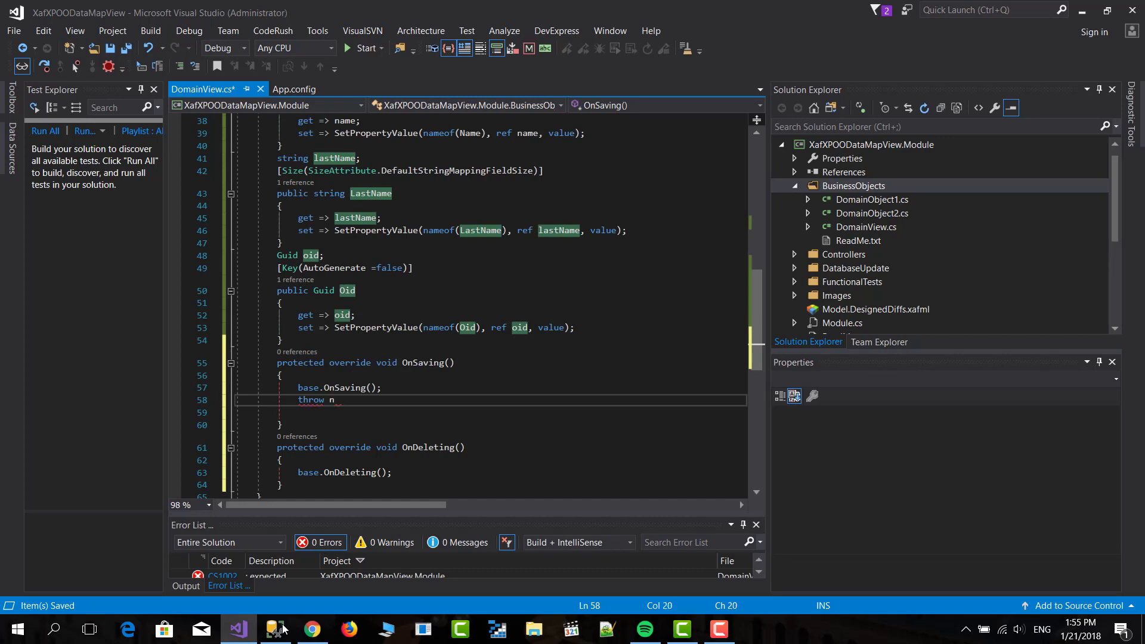
pyautogui.write('ew notim')
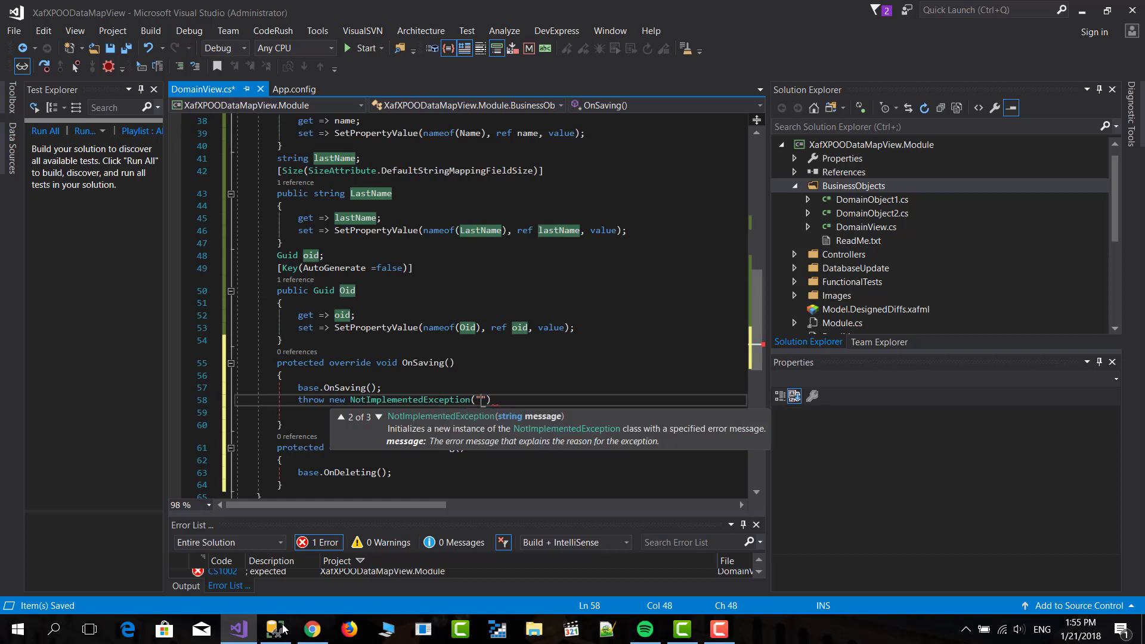
pyautogui.write("this is a view you can't edit the")
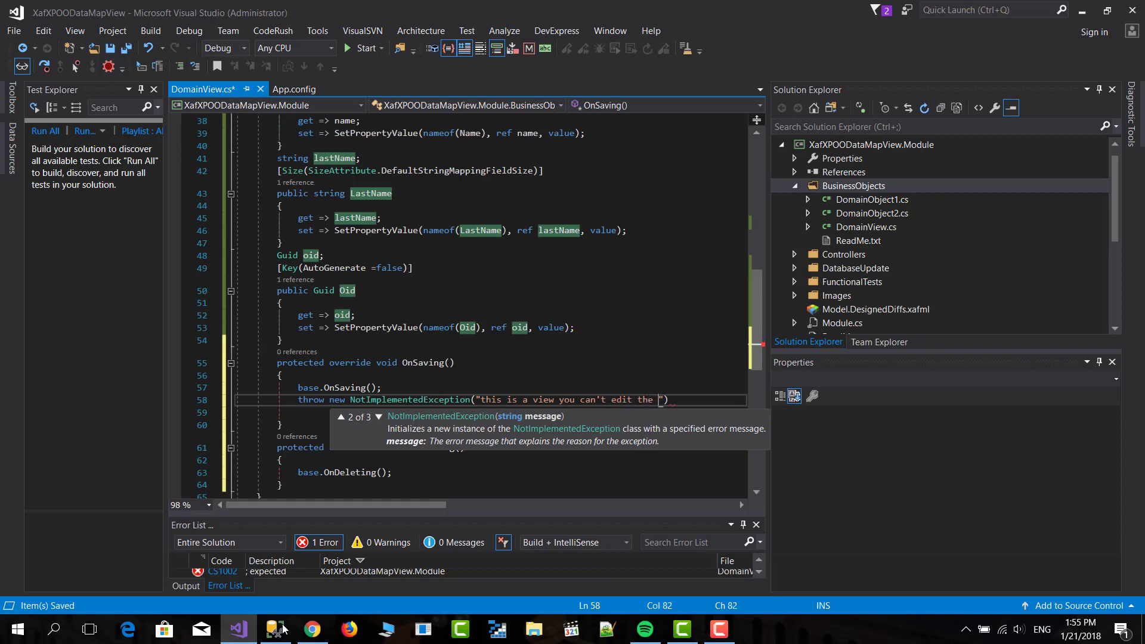
# Step: Finish the can't-save/delete-object messages and run the application to test
pyautogui.write('object')
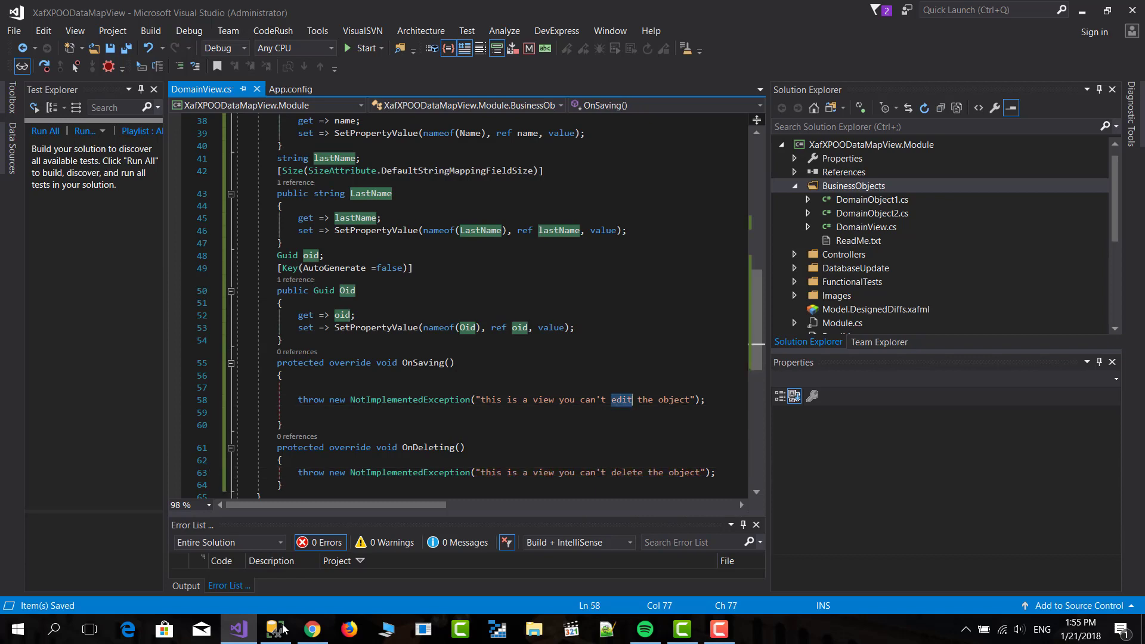
pyautogui.write('save')
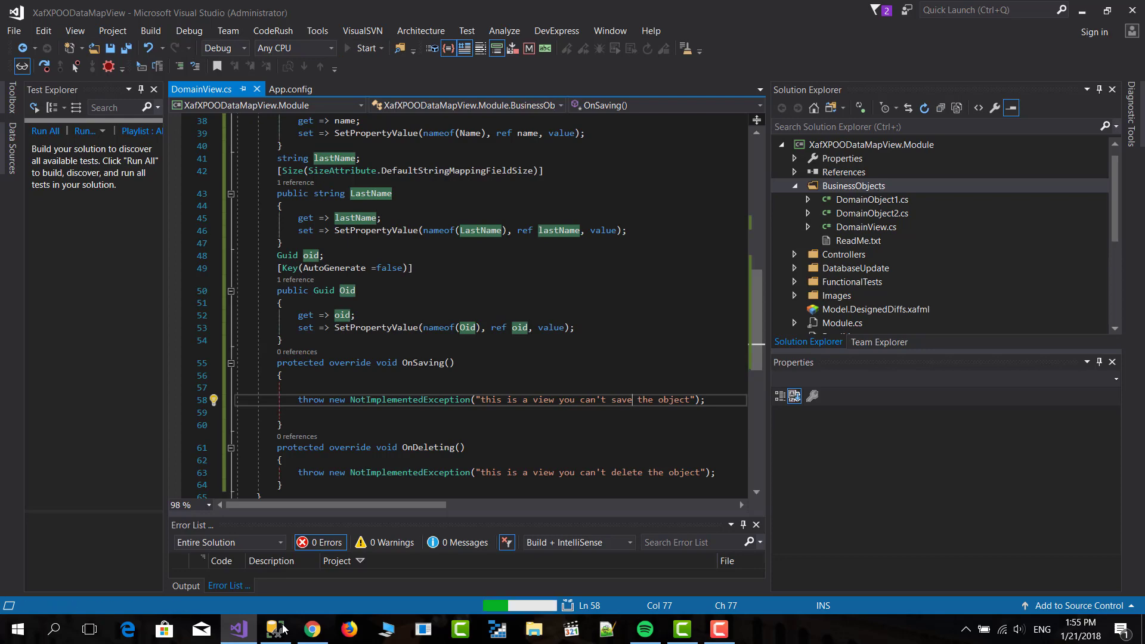
pyautogui.click(365, 48)
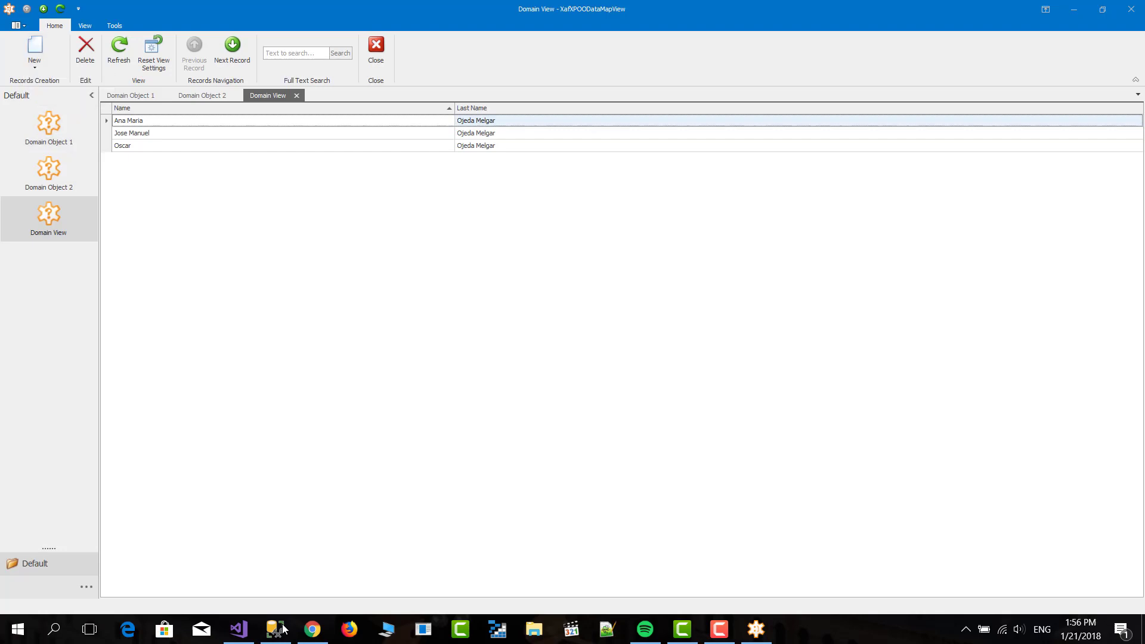
# Step: Edit Ana Maria's name, delete the record, dismiss the can't-delete error, and stop the app
pyautogui.doubleClick(128, 120)
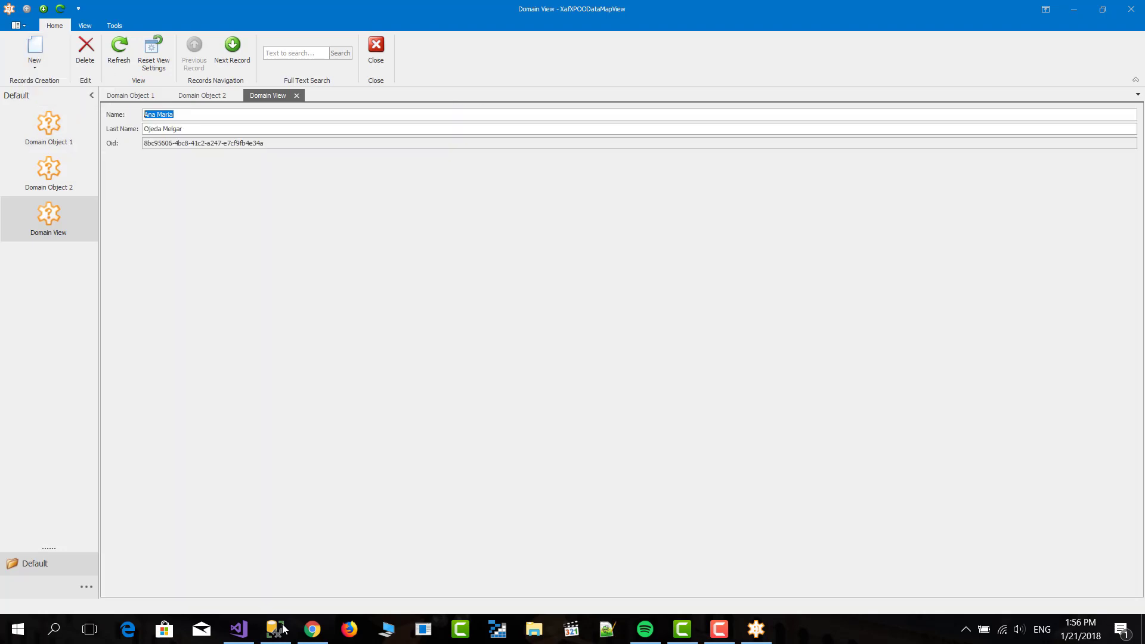
pyautogui.write('3453453')
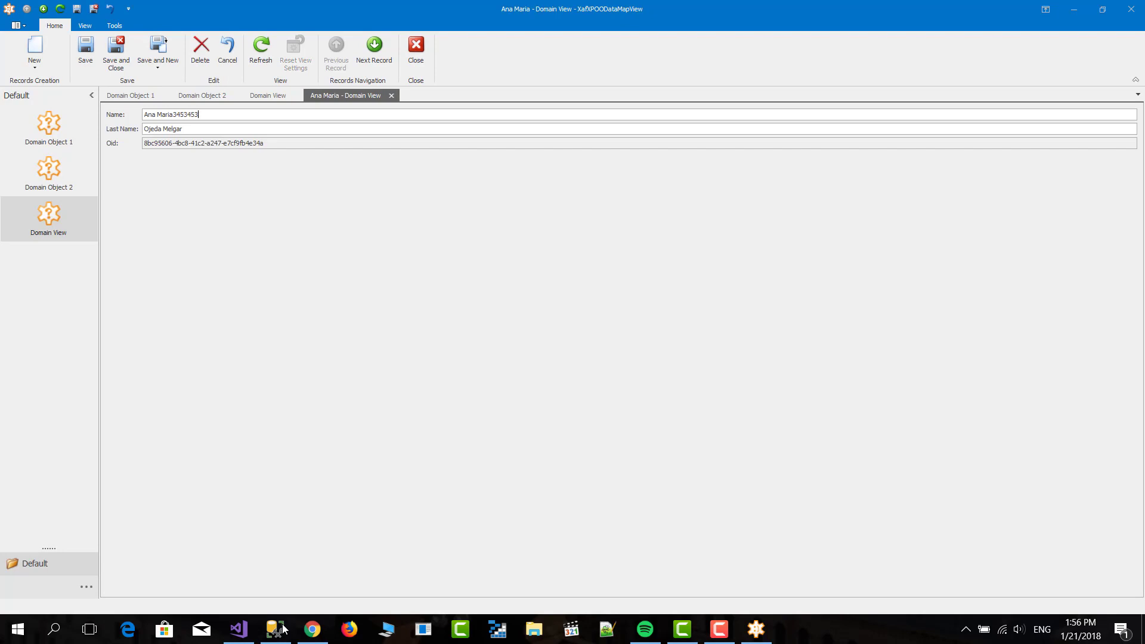
pyautogui.click(85, 50)
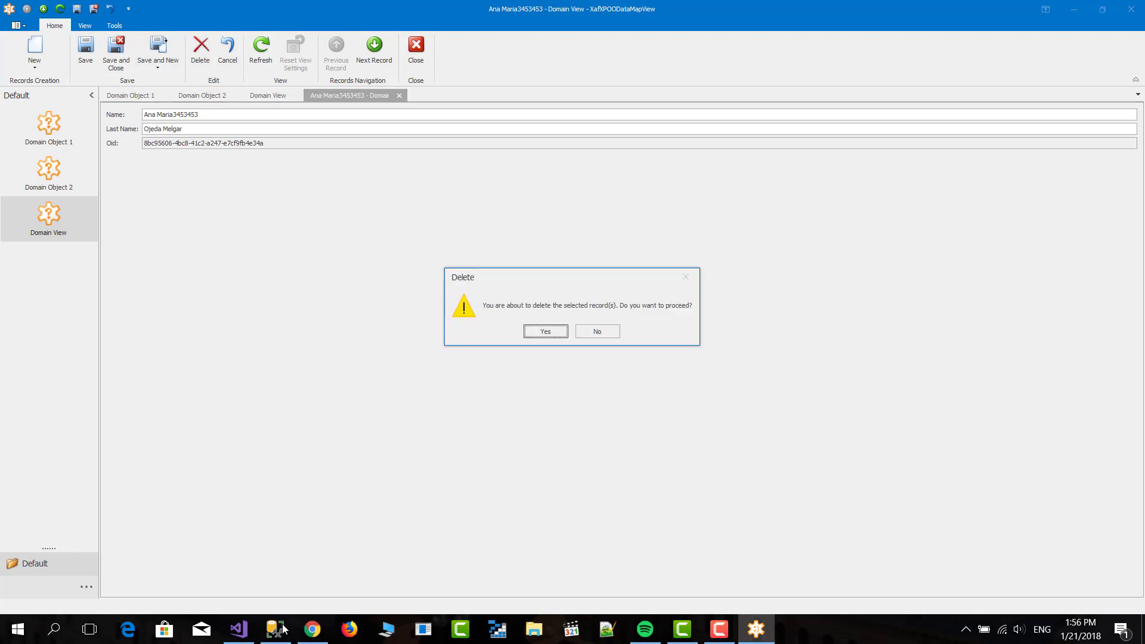
pyautogui.click(543, 330)
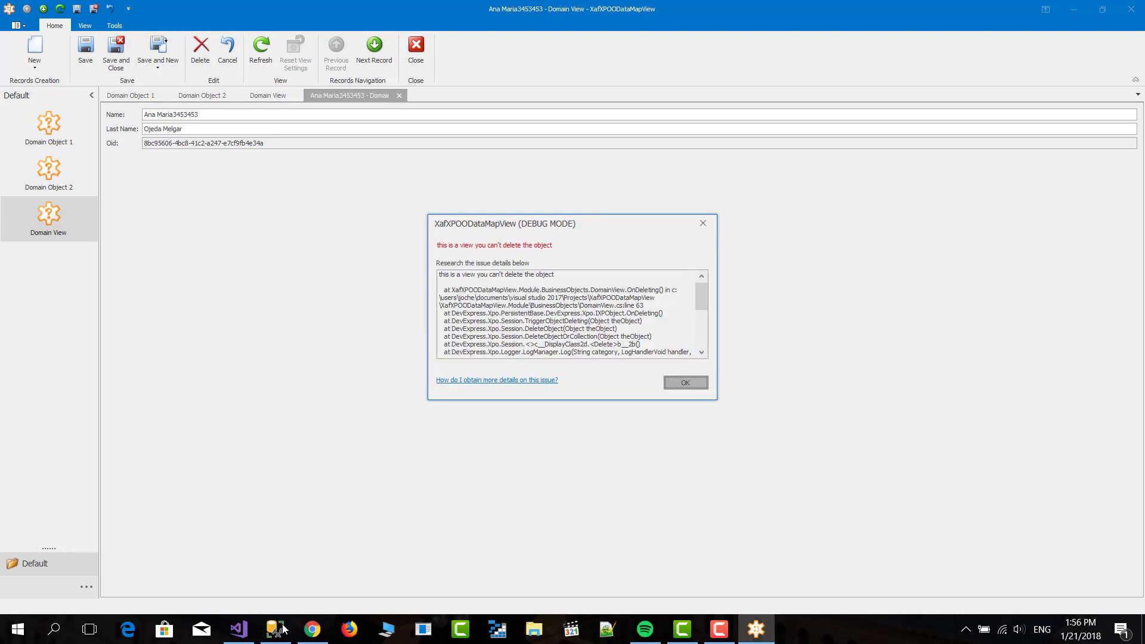
pyautogui.click(683, 382)
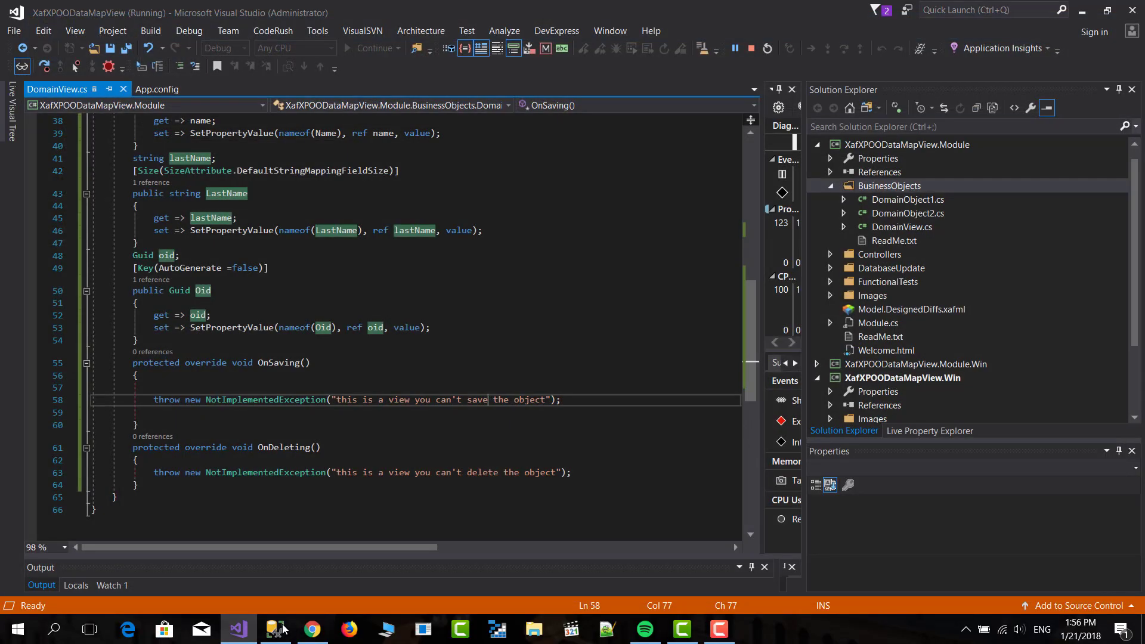
pyautogui.click(733, 47)
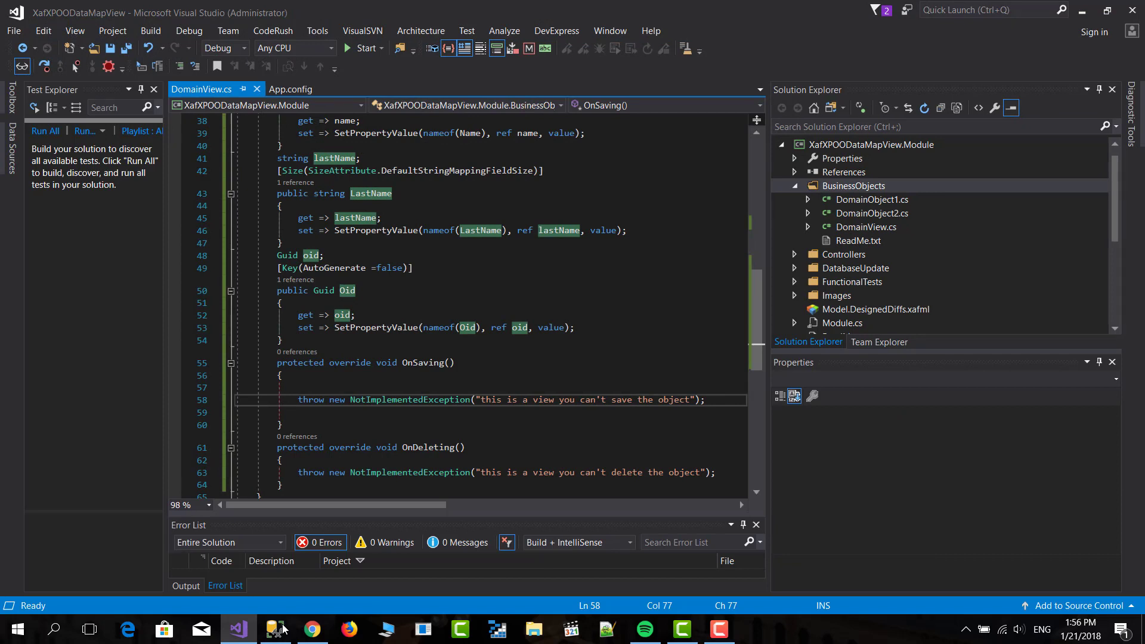